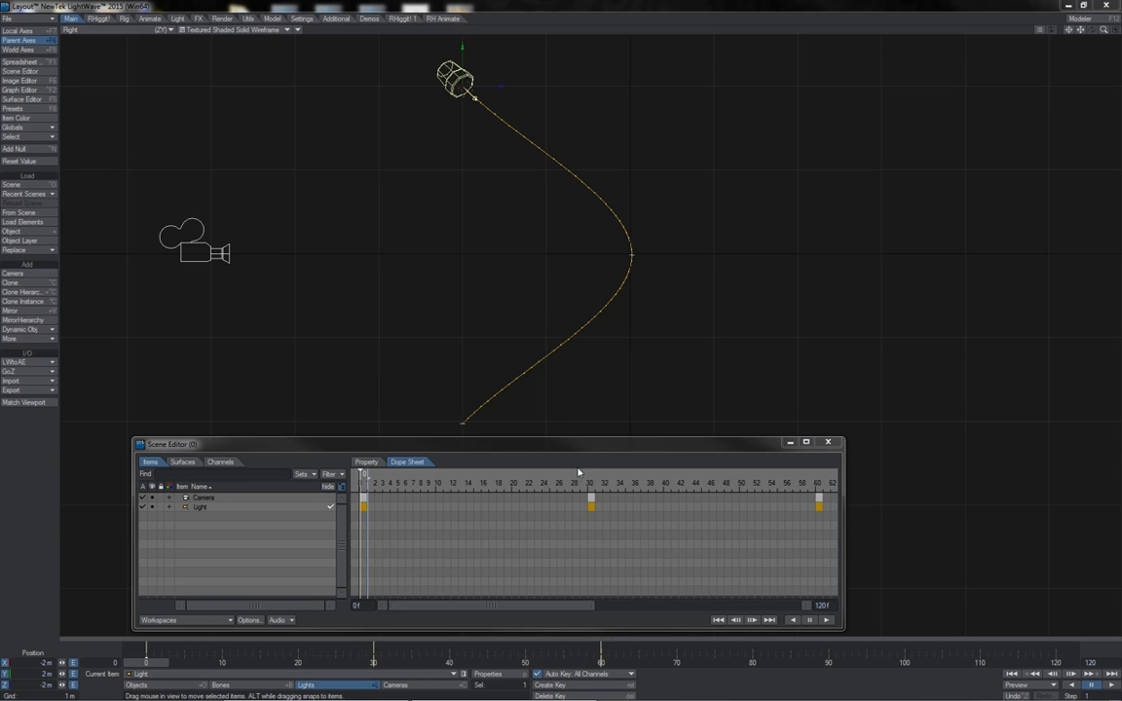
pyautogui.moveTo(640, 538)
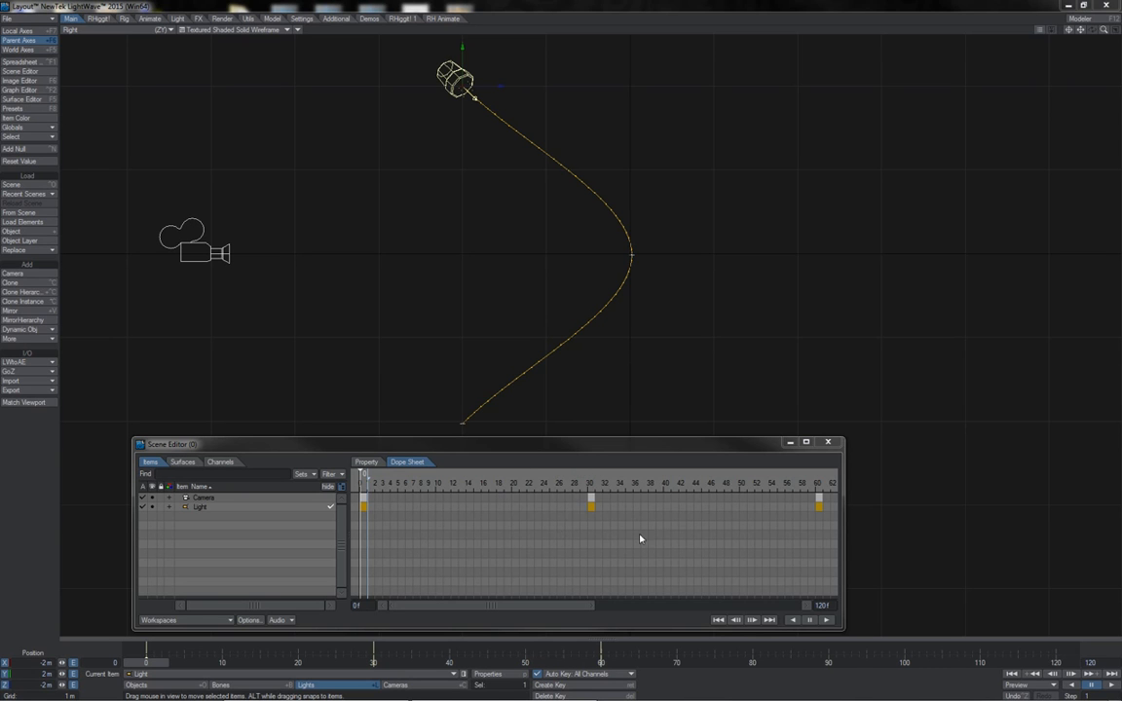
pyautogui.moveTo(518, 491)
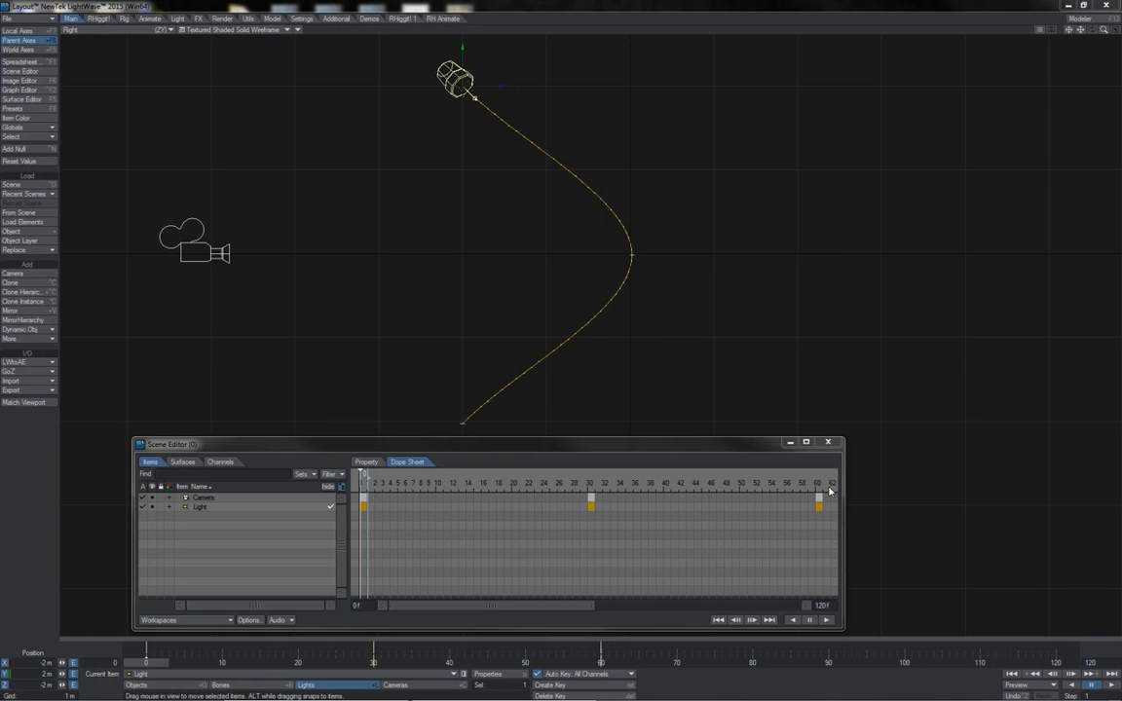
pyautogui.moveTo(822, 499)
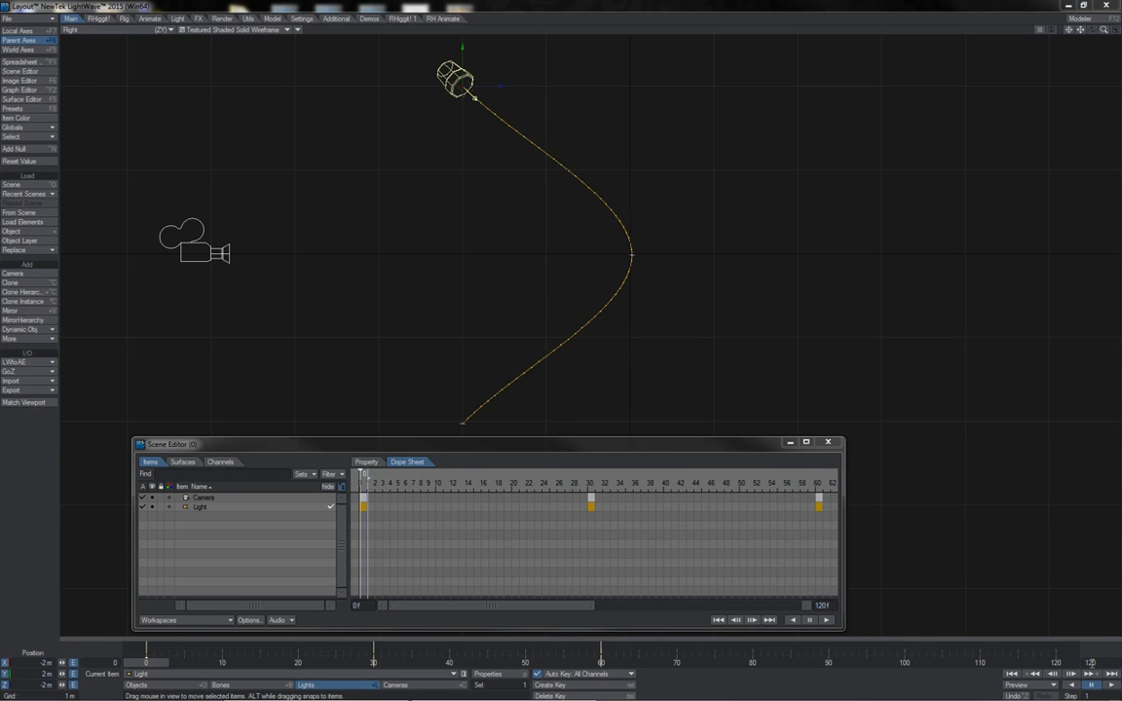
pyautogui.moveTo(686, 592)
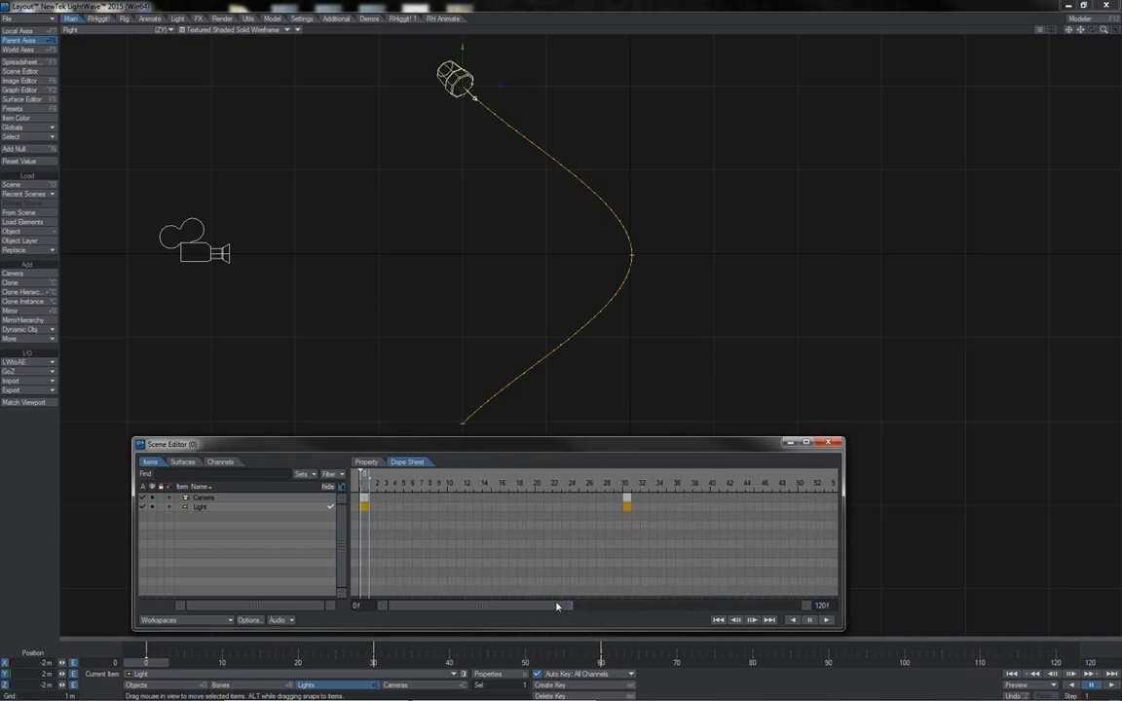
# - Select the light item and stretch its later keyframes across more frames in the Dope Sheet
pyautogui.moveTo(557, 606); pyautogui.dragTo(491, 606)
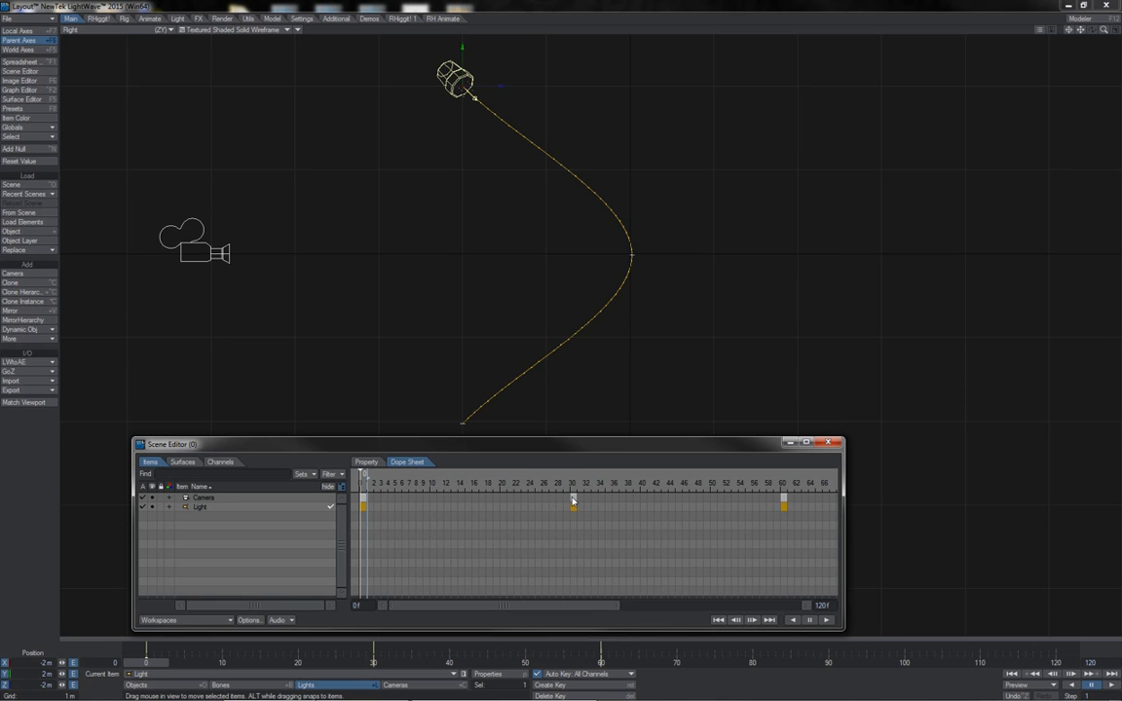
pyautogui.moveTo(573, 502)
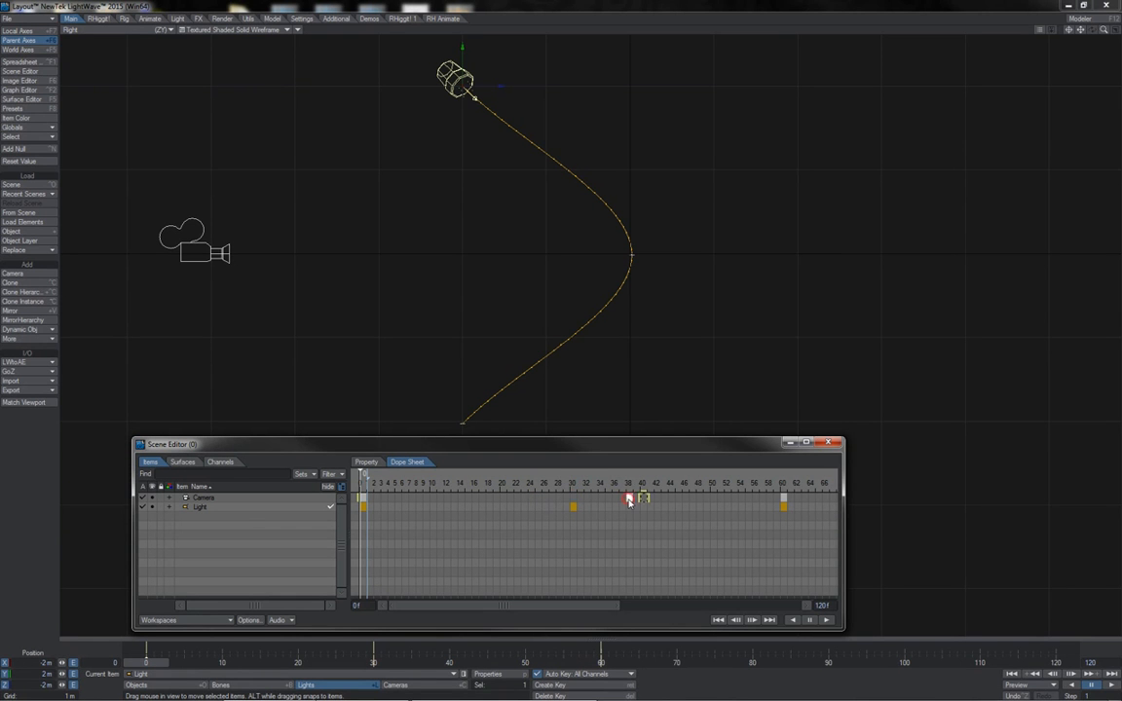
pyautogui.moveTo(631, 499); pyautogui.dragTo(573, 499)
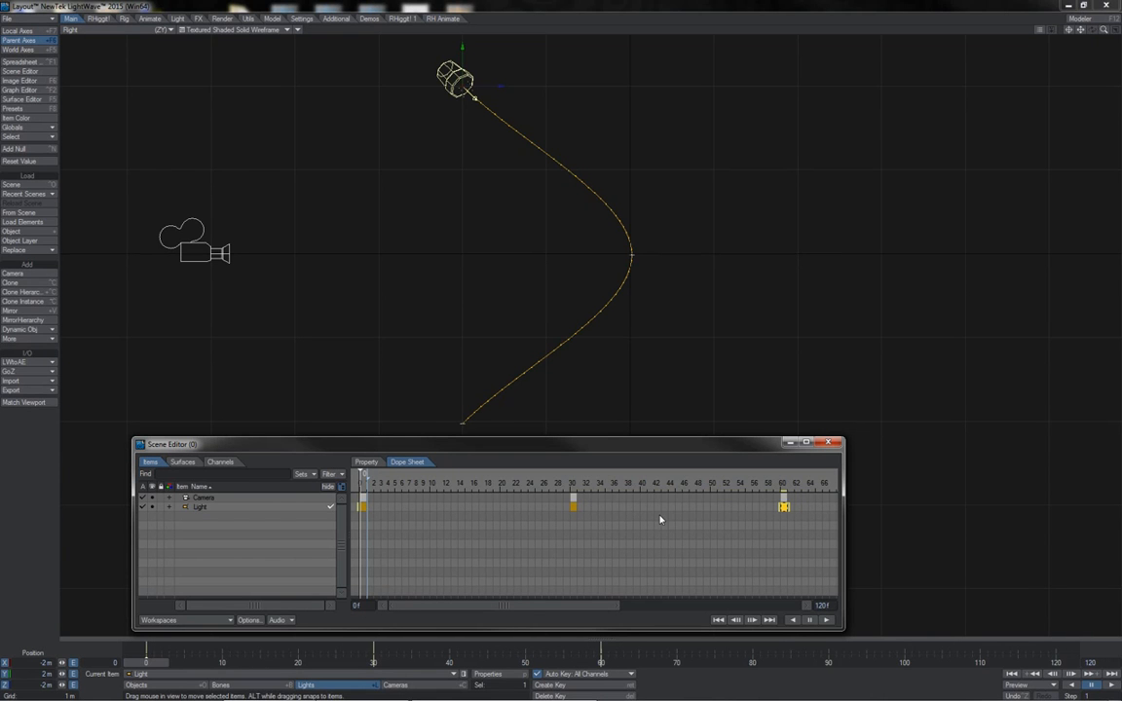
pyautogui.moveTo(497, 526)
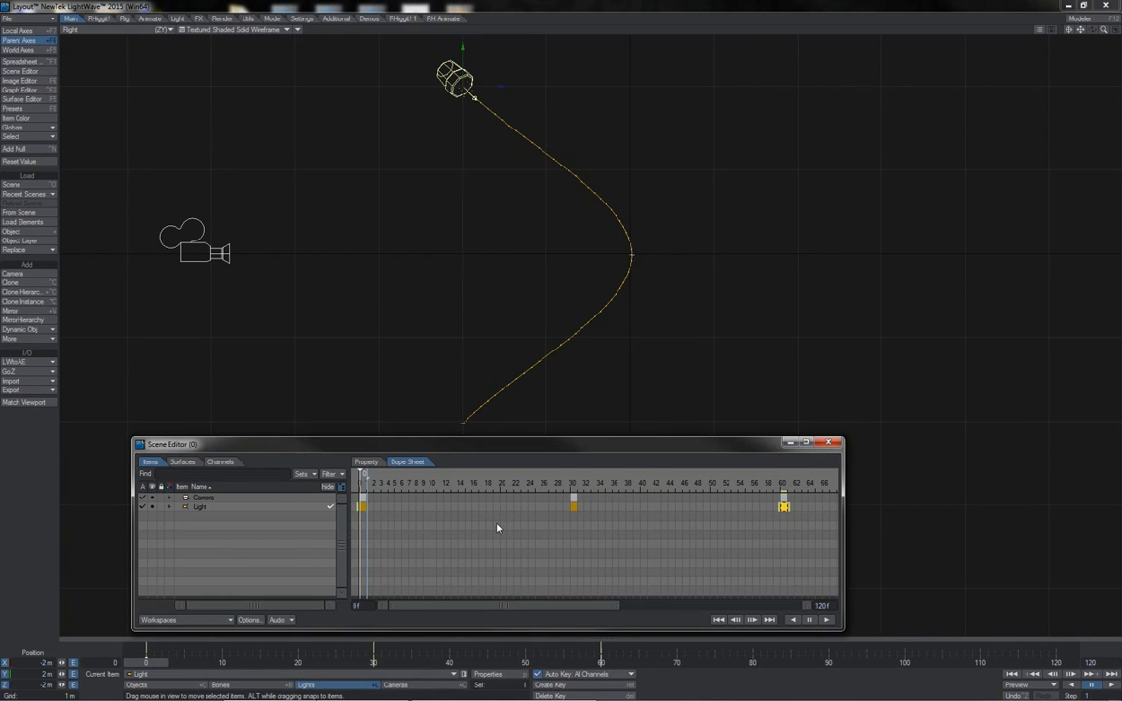
pyautogui.moveTo(293, 502)
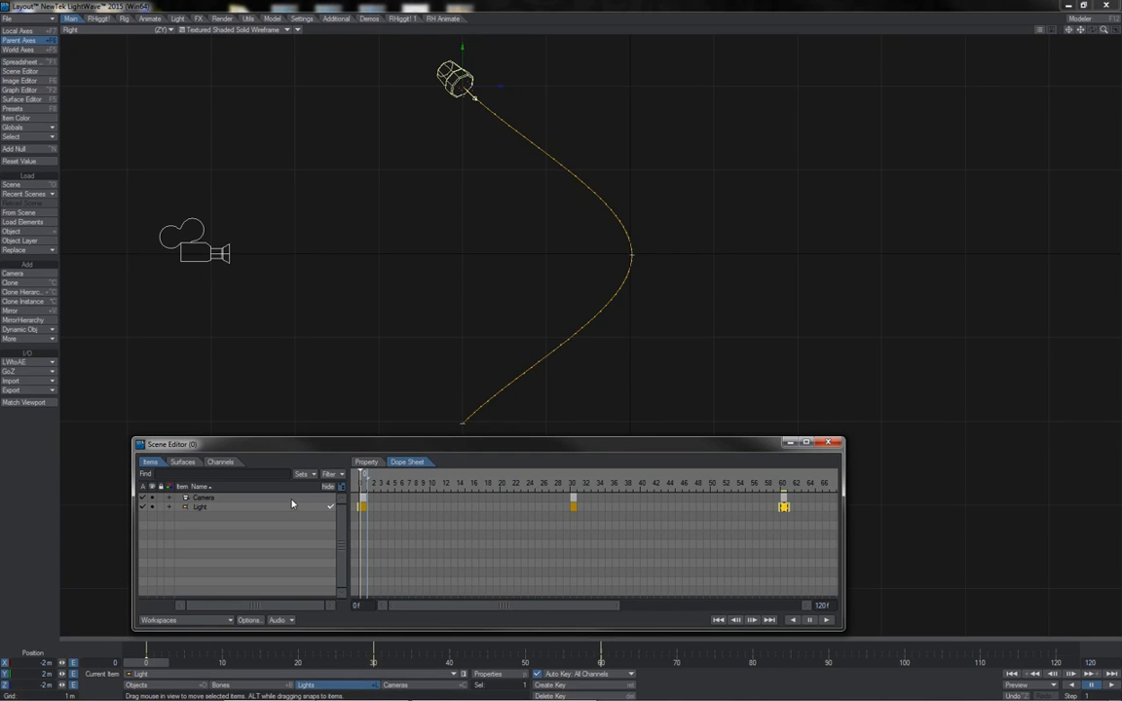
pyautogui.click(238, 507)
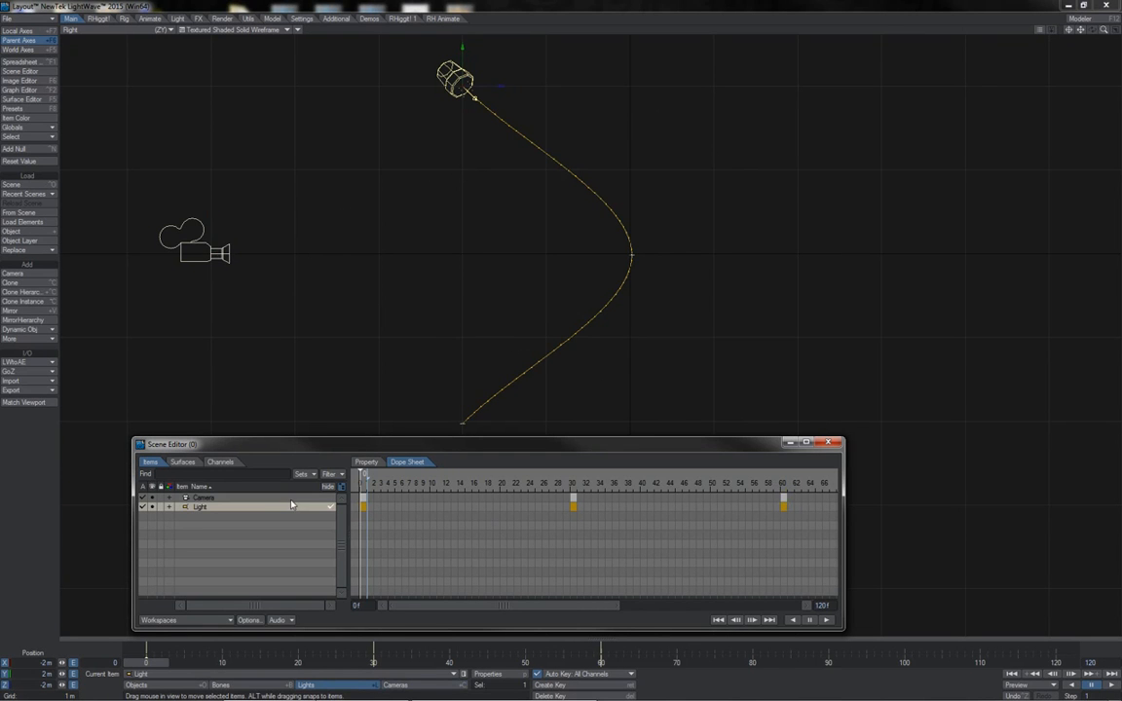
pyautogui.moveTo(438, 466)
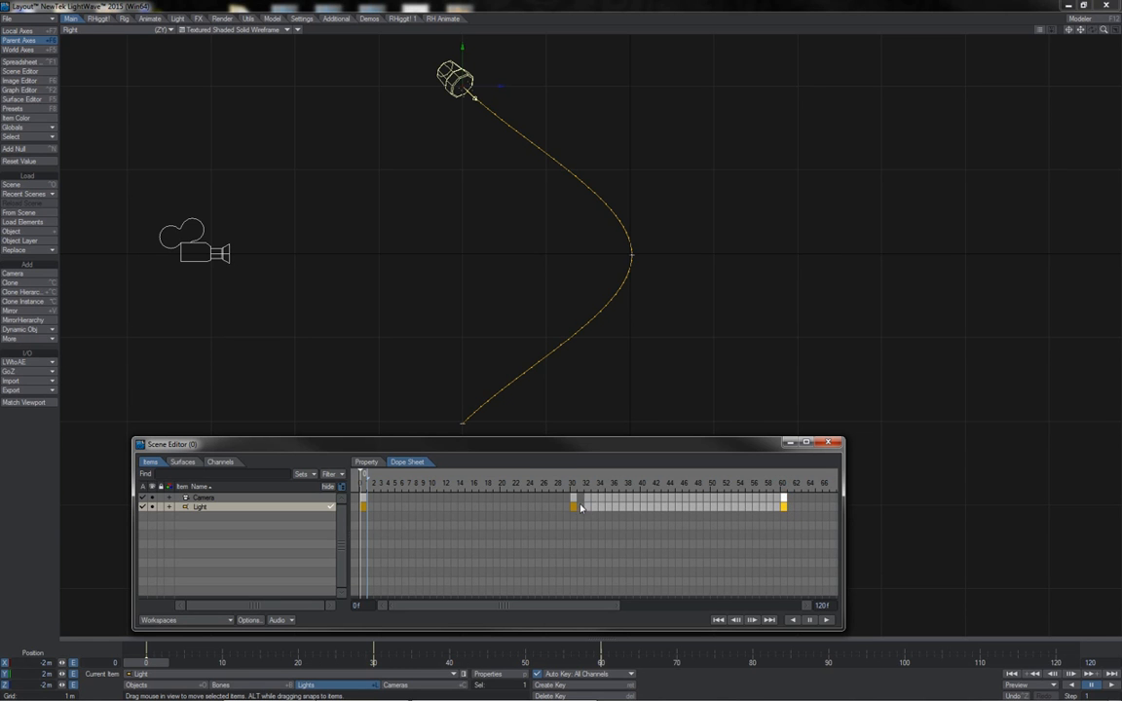
pyautogui.moveTo(573, 506); pyautogui.dragTo(787, 506)
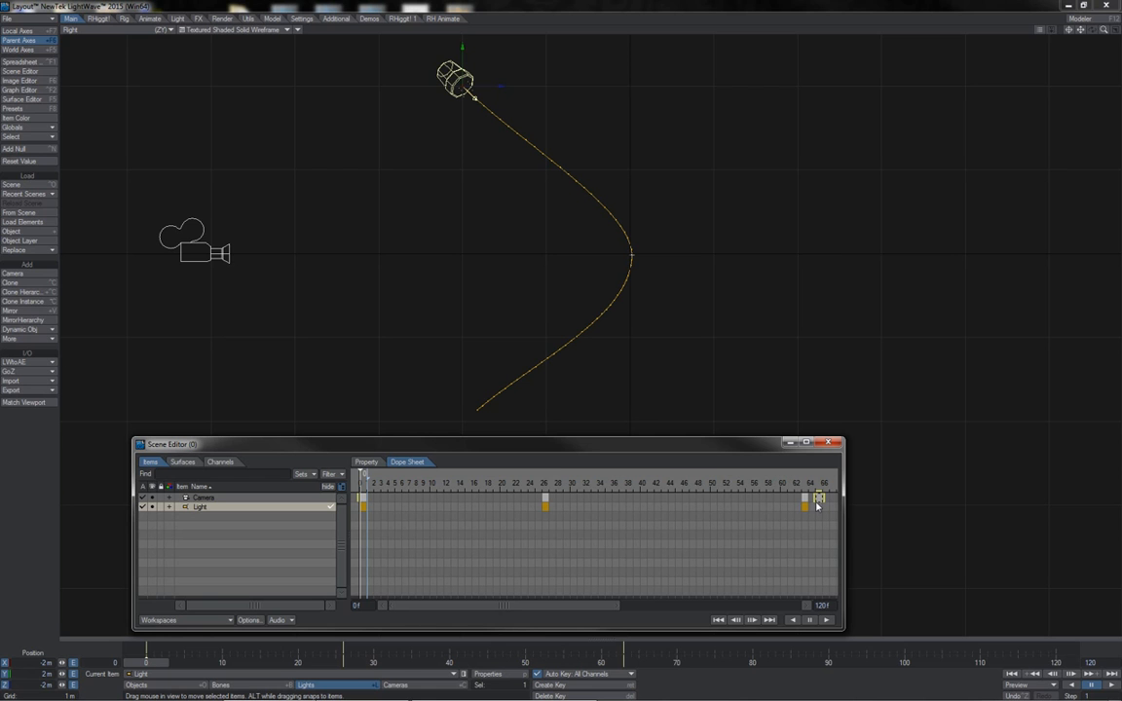
pyautogui.moveTo(815, 505)
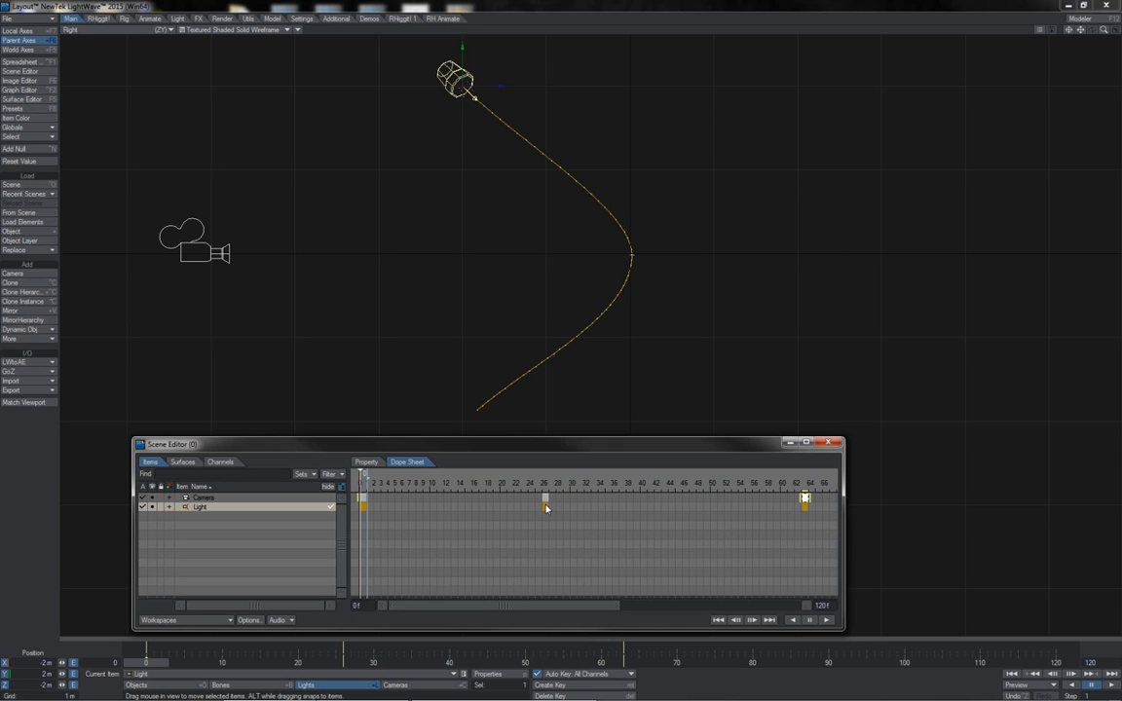
# - Select the light's keys from the middle key onward for copying
pyautogui.moveTo(545, 499); pyautogui.dragTo(807, 499)
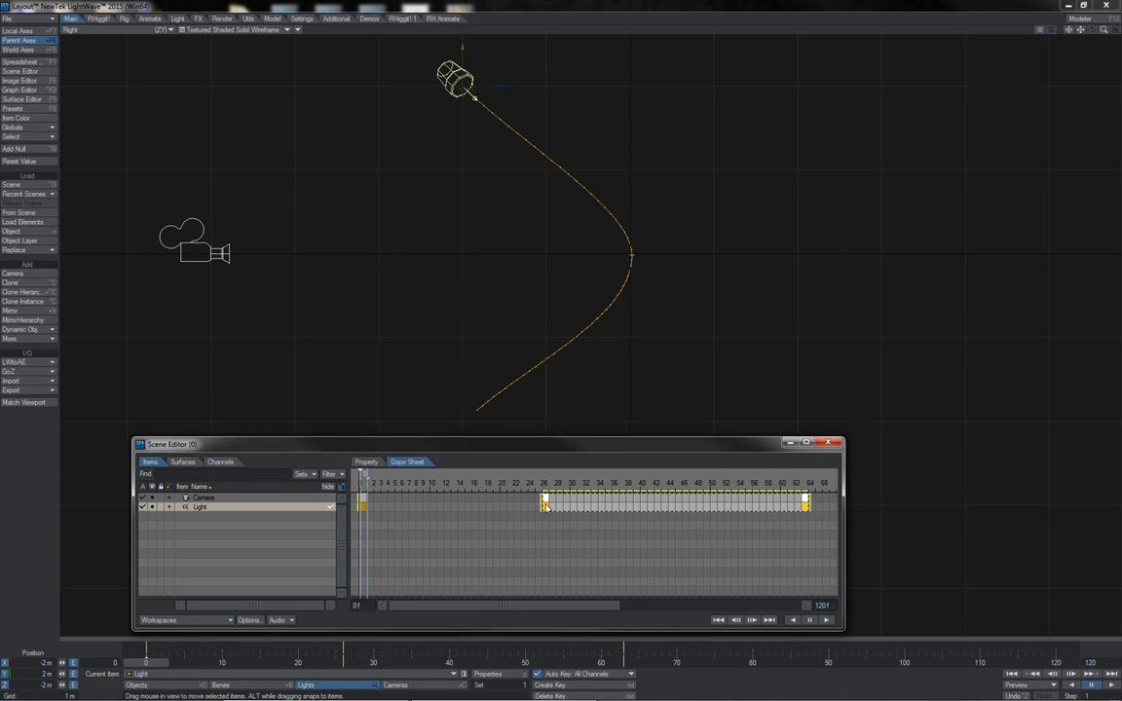
pyautogui.moveTo(780, 510)
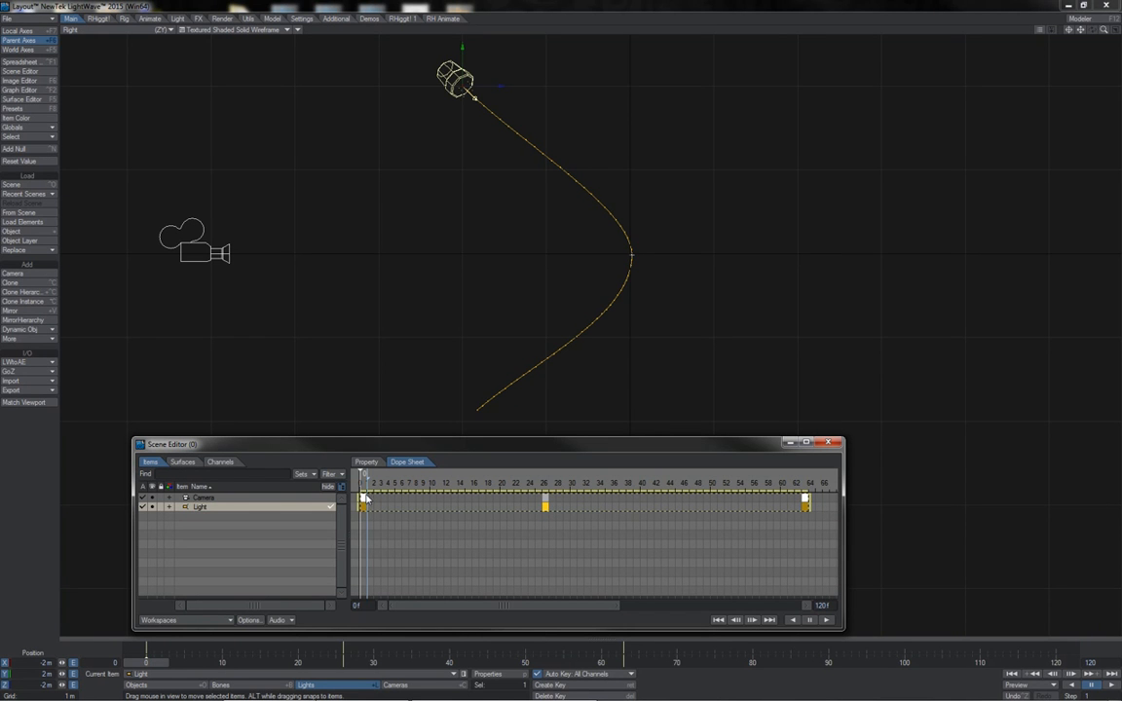
pyautogui.moveTo(497, 522)
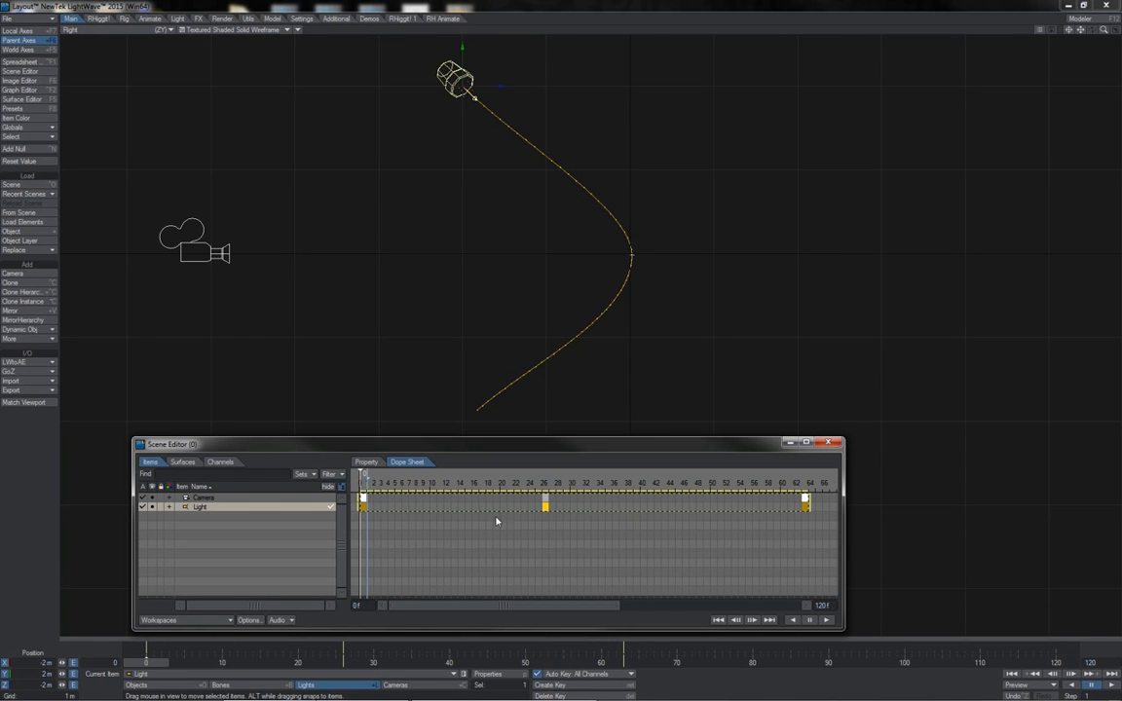
pyautogui.moveTo(682, 506)
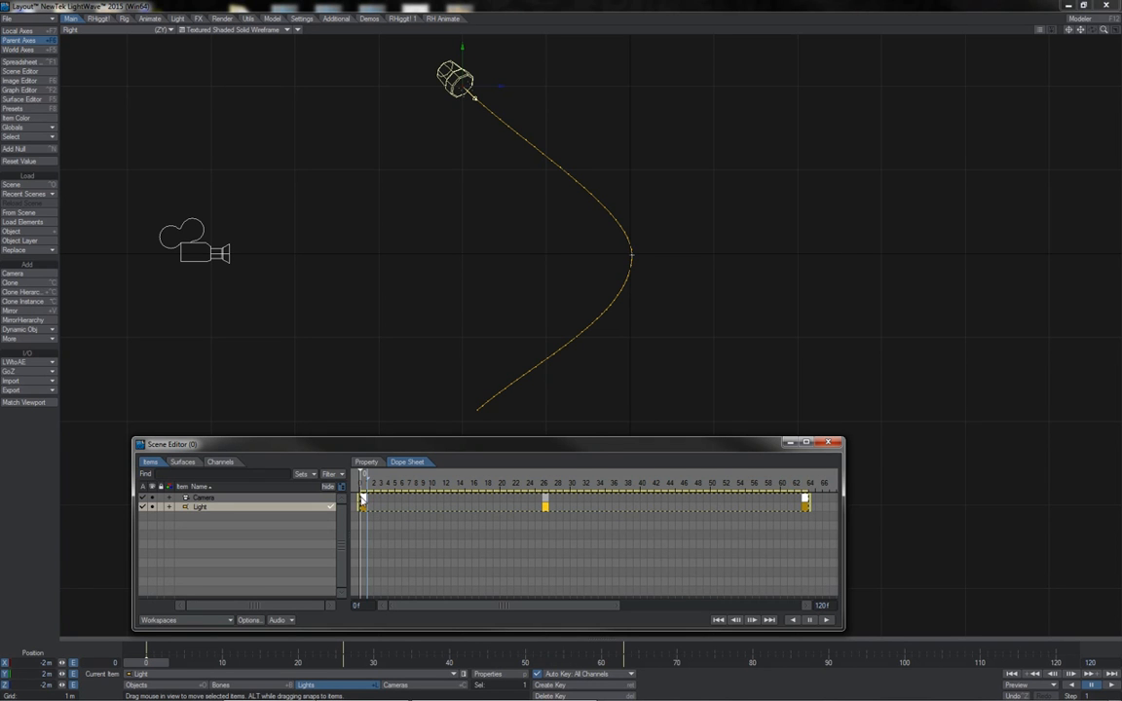
pyautogui.moveTo(719, 522)
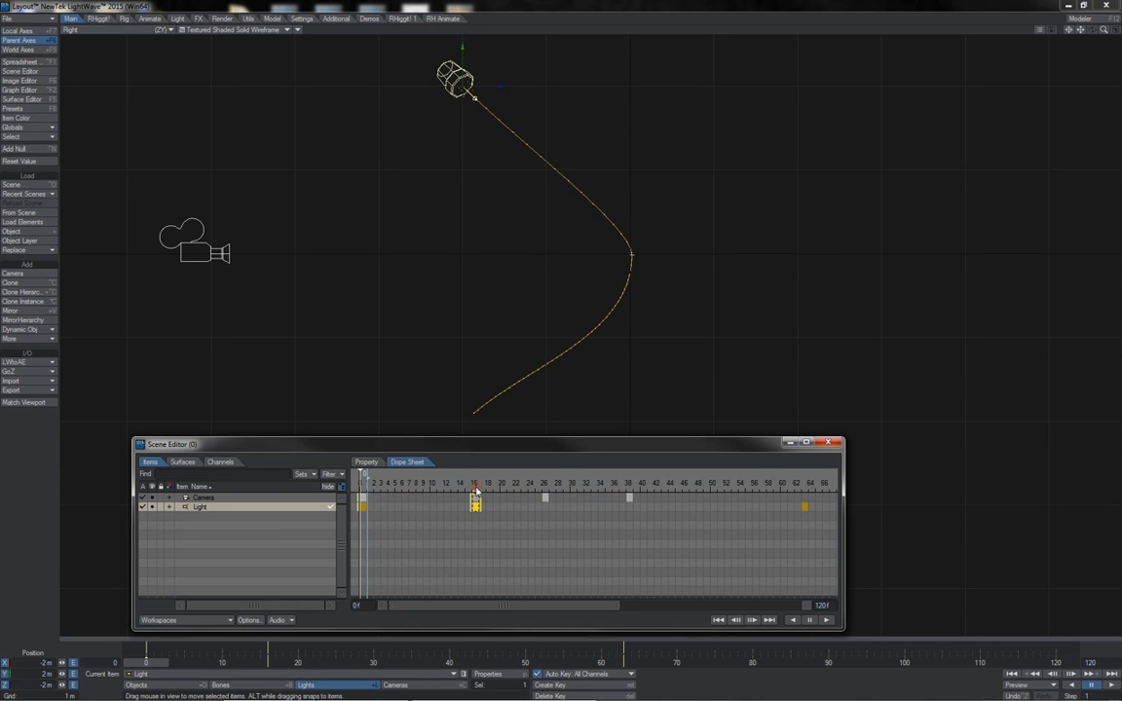
# - Move the light's middle keyframe to a later frame
pyautogui.moveTo(475, 499); pyautogui.dragTo(545, 498)
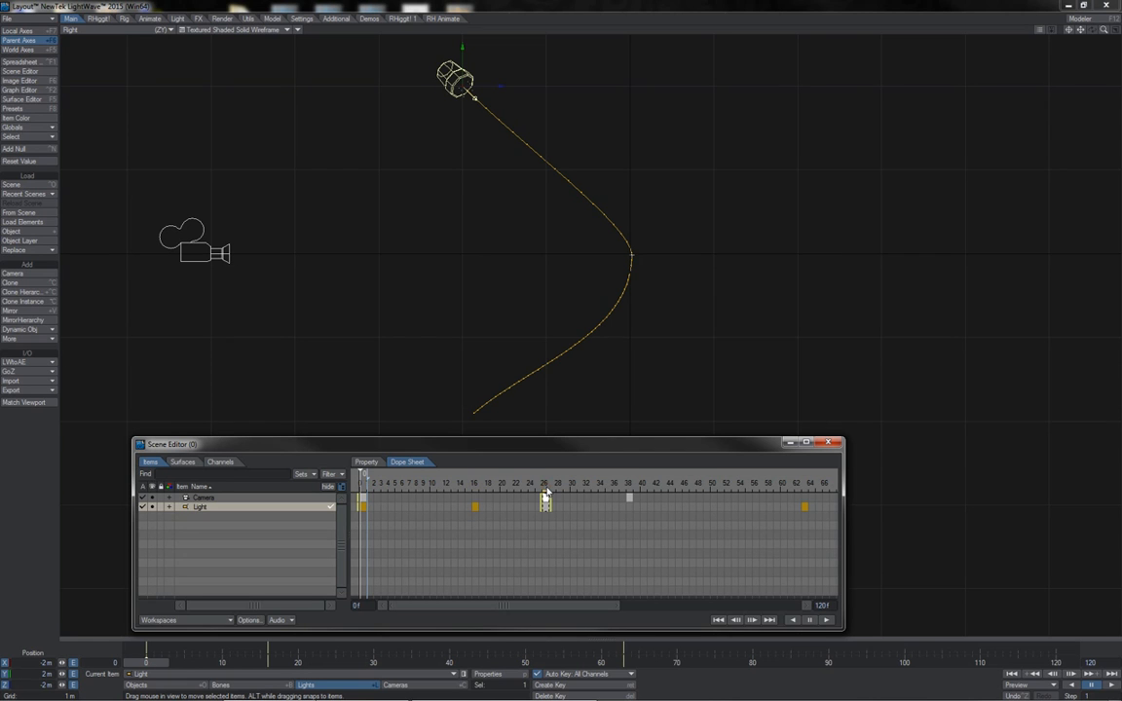
pyautogui.moveTo(502, 487)
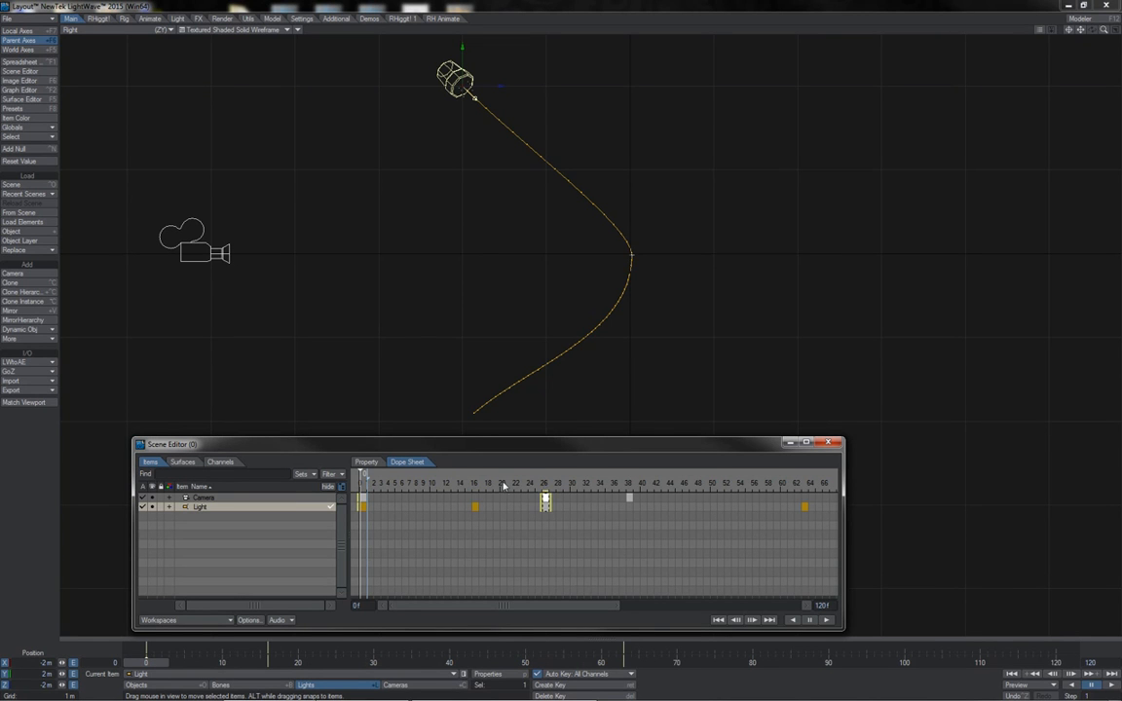
pyautogui.moveTo(475, 499); pyautogui.dragTo(545, 499)
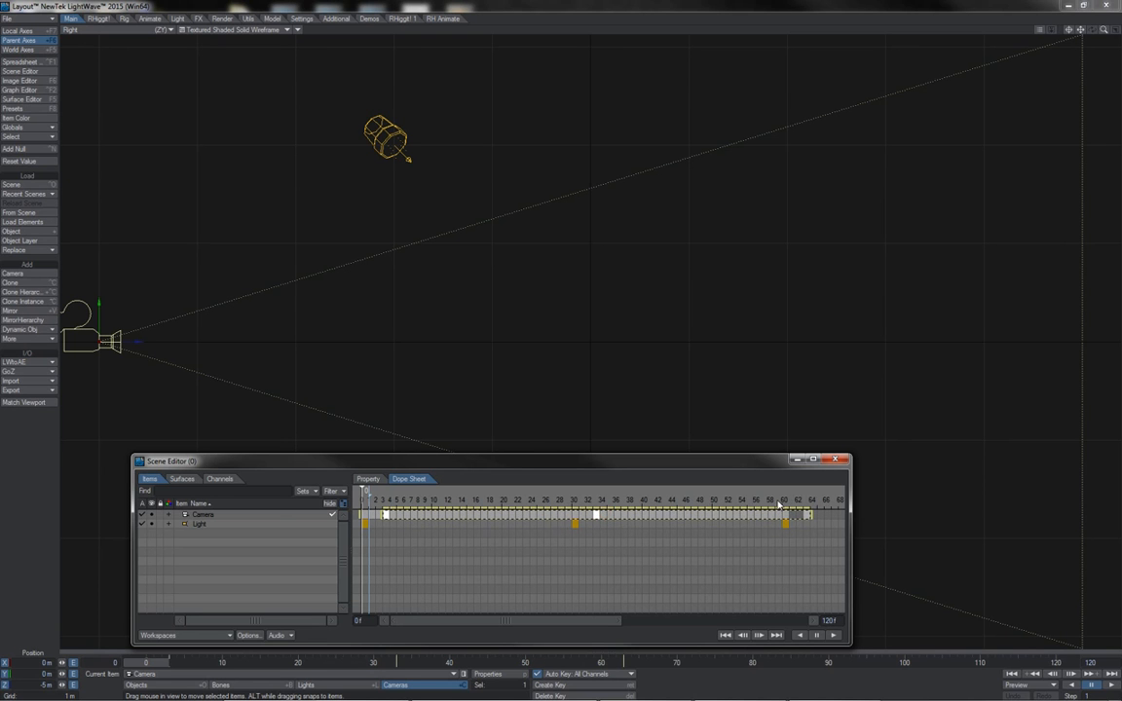
# - Select the trailing range of the camera's keyframes for deletion
pyautogui.click(808, 519)
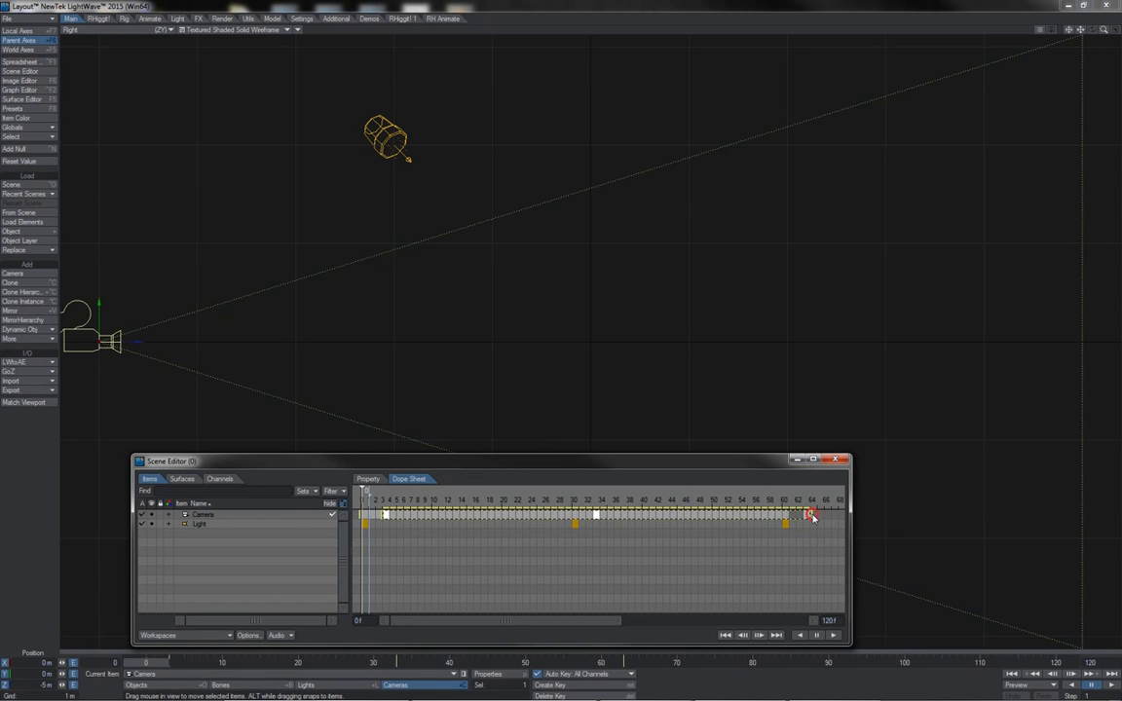
pyautogui.moveTo(810, 516); pyautogui.dragTo(662, 516)
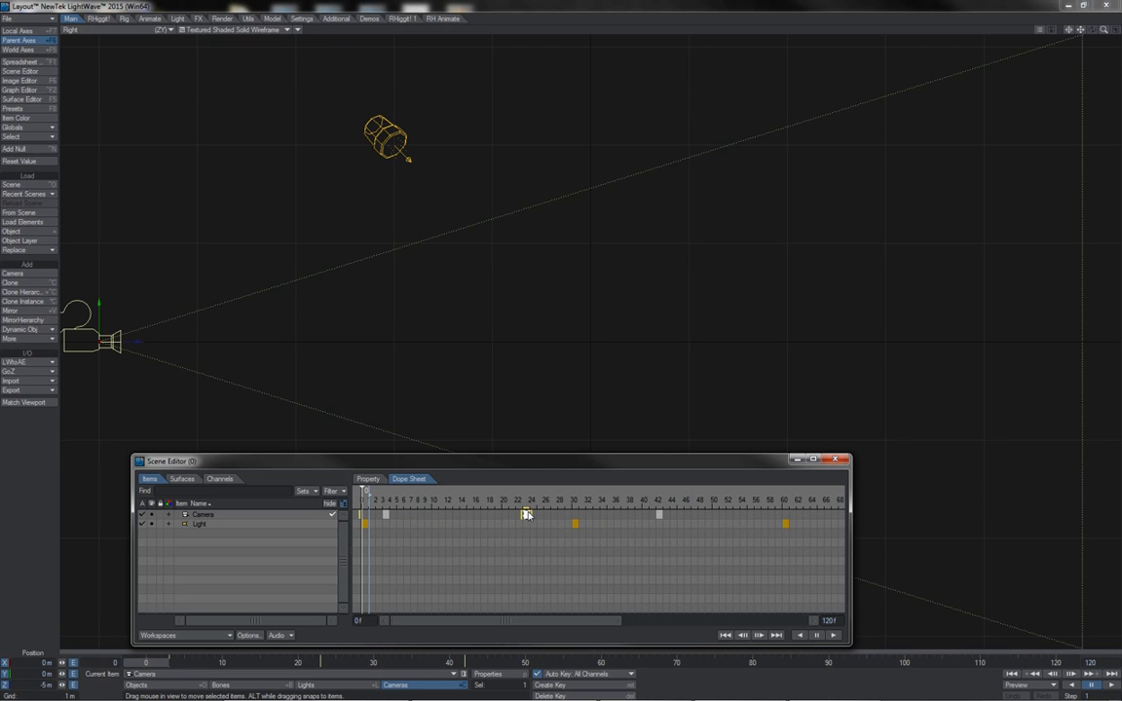
pyautogui.moveTo(543, 514)
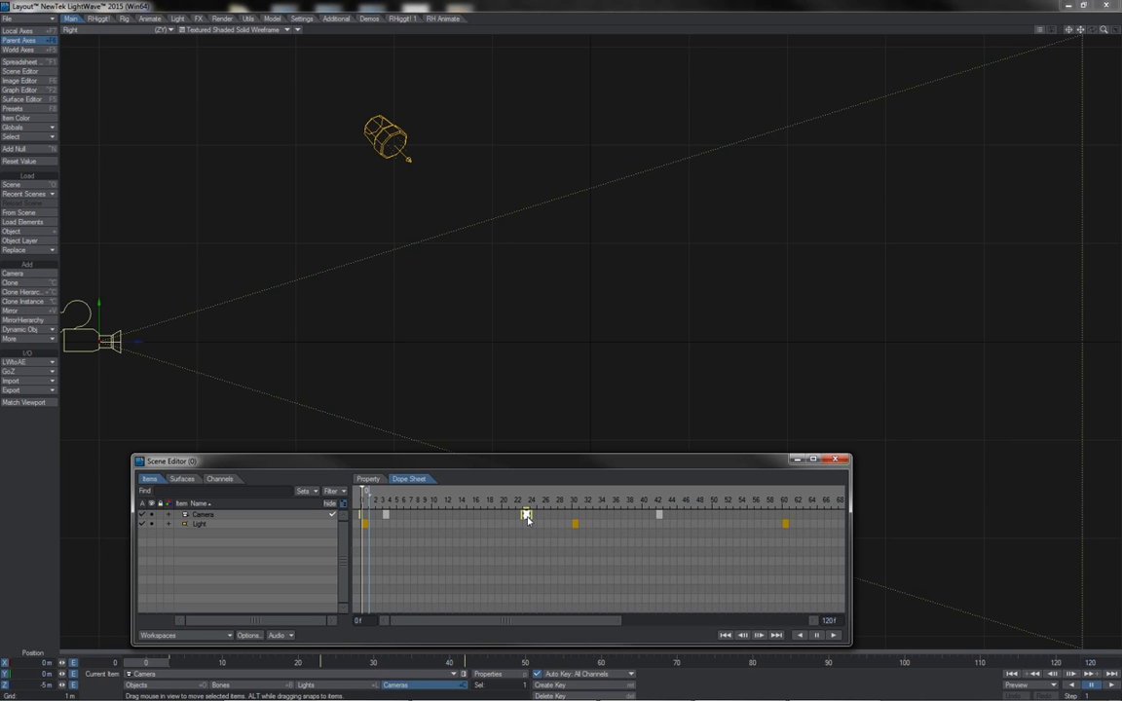
pyautogui.moveTo(296, 615)
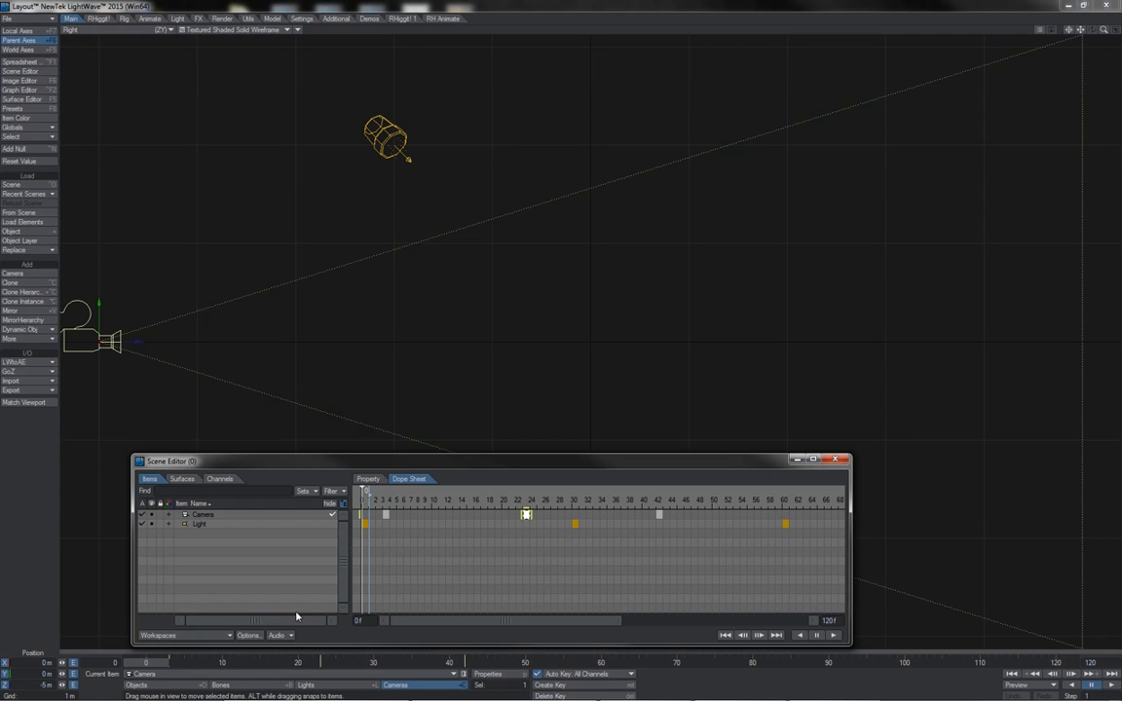
pyautogui.moveTo(160, 666)
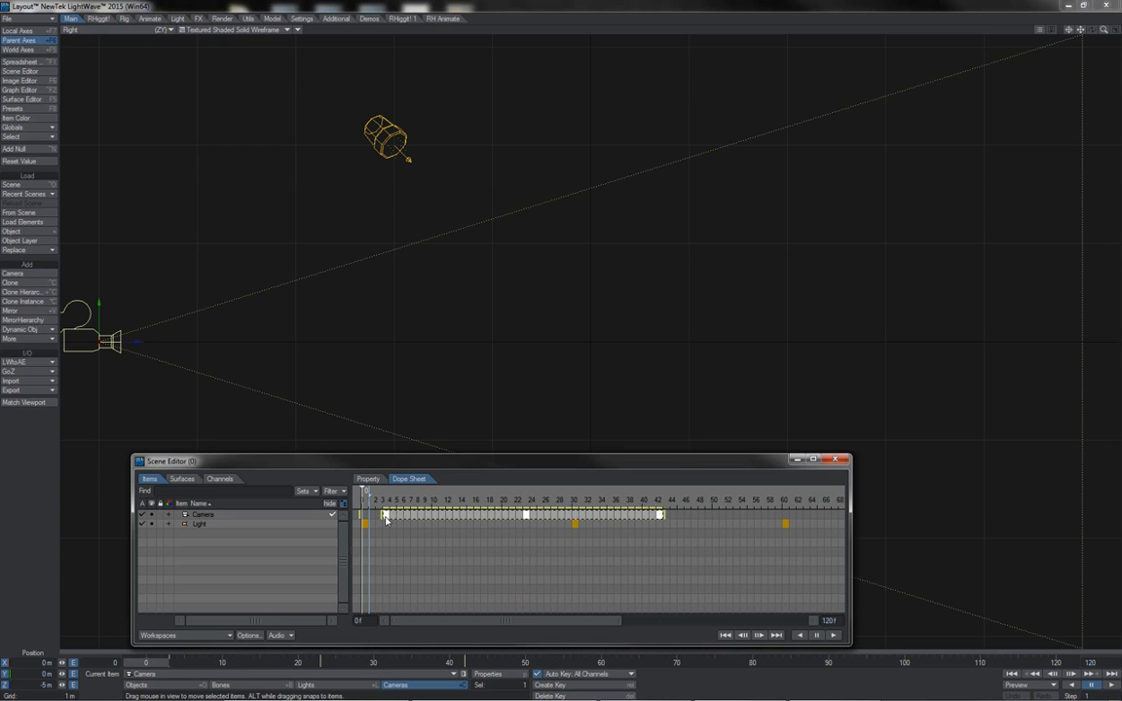
pyautogui.moveTo(407, 520)
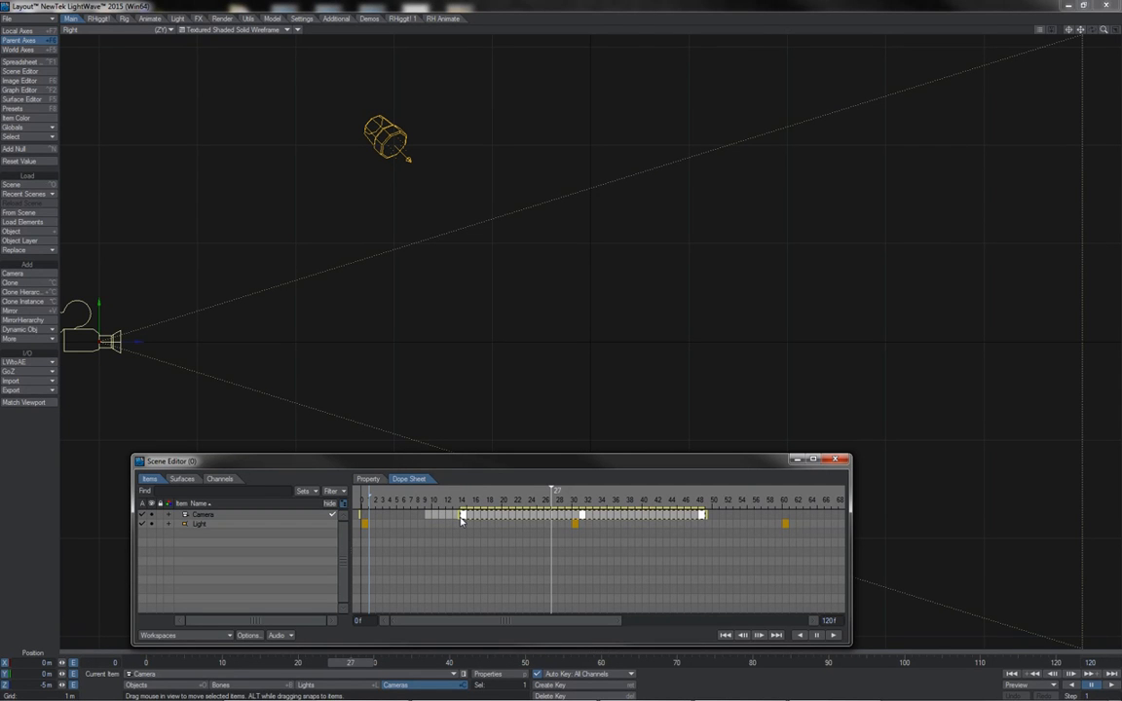
# - Drag the selected block of camera keys a few frames earlier
pyautogui.moveTo(464, 515); pyautogui.dragTo(491, 515)
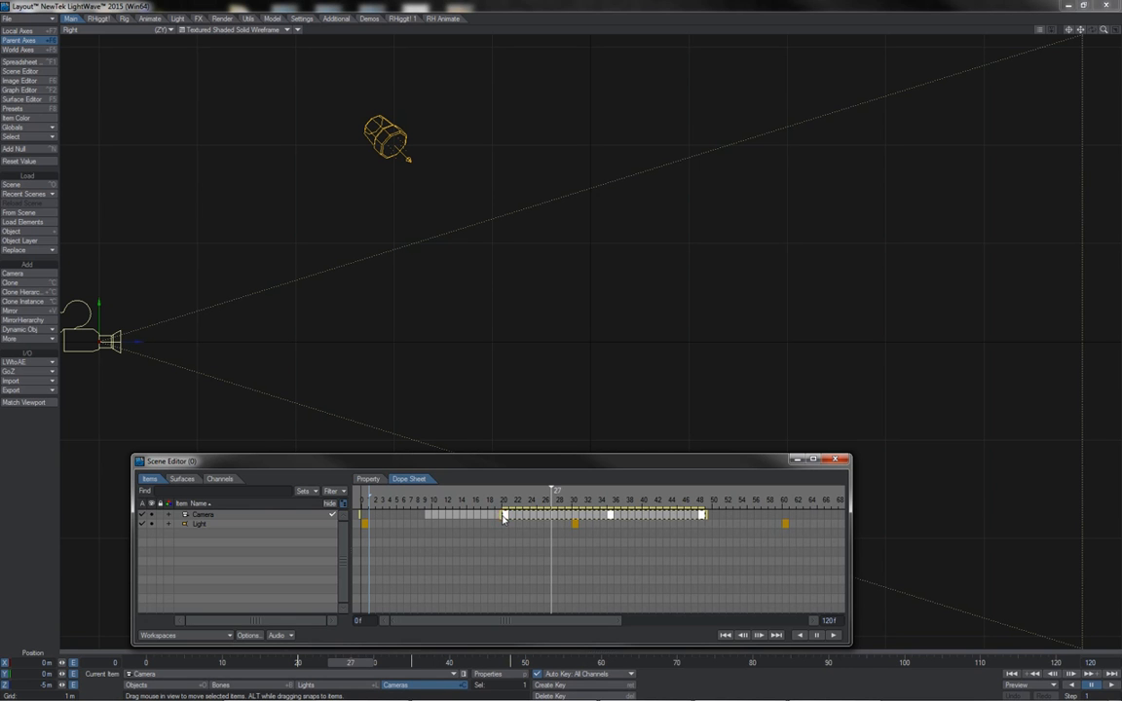
# - Bring up the key editing options for the selected camera keys
pyautogui.rightClick(504, 519)
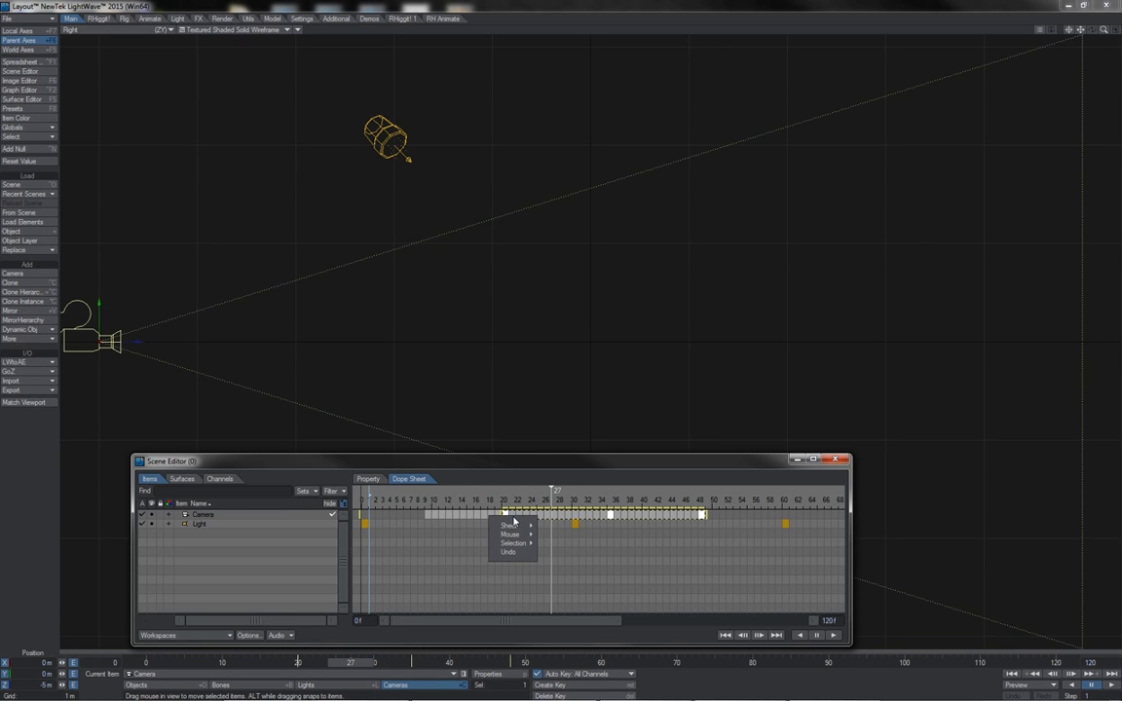
pyautogui.moveTo(514, 543)
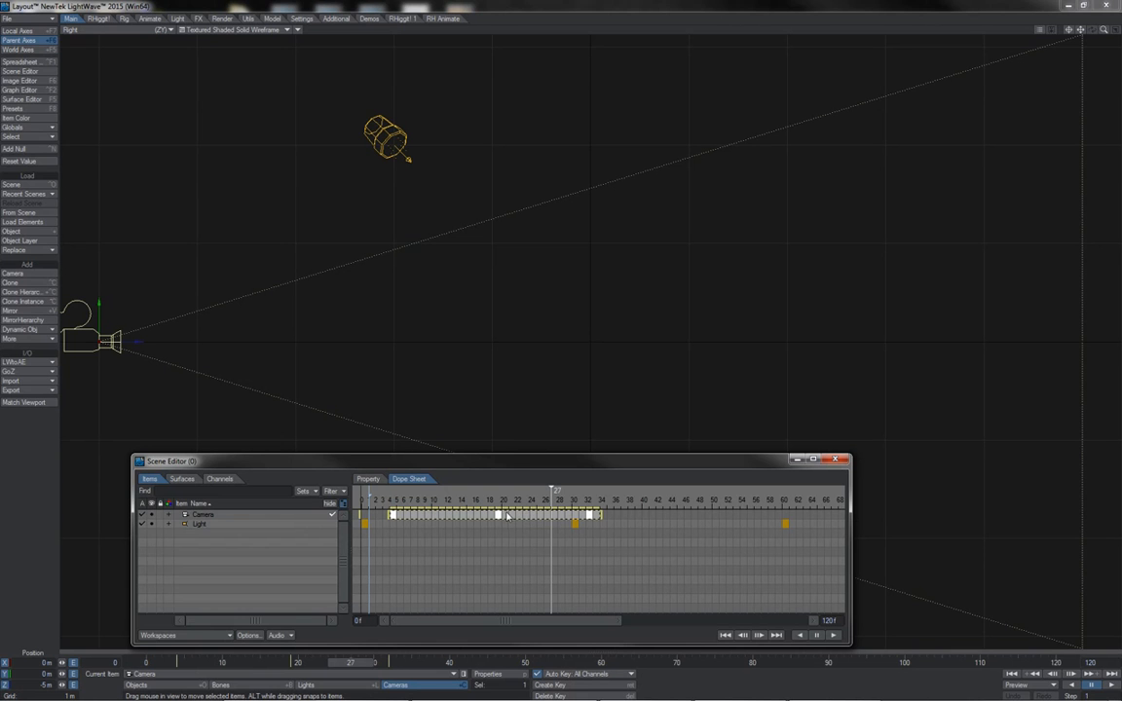
pyautogui.moveTo(460, 518)
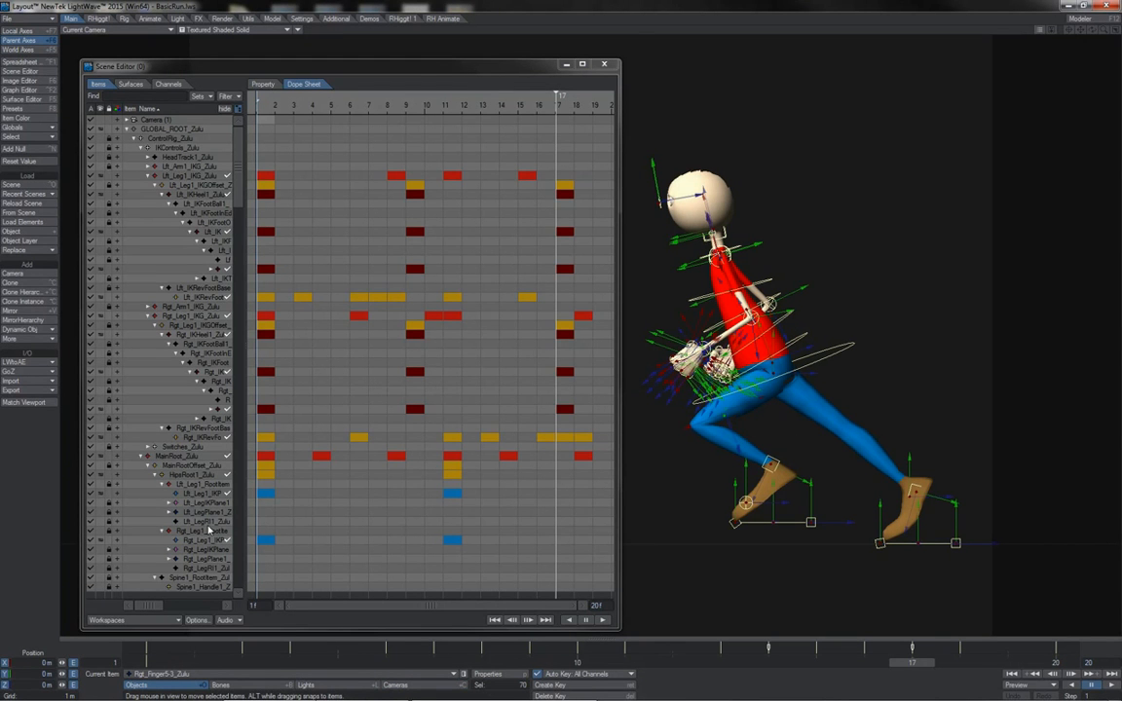
pyautogui.moveTo(205, 281)
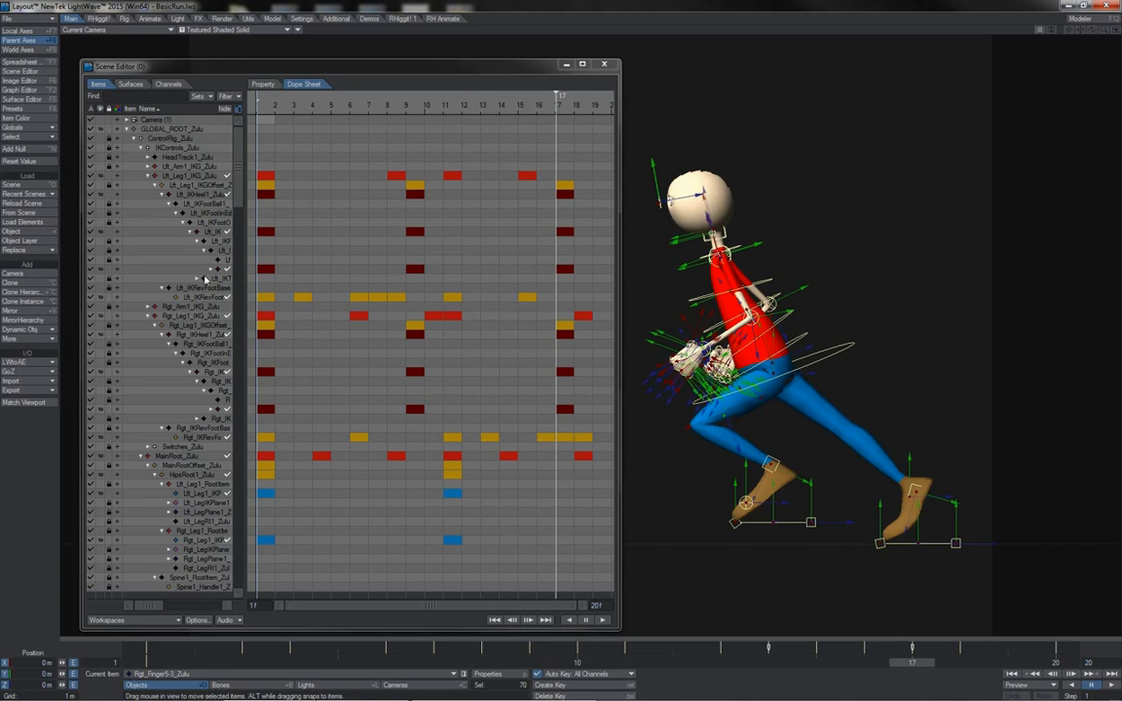
pyautogui.moveTo(203, 379)
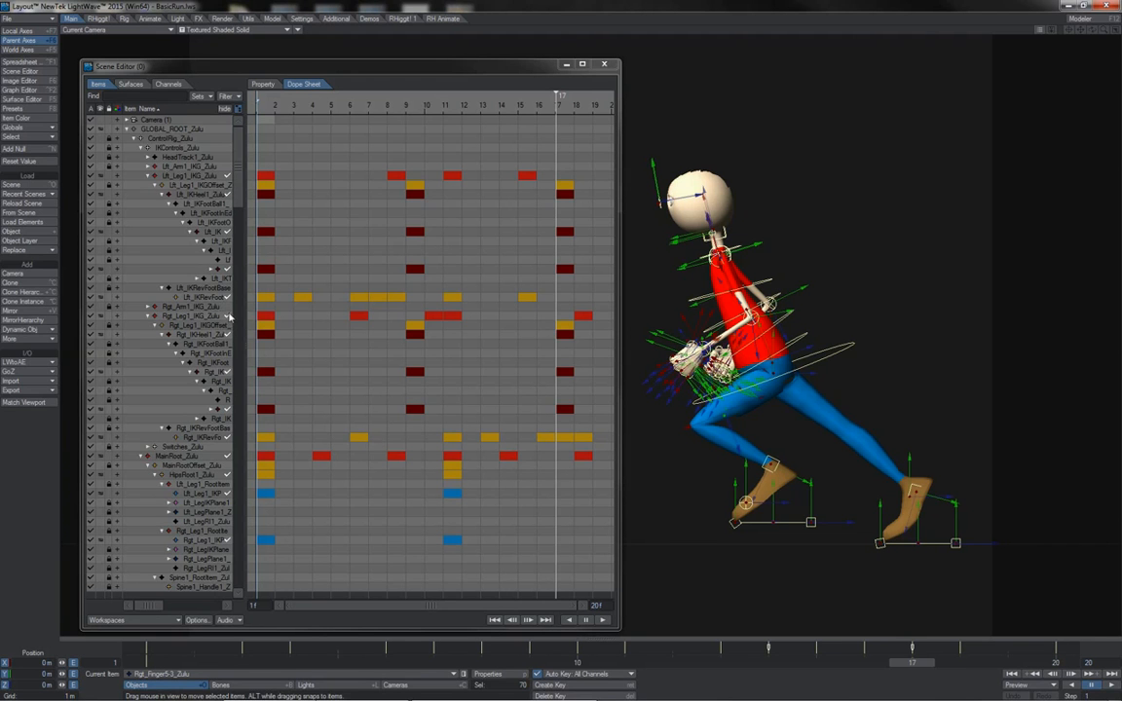
pyautogui.moveTo(152, 611)
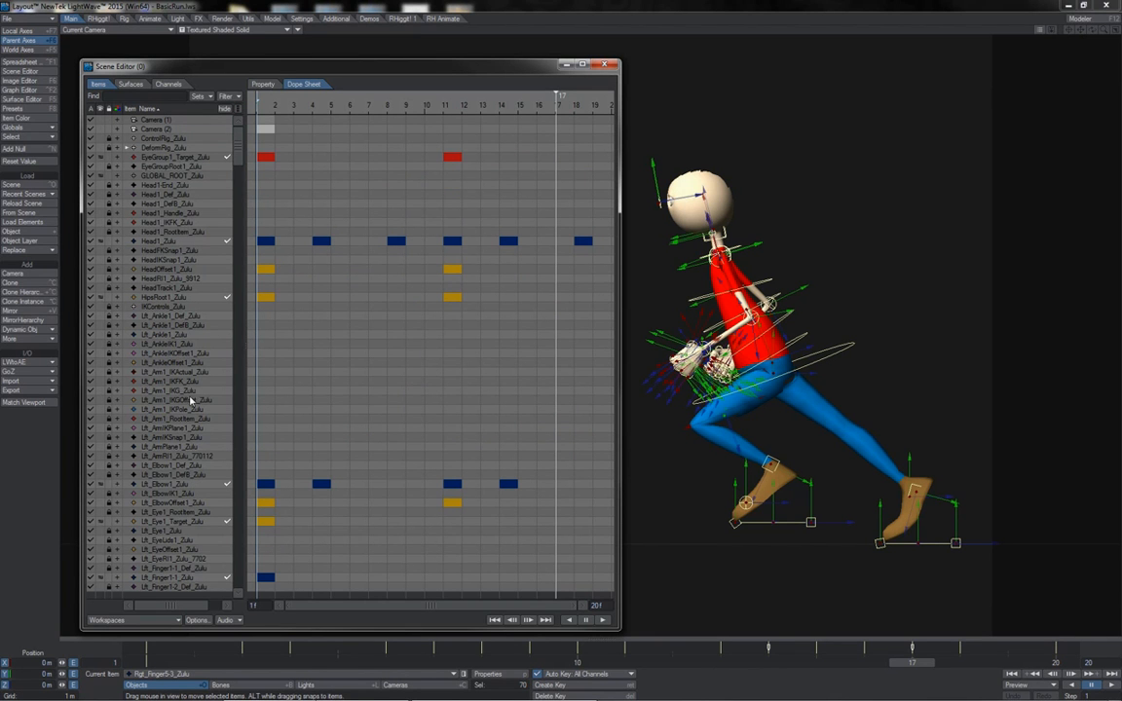
pyautogui.moveTo(239, 148)
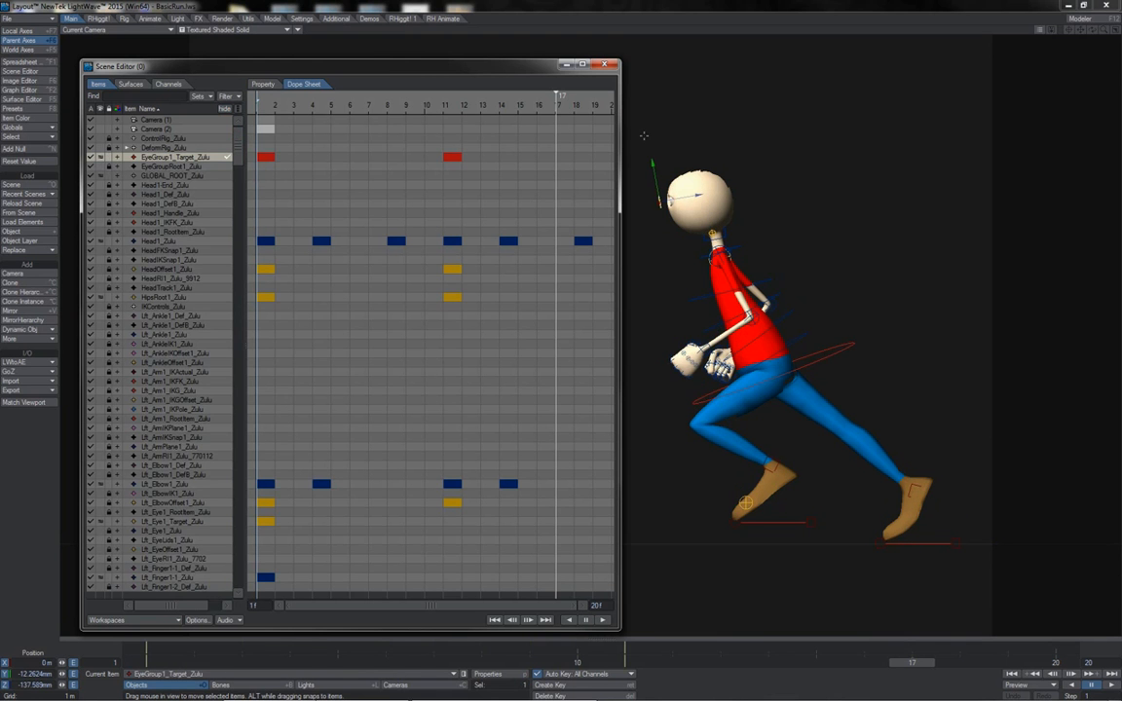
# - Select the camera, then the head neck item, then the camera again in the Scene Editor list
pyautogui.click(156, 129)
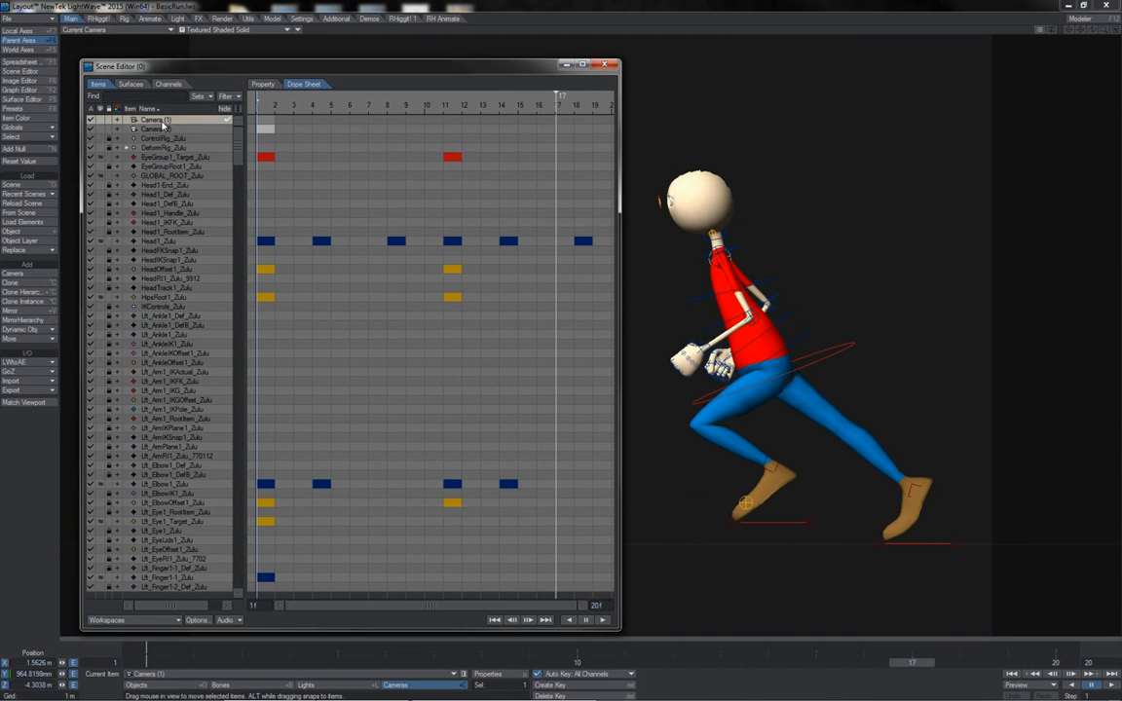
pyautogui.click(175, 232)
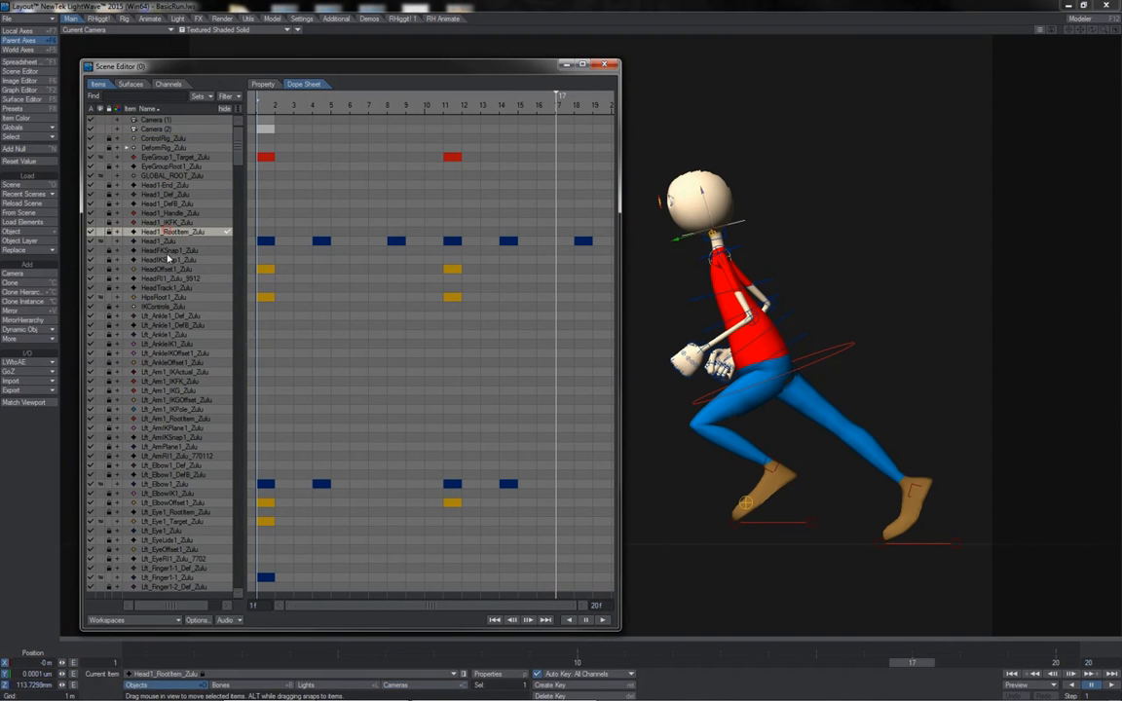
pyautogui.click(156, 121)
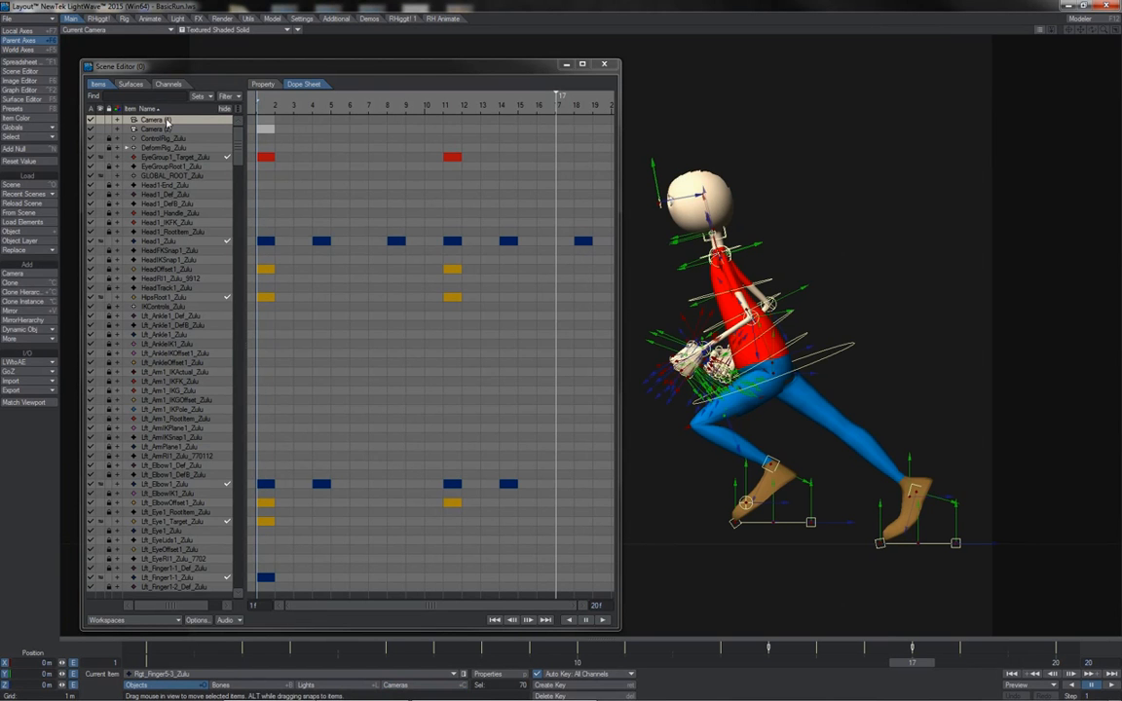
pyautogui.moveTo(218, 243)
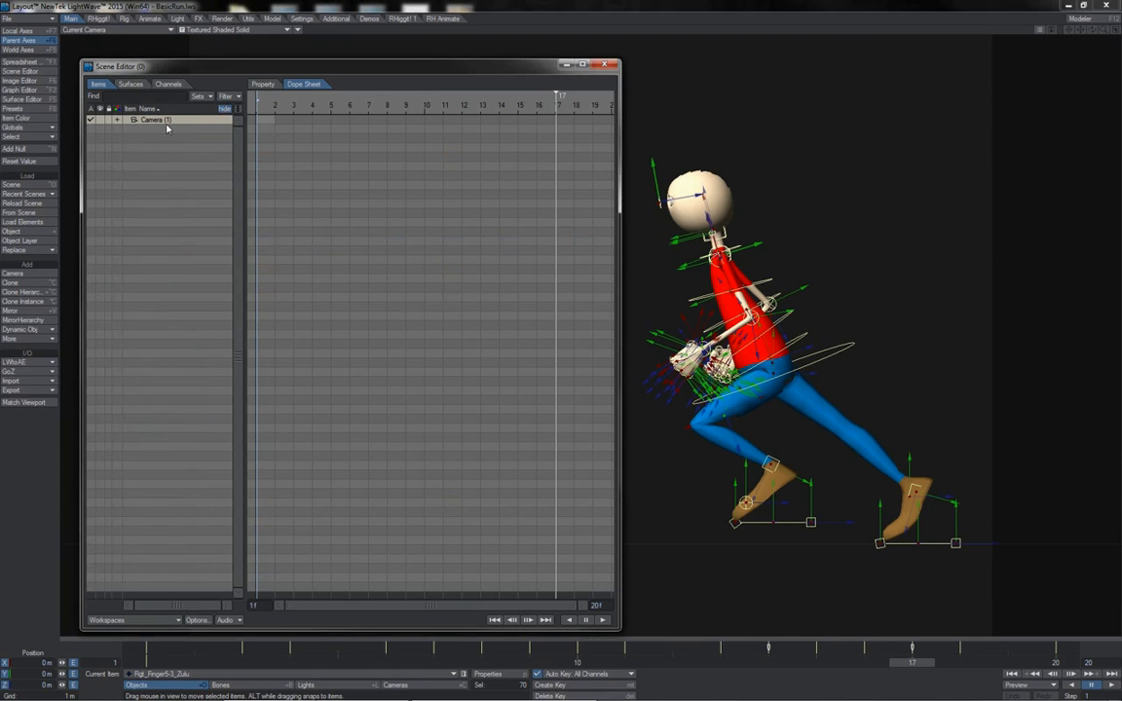
pyautogui.moveTo(212, 124)
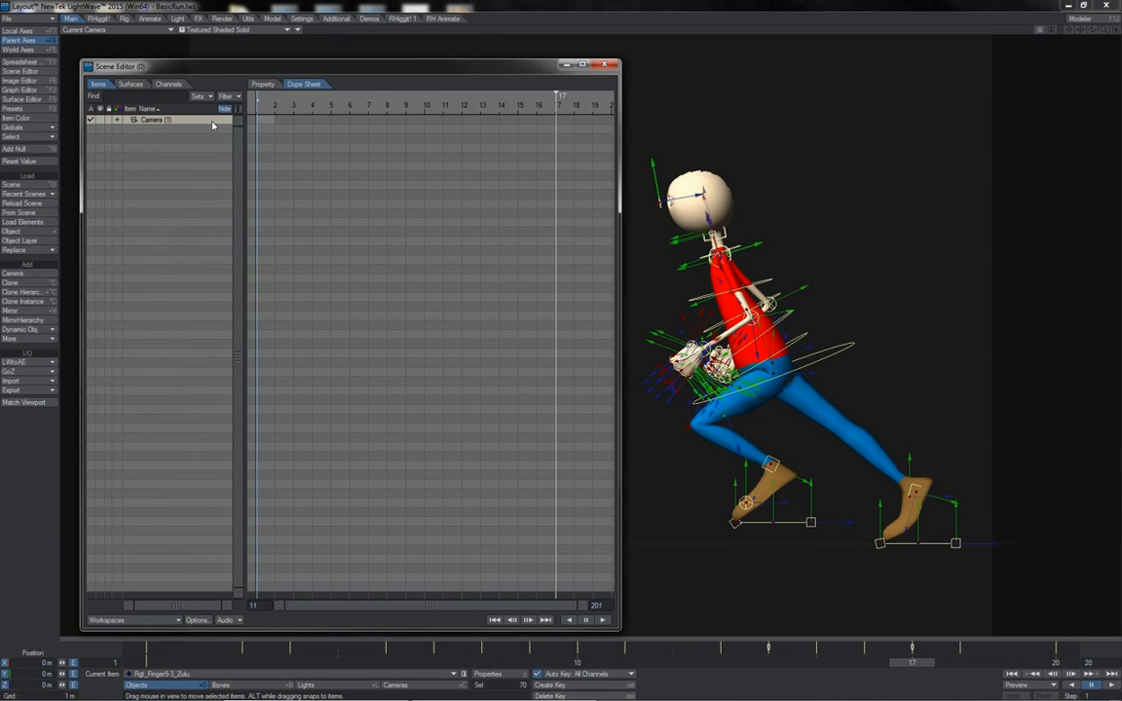
# - Expand the camera hierarchy and select the rig item together with all its children
pyautogui.click(117, 121)
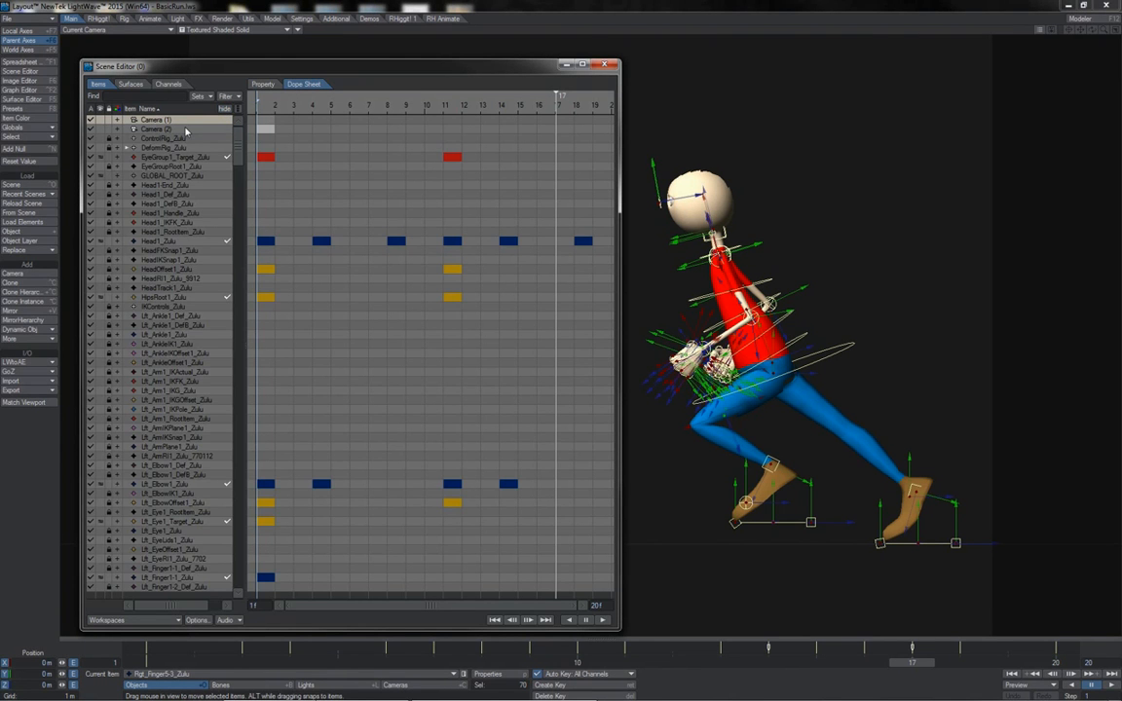
pyautogui.moveTo(176, 256)
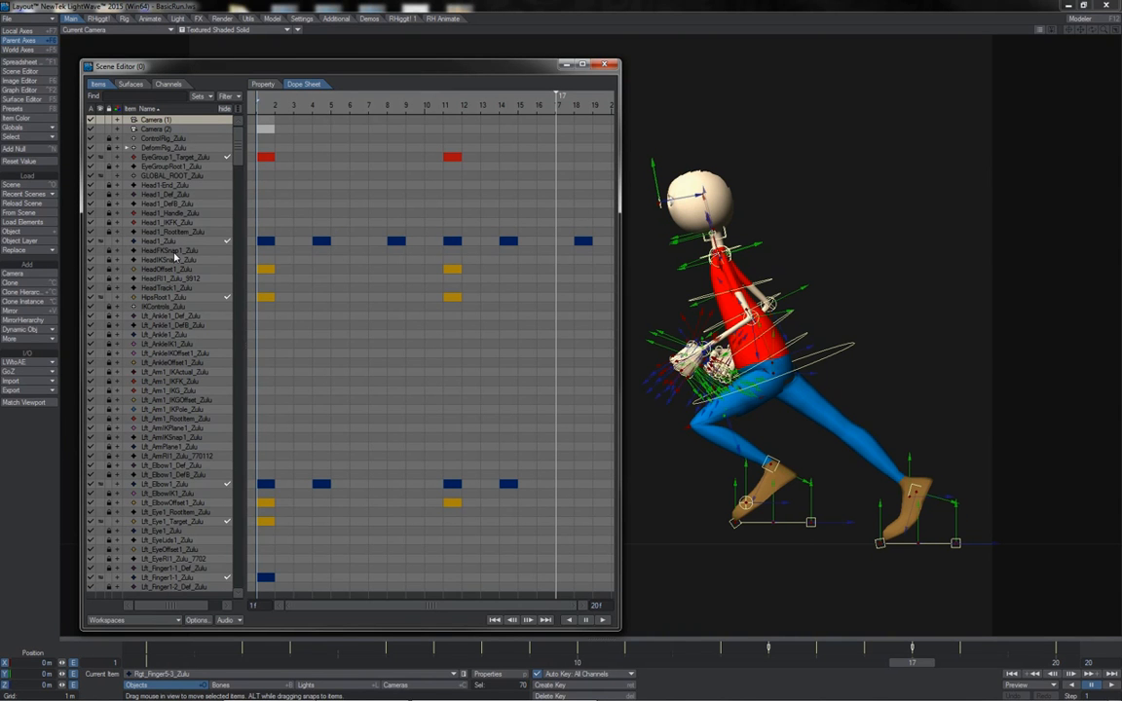
pyautogui.moveTo(183, 212)
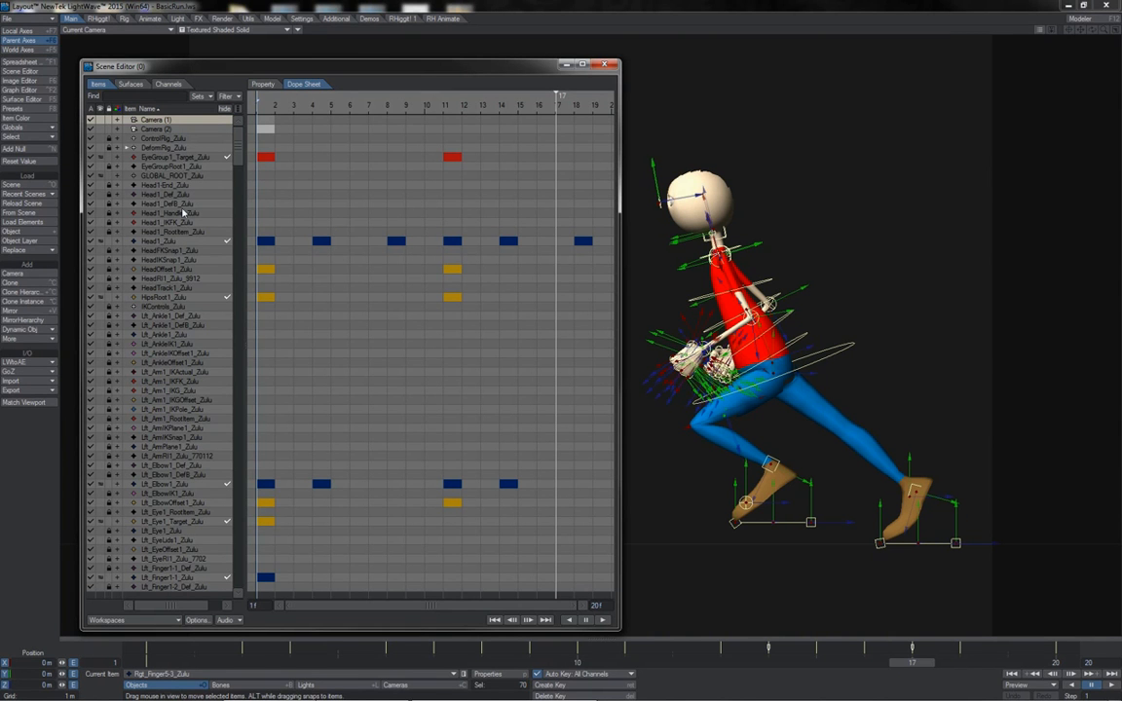
pyautogui.moveTo(183, 152)
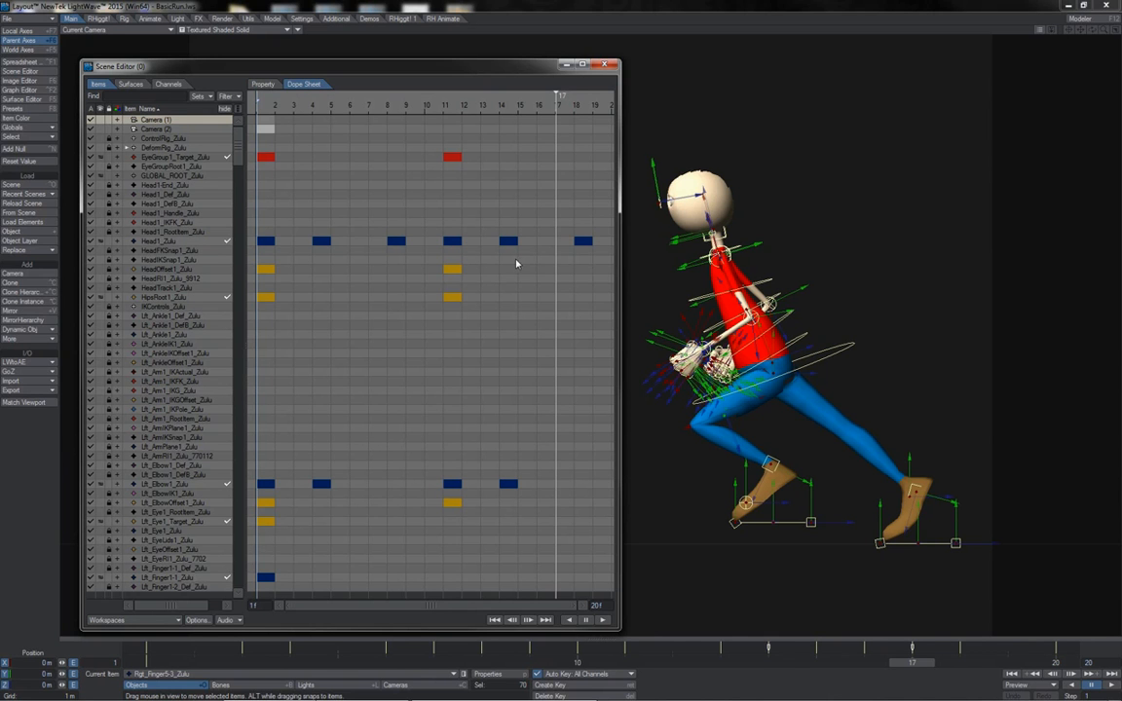
pyautogui.moveTo(816, 339)
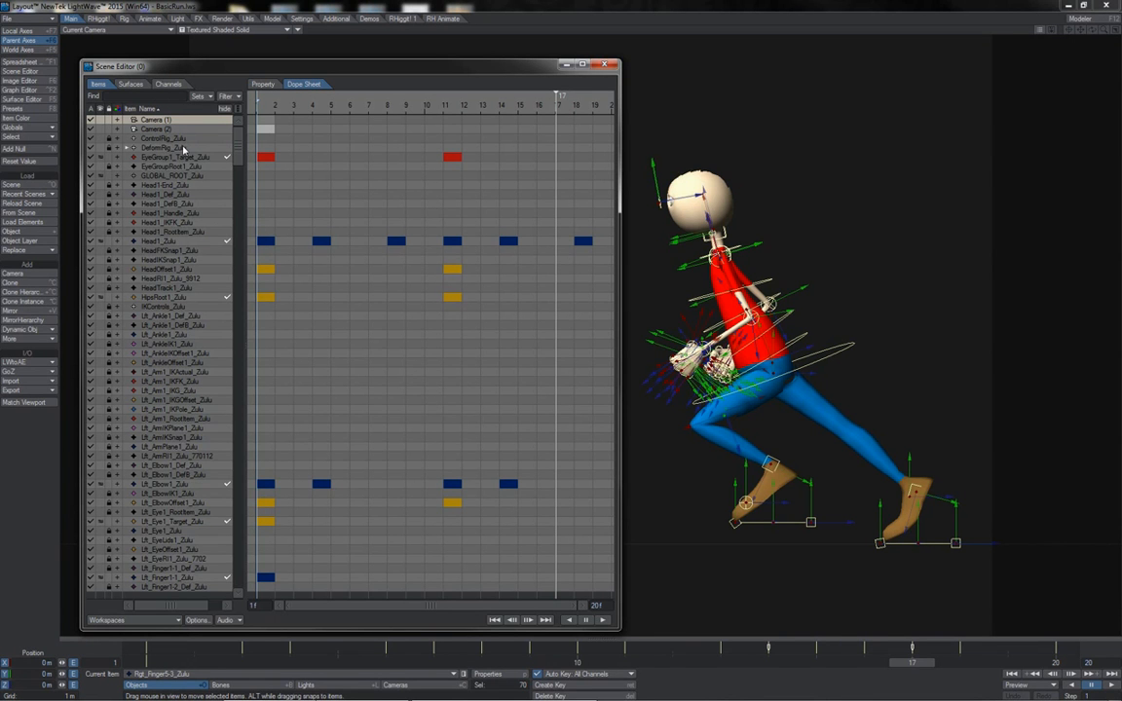
pyautogui.moveTo(179, 132)
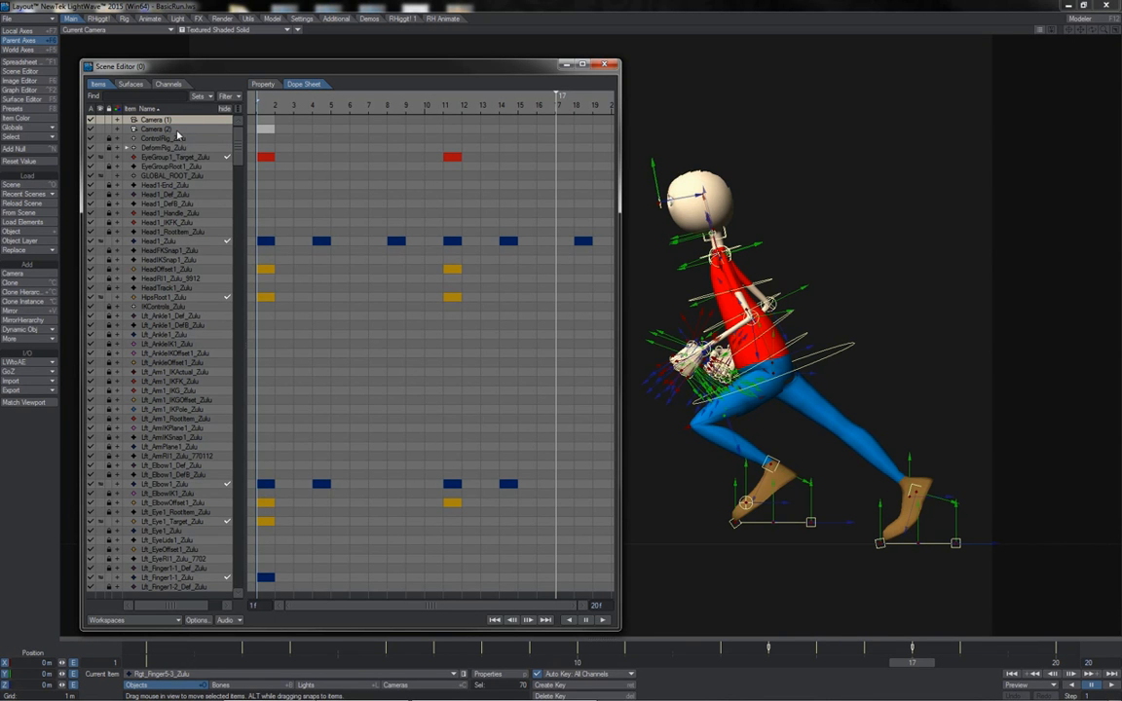
pyautogui.rightClick(156, 160)
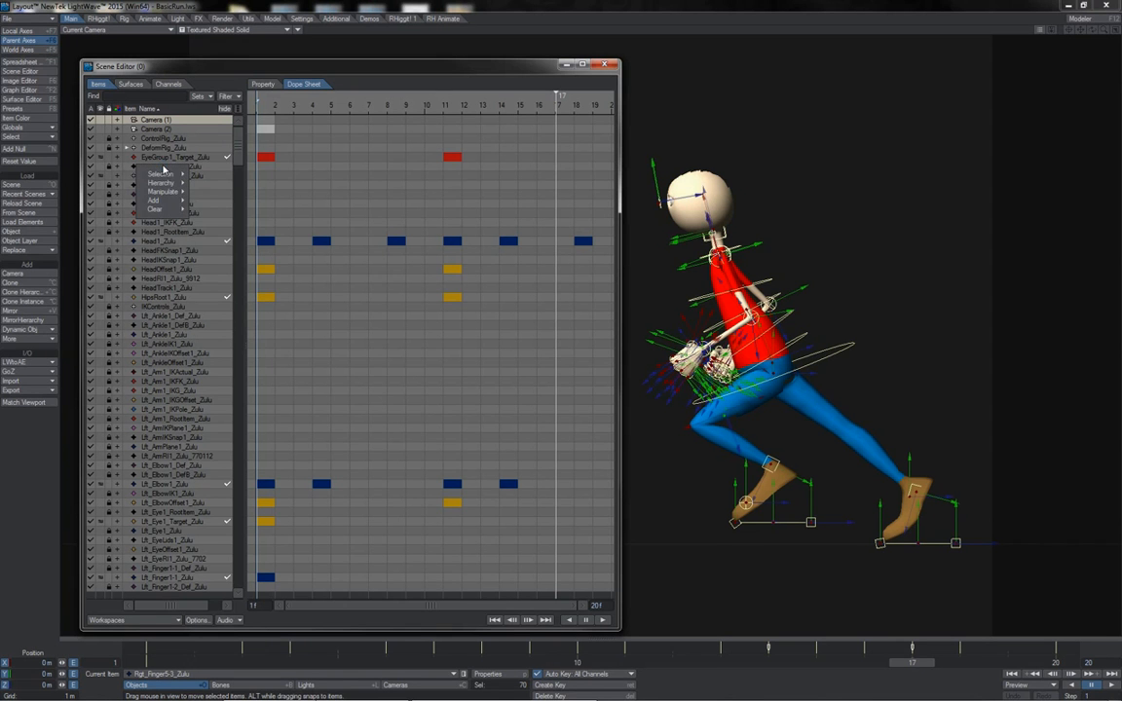
pyautogui.click(158, 173)
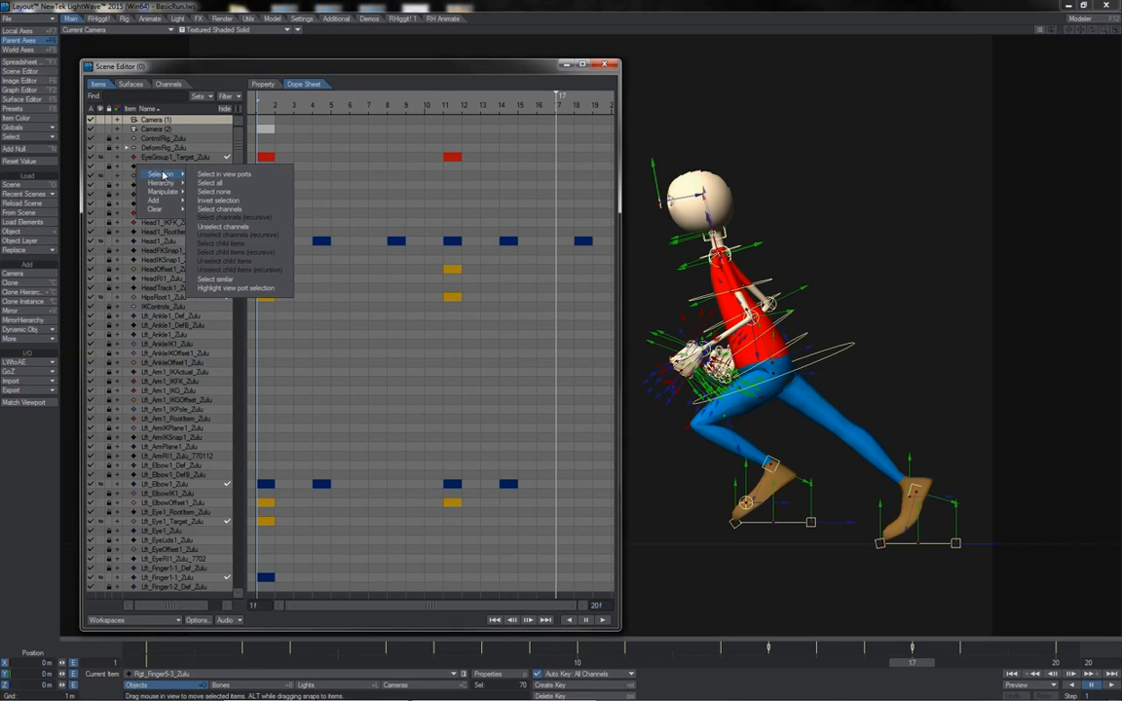
pyautogui.moveTo(238, 289)
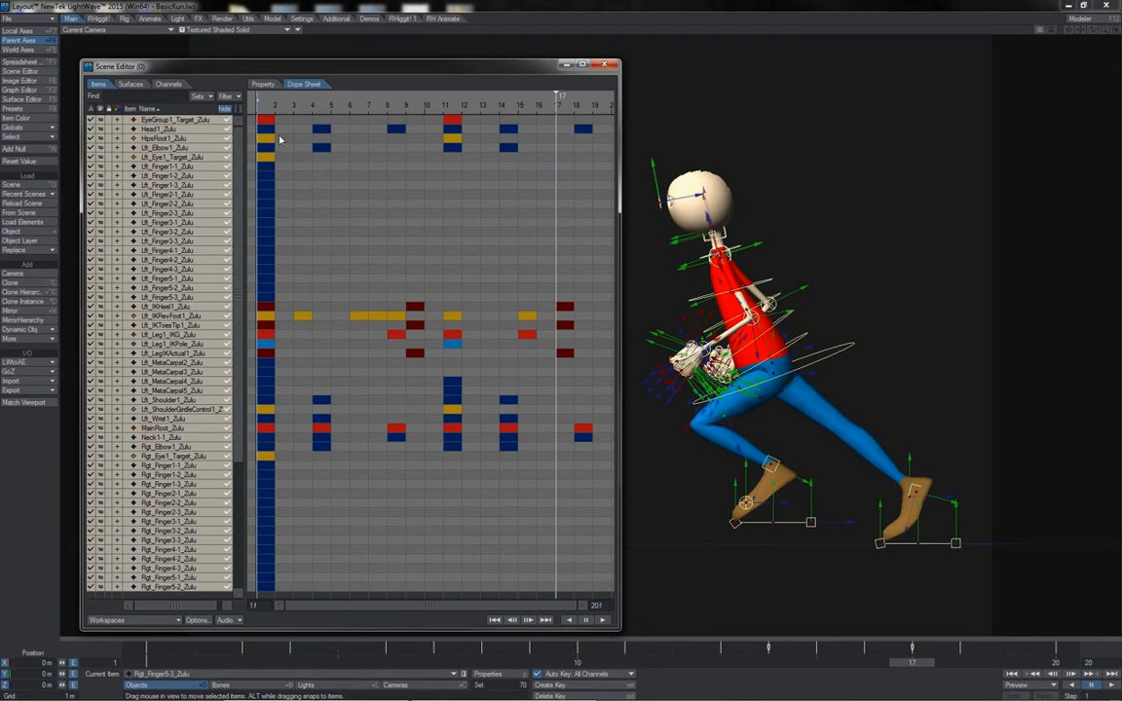
# - Select every key in one frame column across all the rig items
pyautogui.scroll(-3)
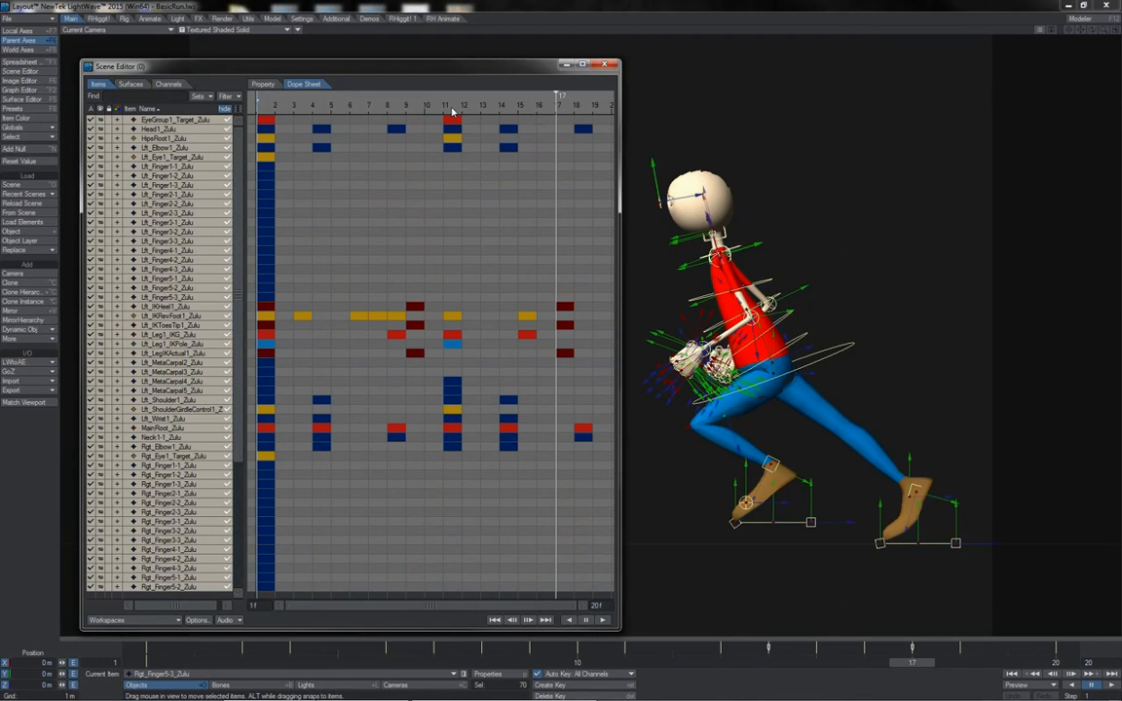
pyautogui.click(452, 105)
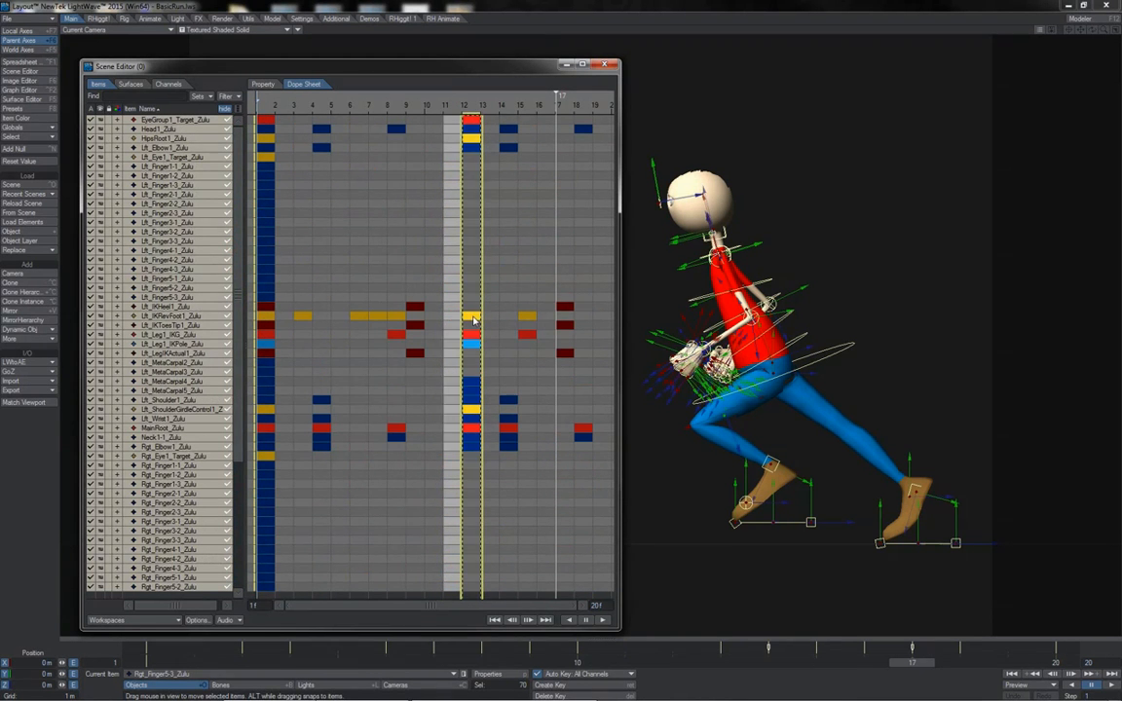
# - Bring up the Selection submenu of operations for the selected frame column
pyautogui.rightClick(458, 312)
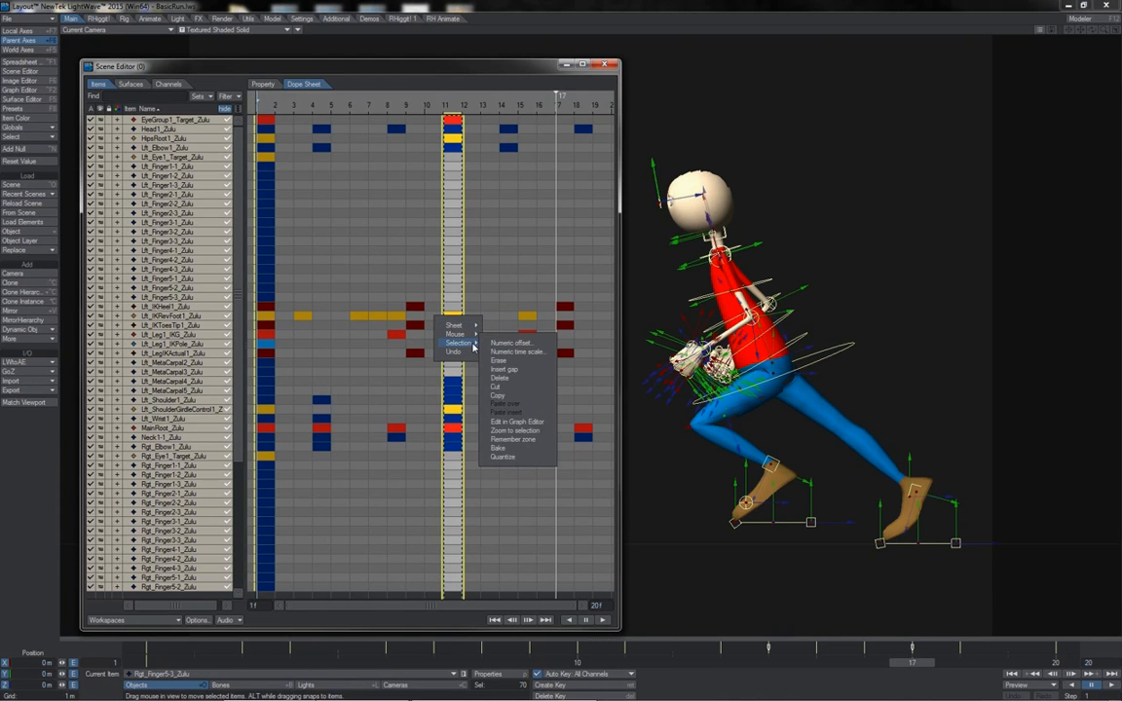
pyautogui.moveTo(465, 349)
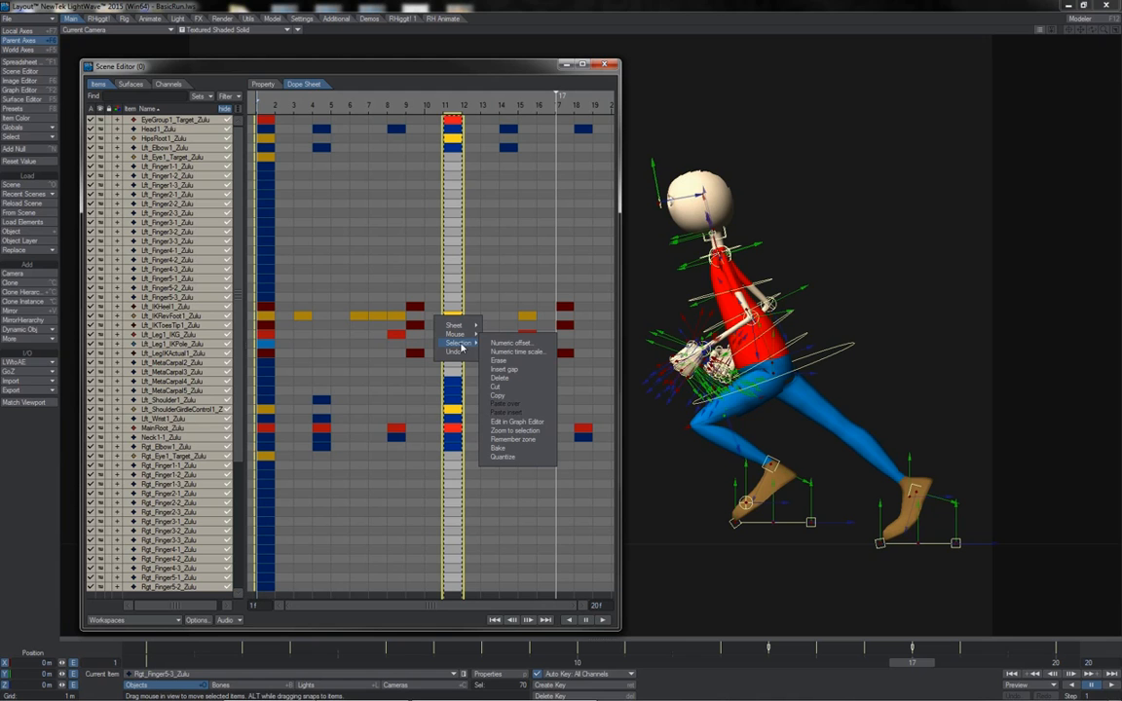
pyautogui.moveTo(516, 343)
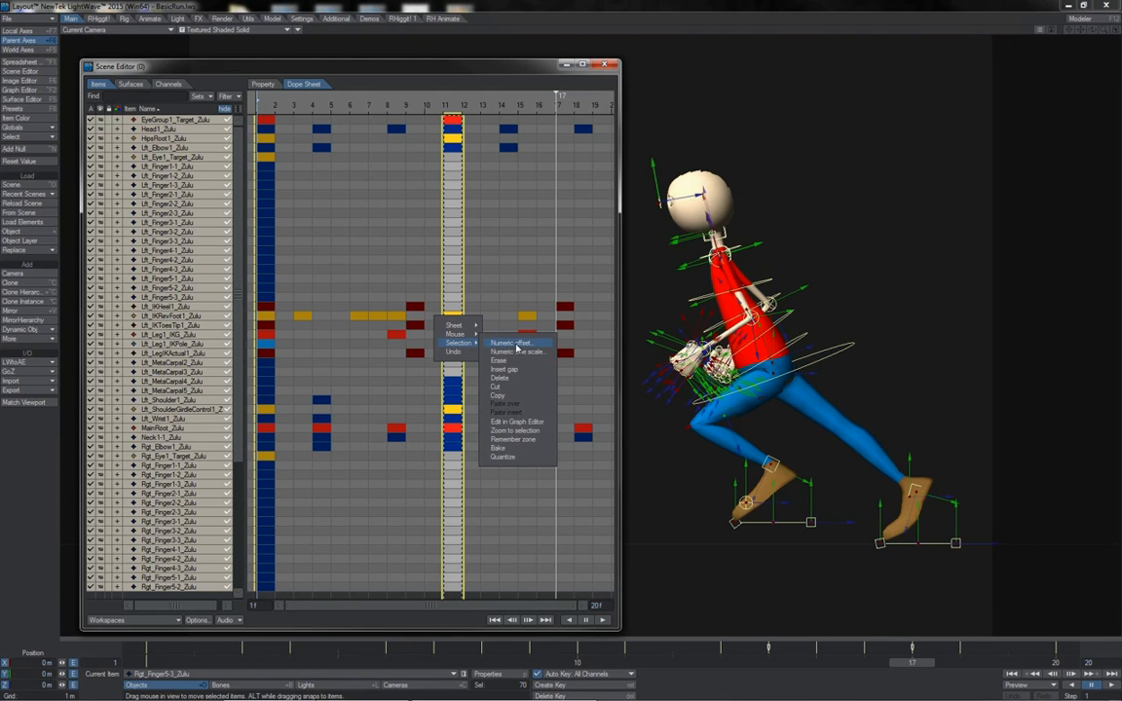
pyautogui.moveTo(489, 347)
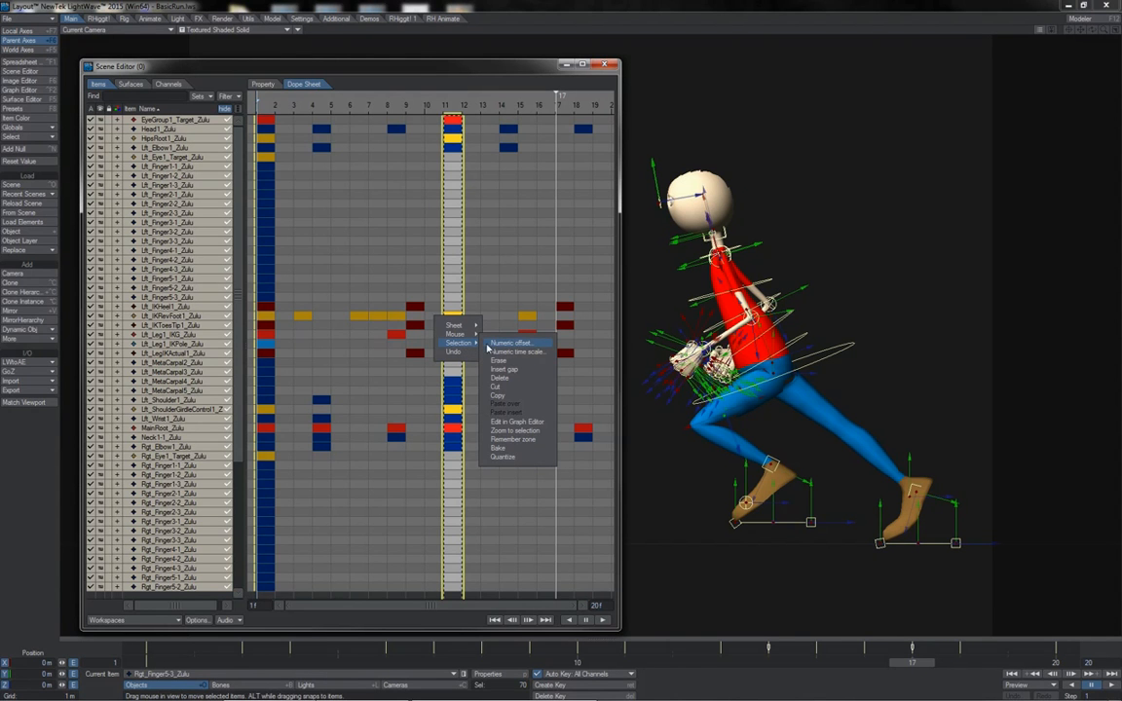
pyautogui.moveTo(506, 421)
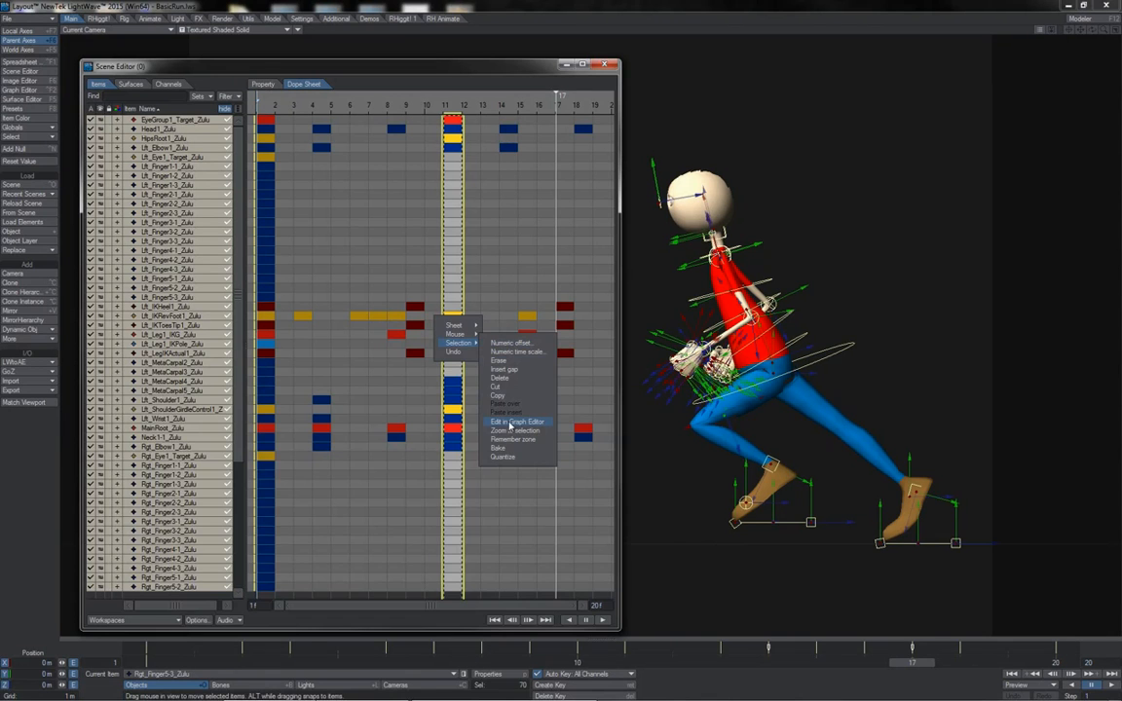
pyautogui.click(516, 421)
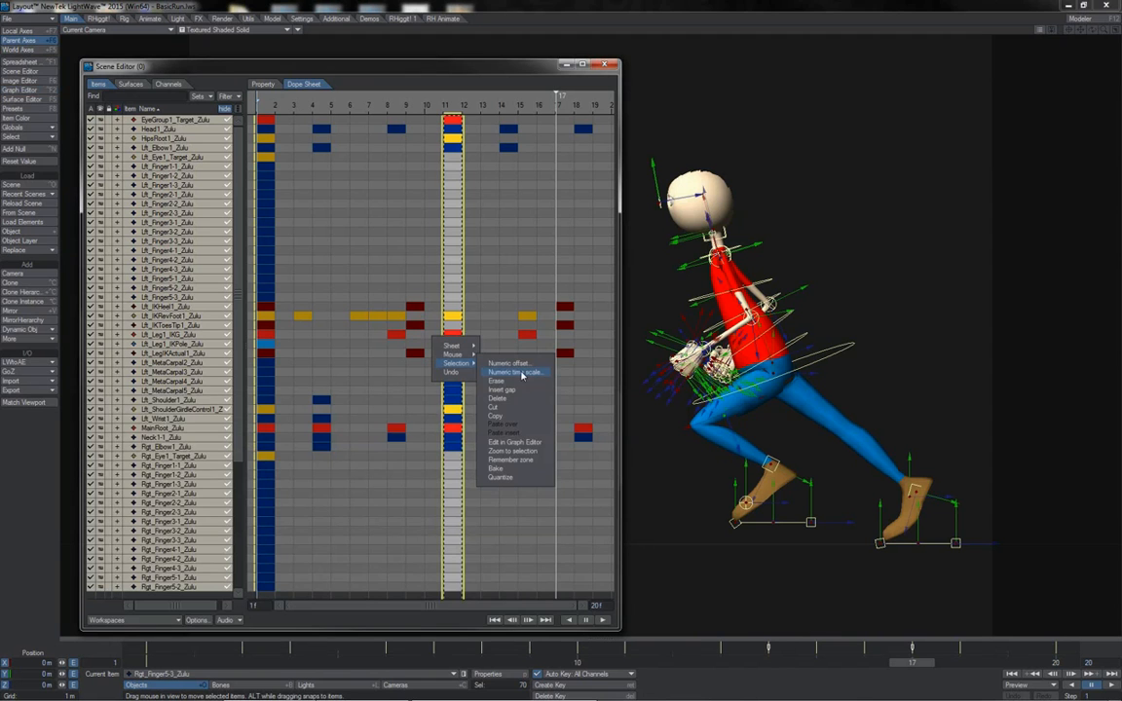
pyautogui.moveTo(503, 390)
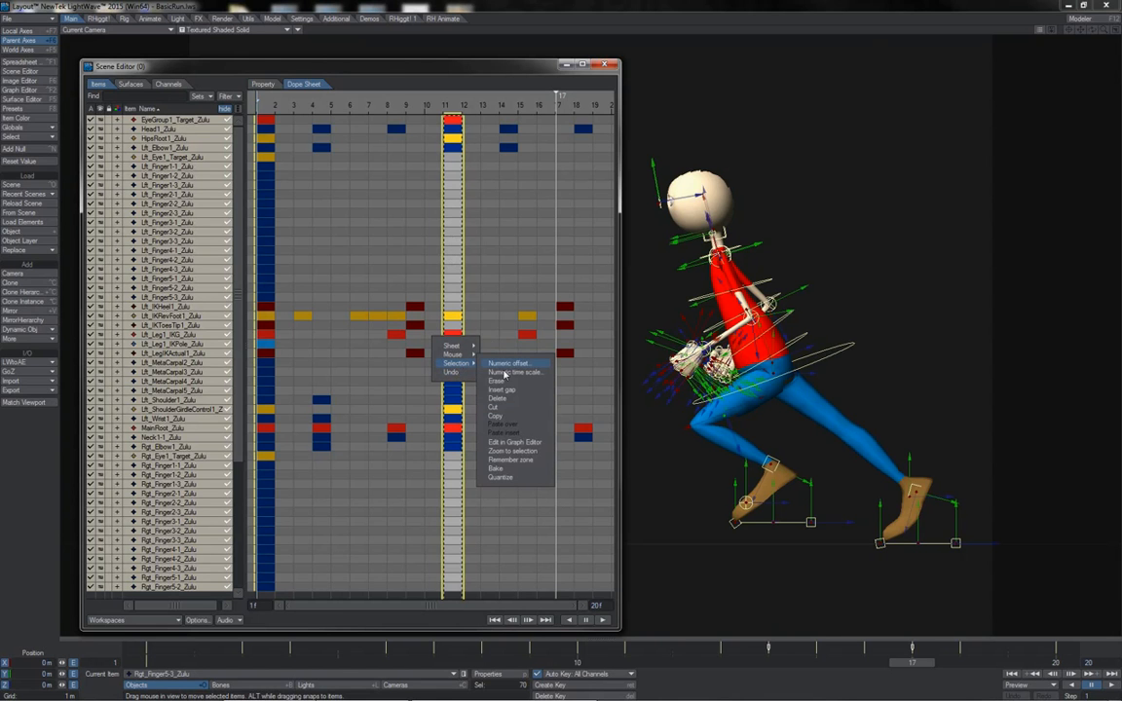
pyautogui.moveTo(502, 417)
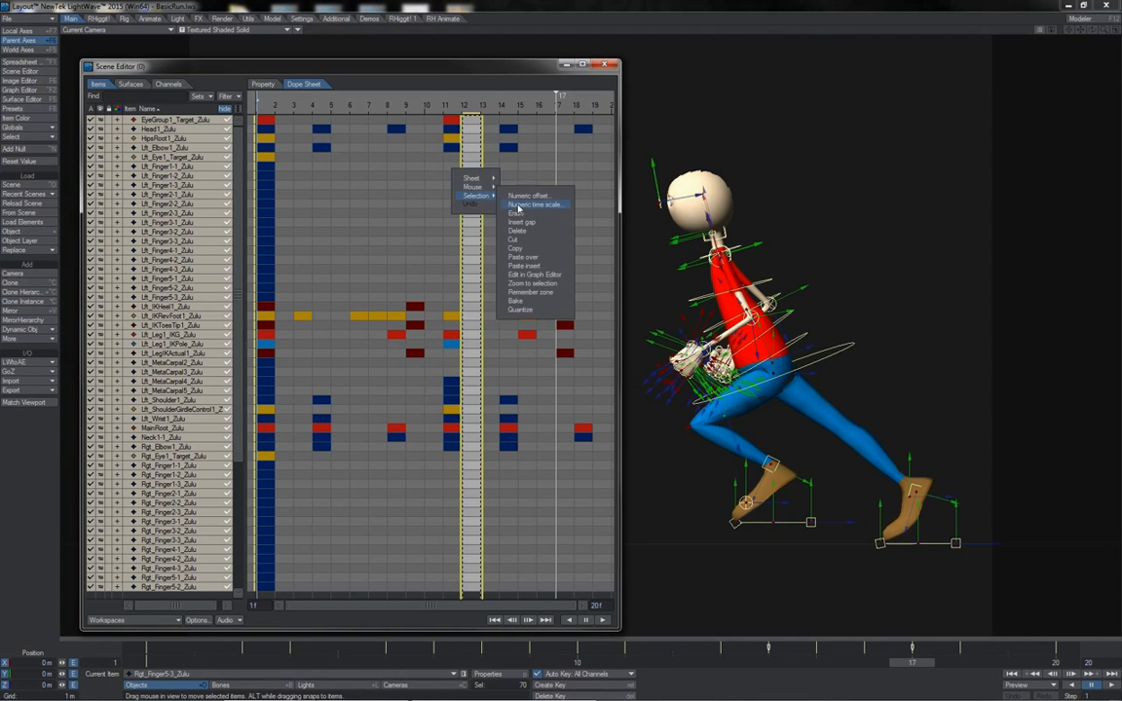
pyautogui.moveTo(543, 267)
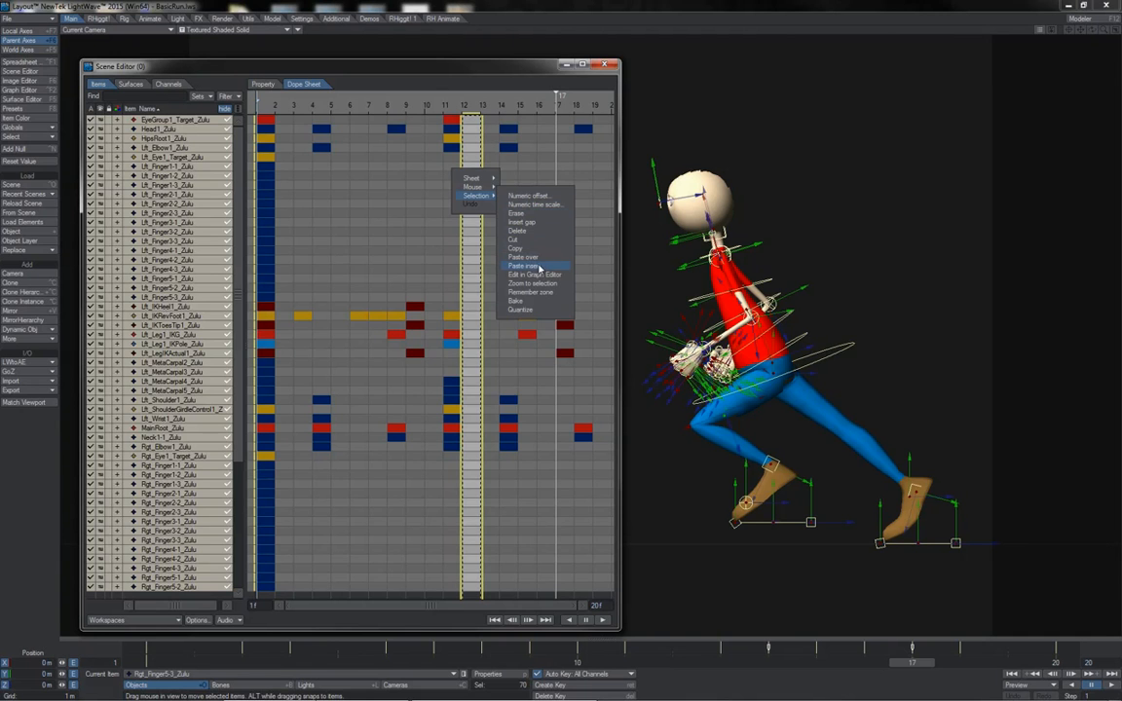
pyautogui.moveTo(542, 271)
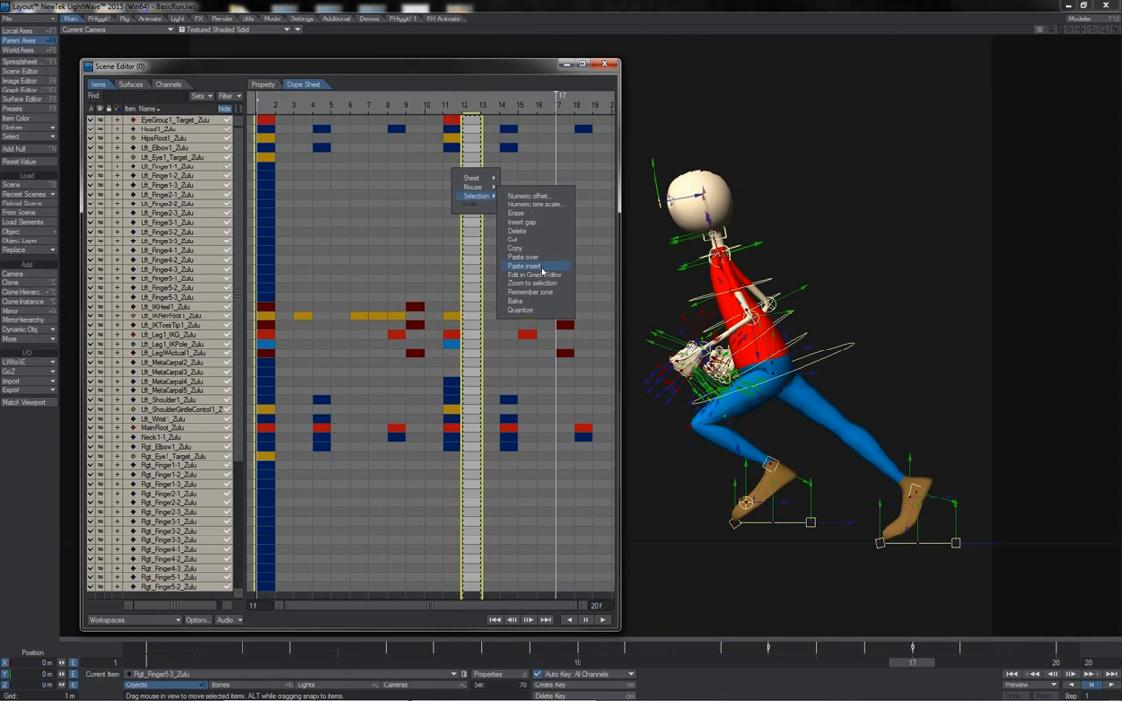
pyautogui.moveTo(530, 257)
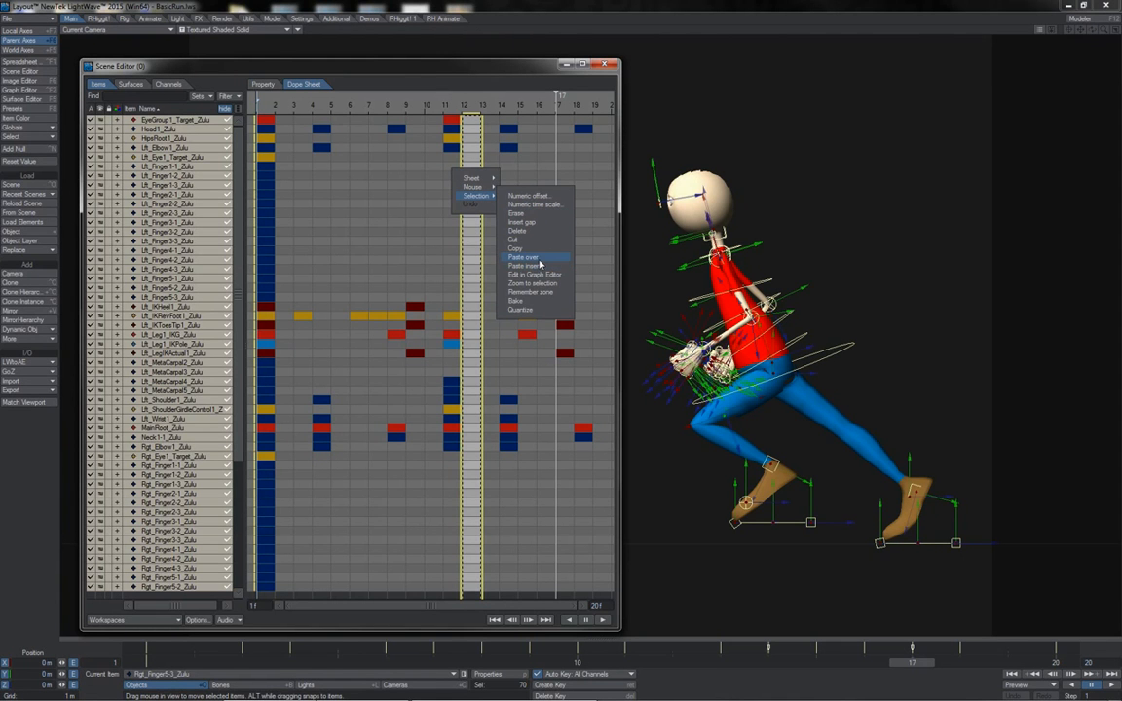
# - Paste the copied pose keys over the chosen frame, then paste-insert them so later keys shift along
pyautogui.click(526, 257)
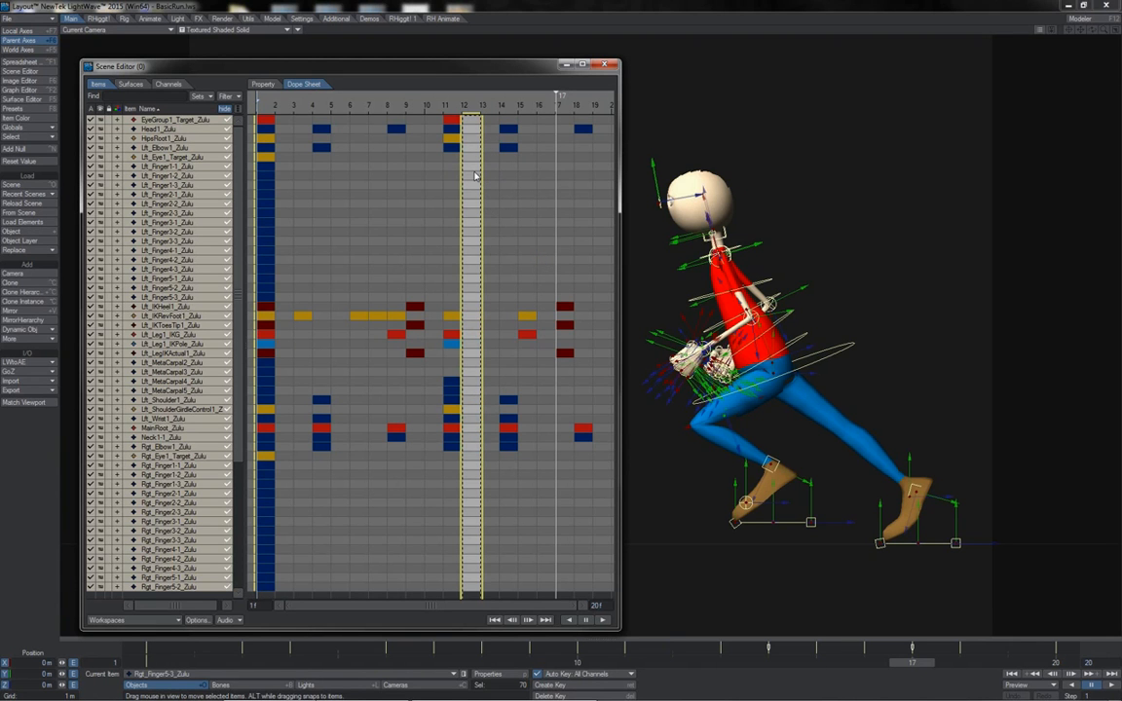
pyautogui.rightClick(475, 178)
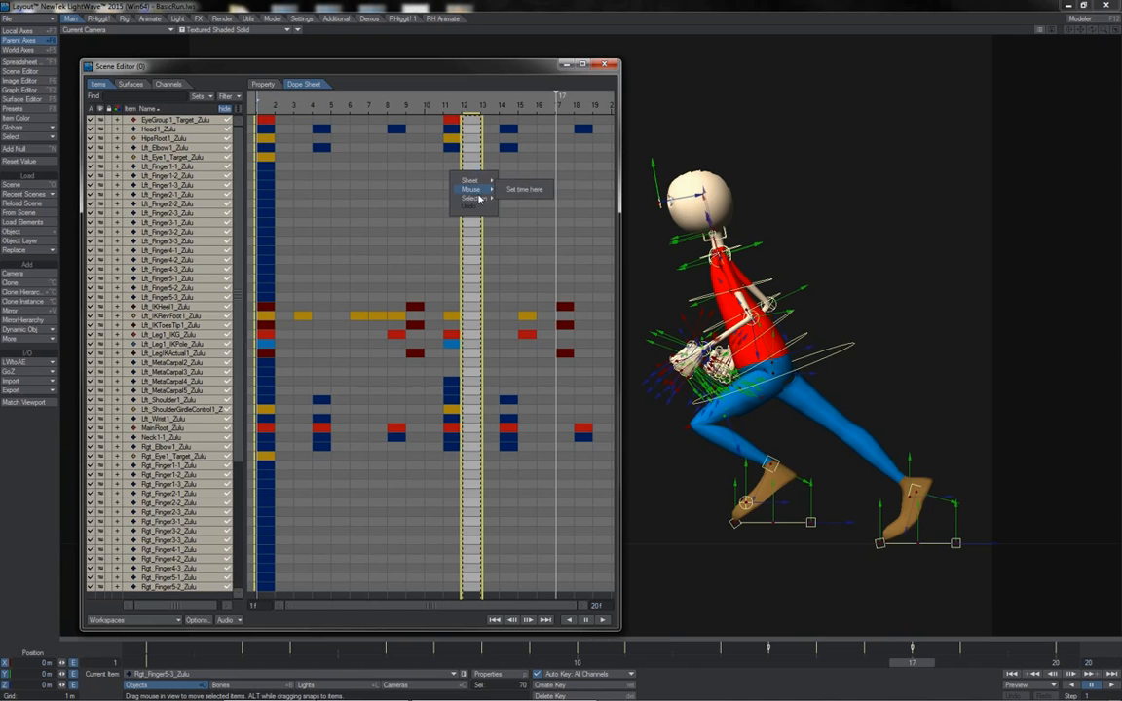
pyautogui.moveTo(471, 197)
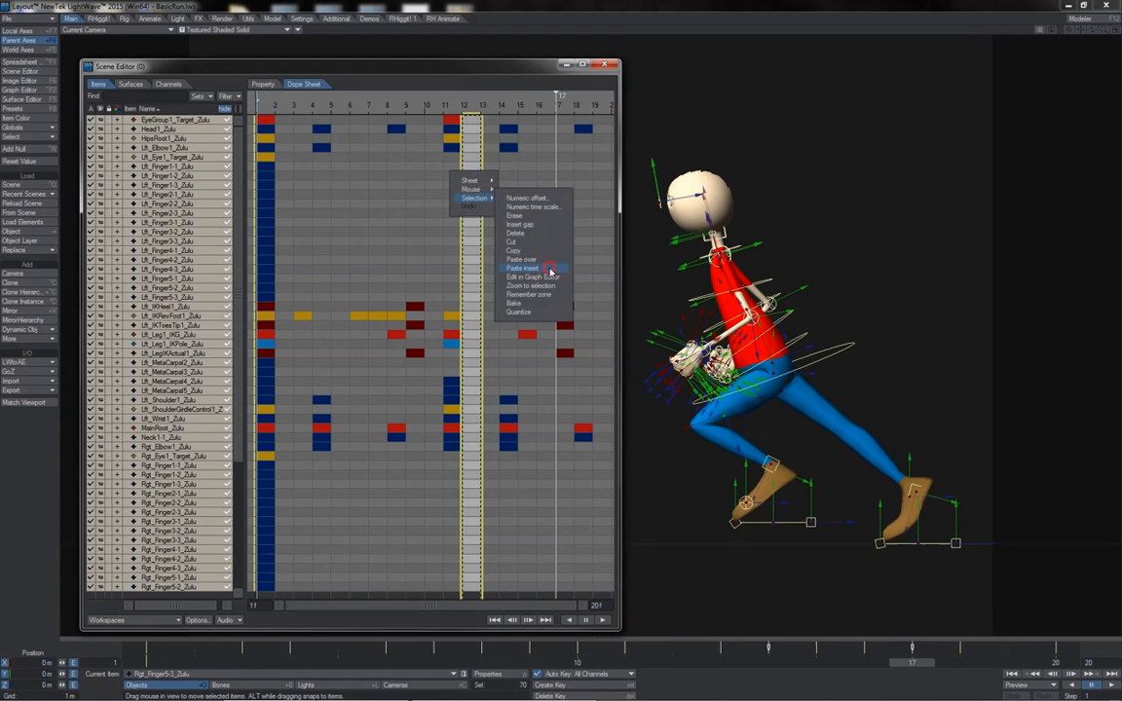
pyautogui.click(524, 269)
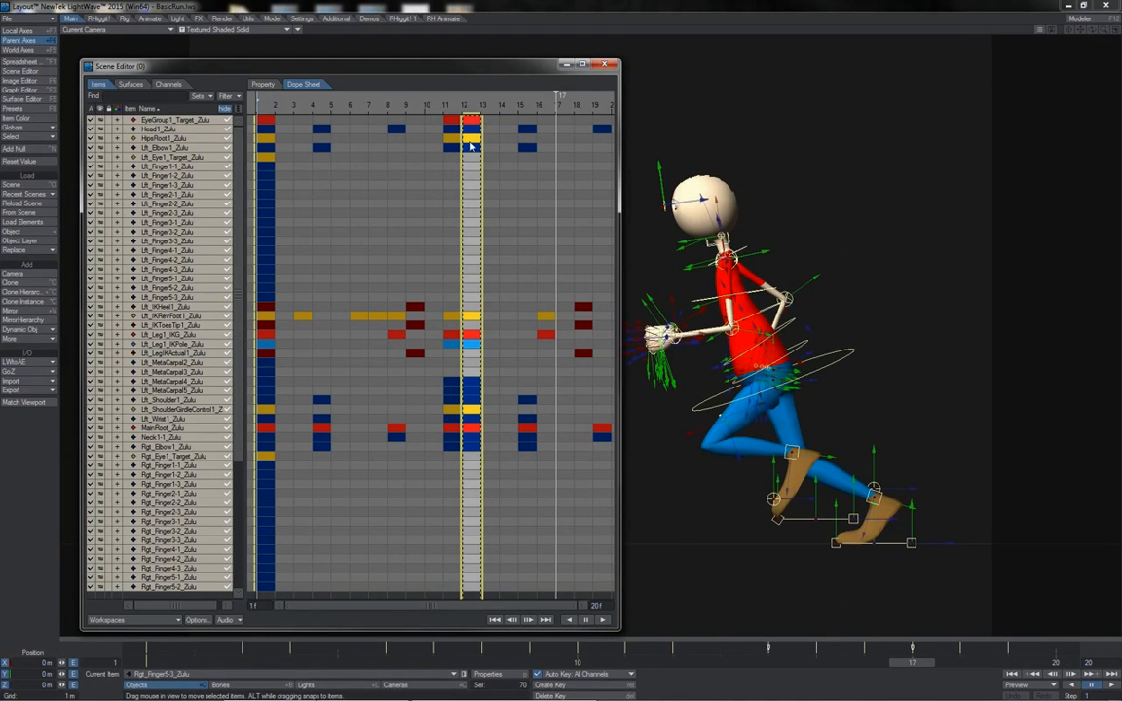
pyautogui.moveTo(581, 144)
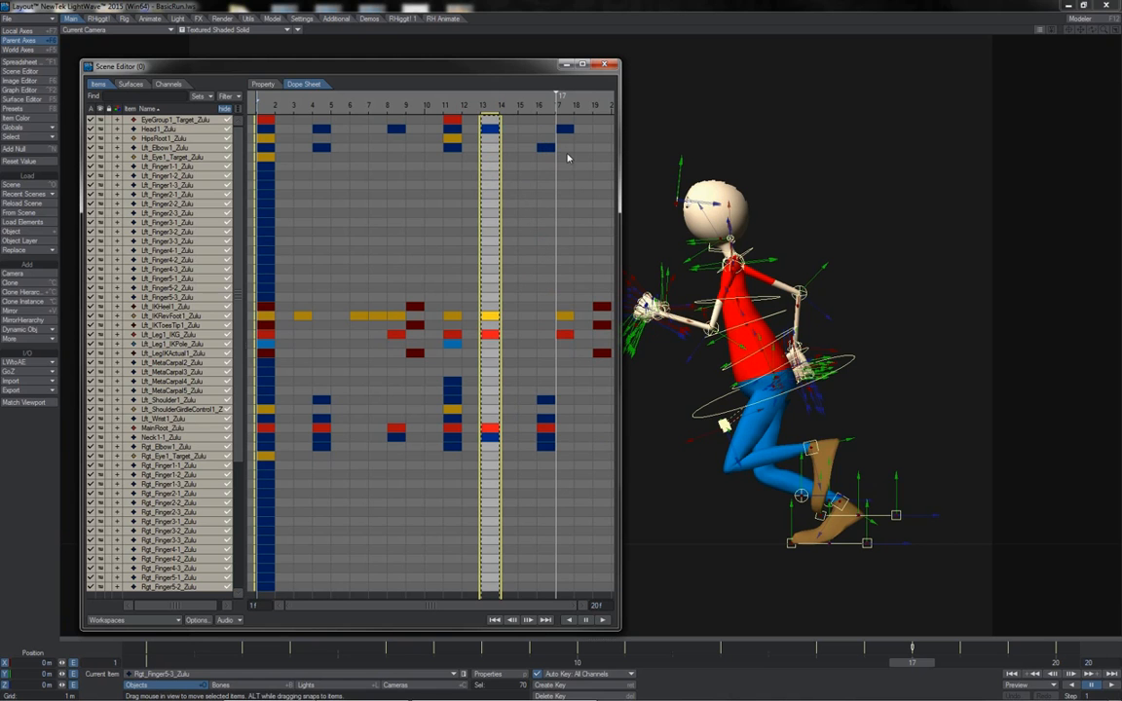
pyautogui.moveTo(588, 156)
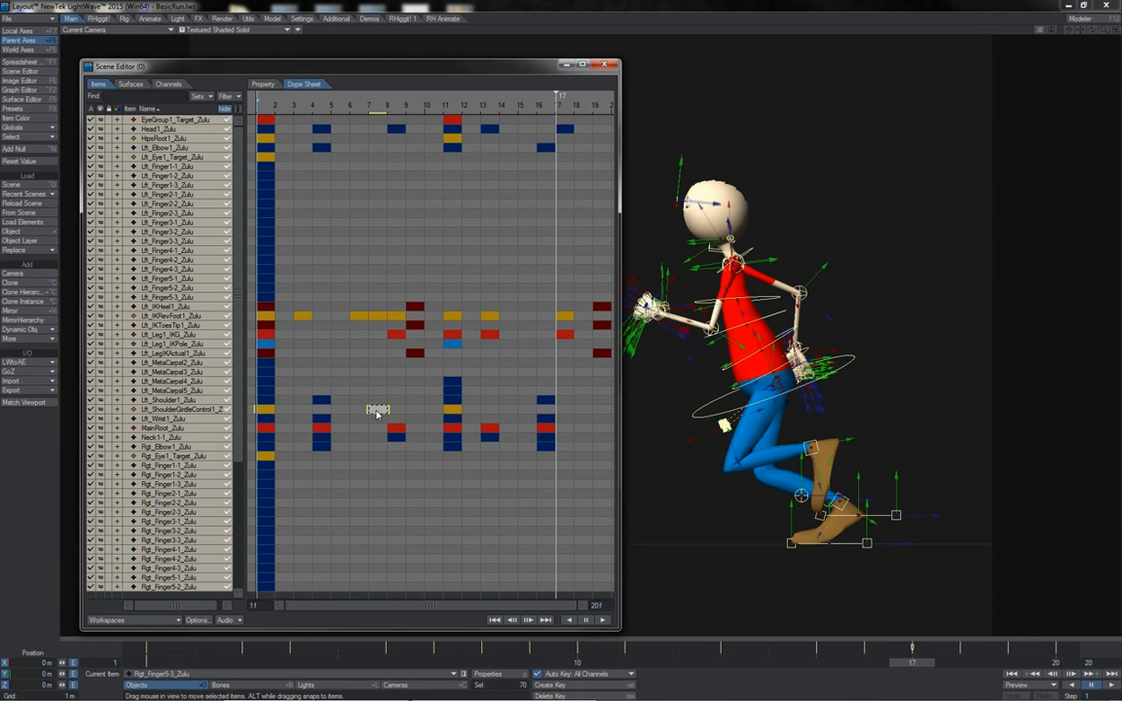
# - Box-select keys in two leg rows and move them to later frames
pyautogui.rightClick(378, 409)
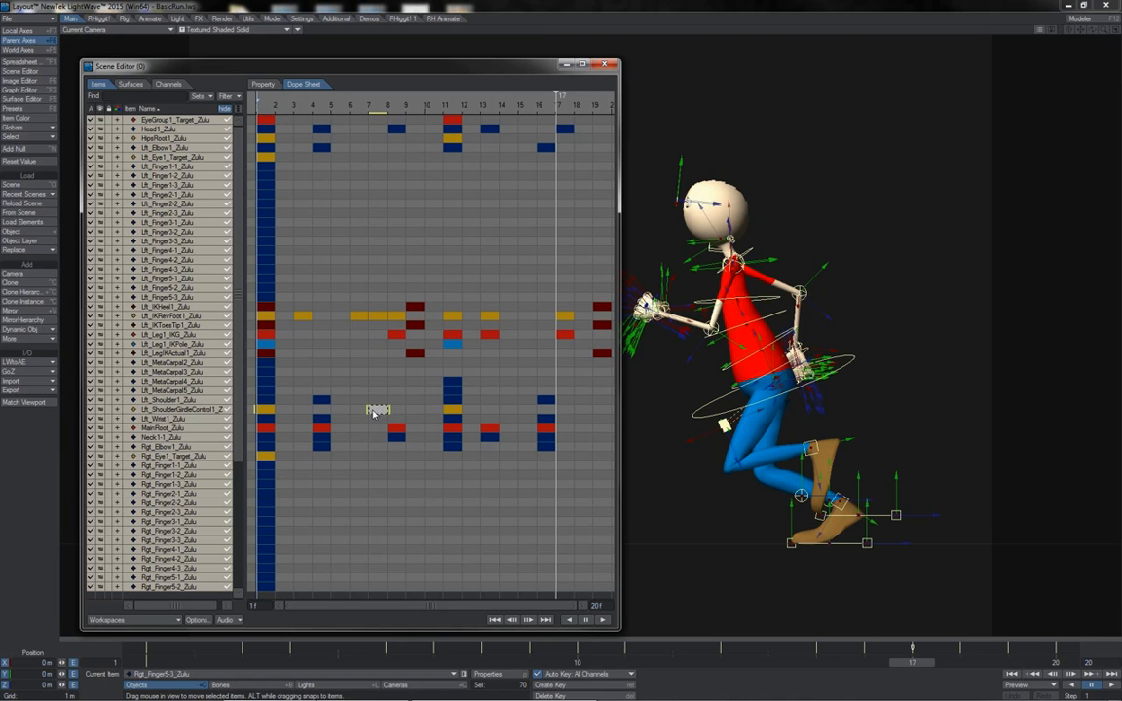
pyautogui.rightClick(374, 409)
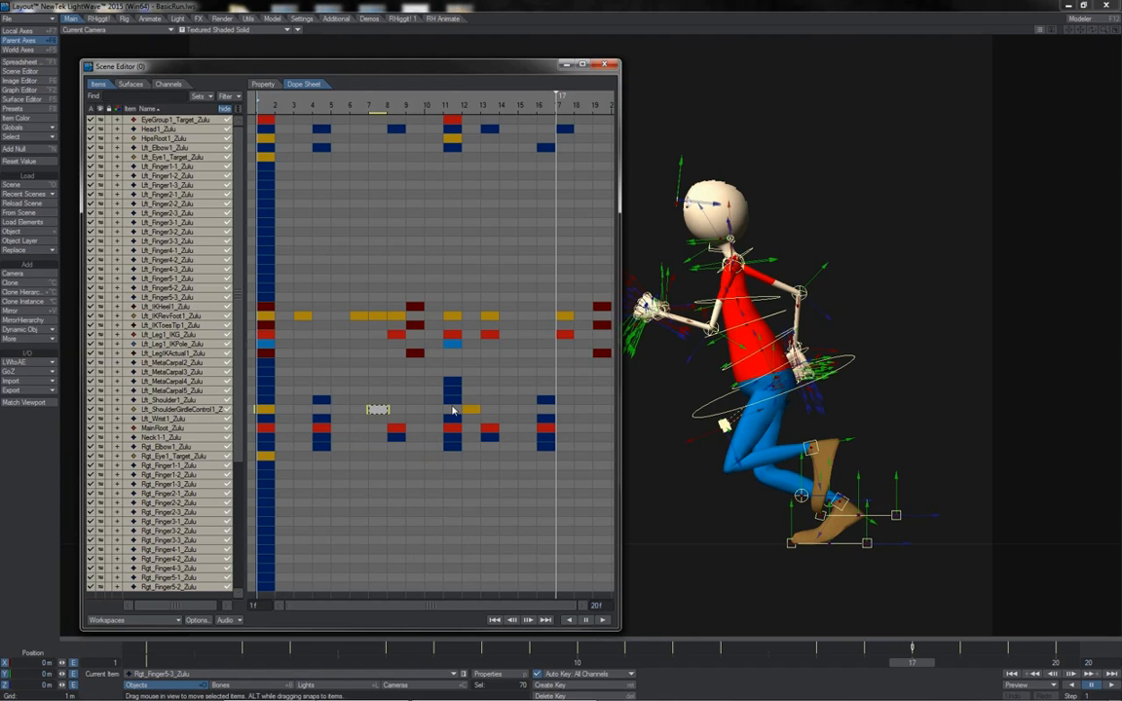
pyautogui.moveTo(409, 417)
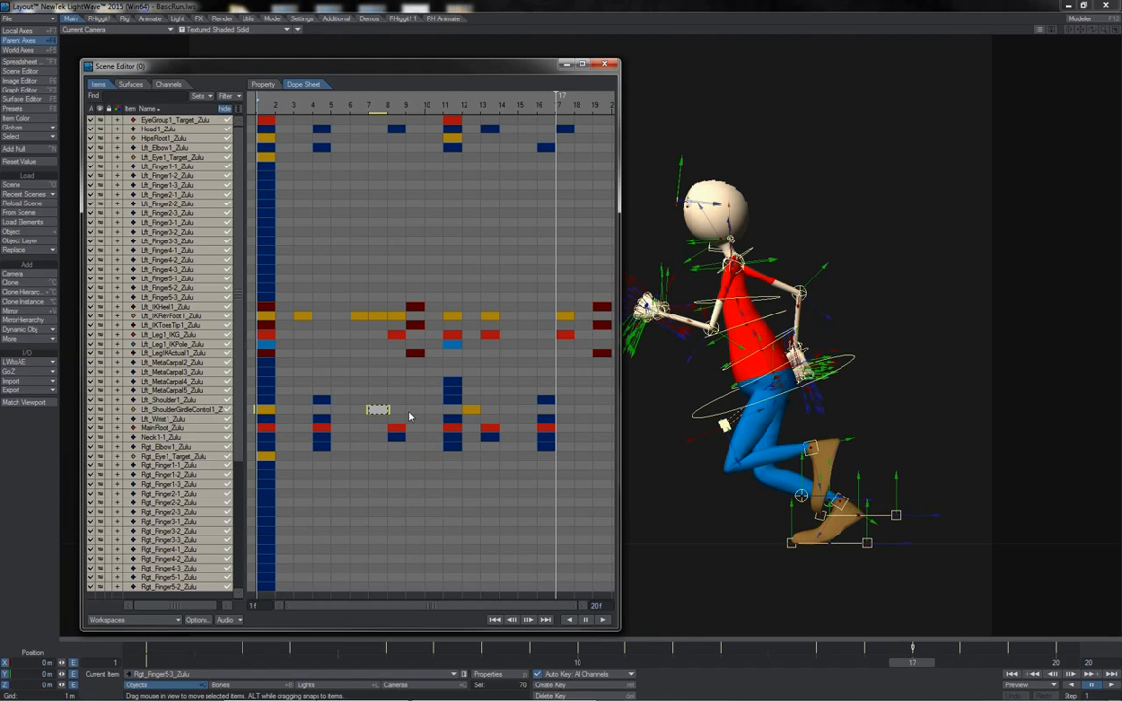
pyautogui.moveTo(390, 409)
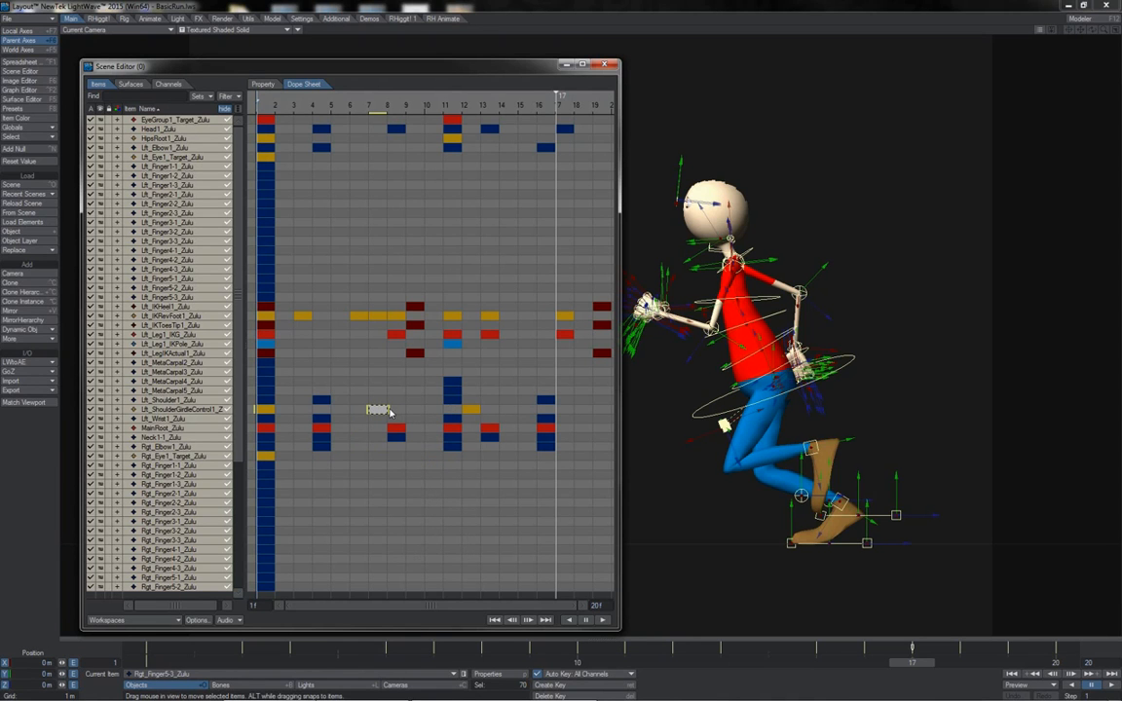
pyautogui.moveTo(327, 315)
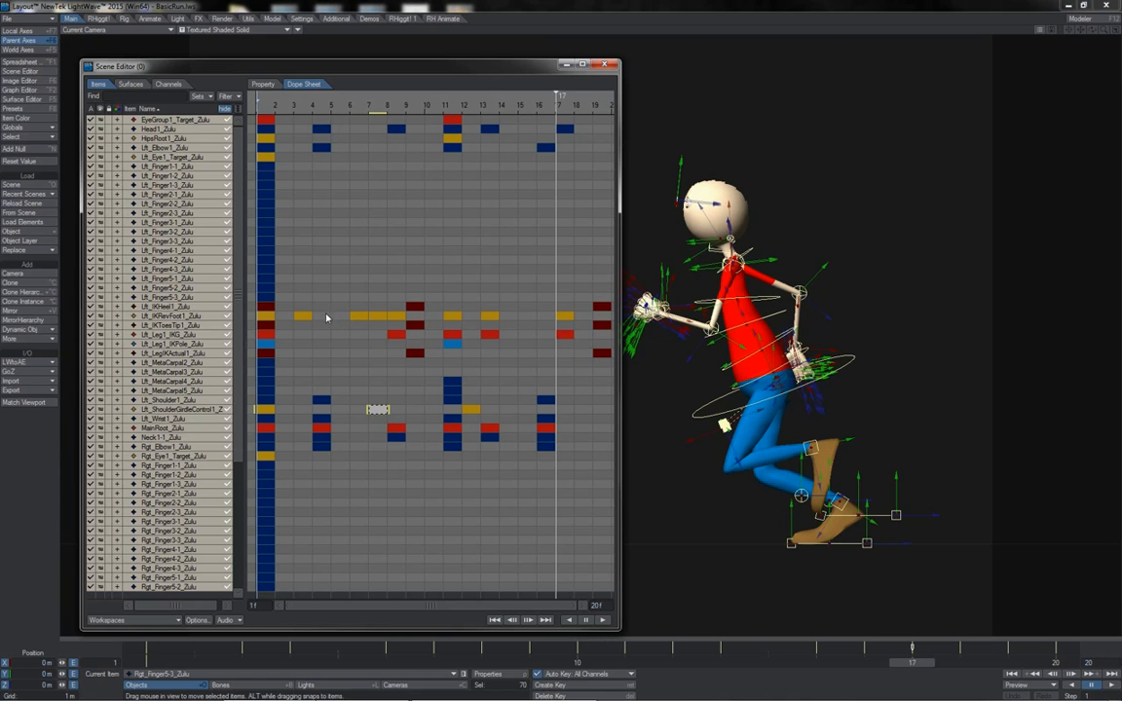
pyautogui.moveTo(300, 339)
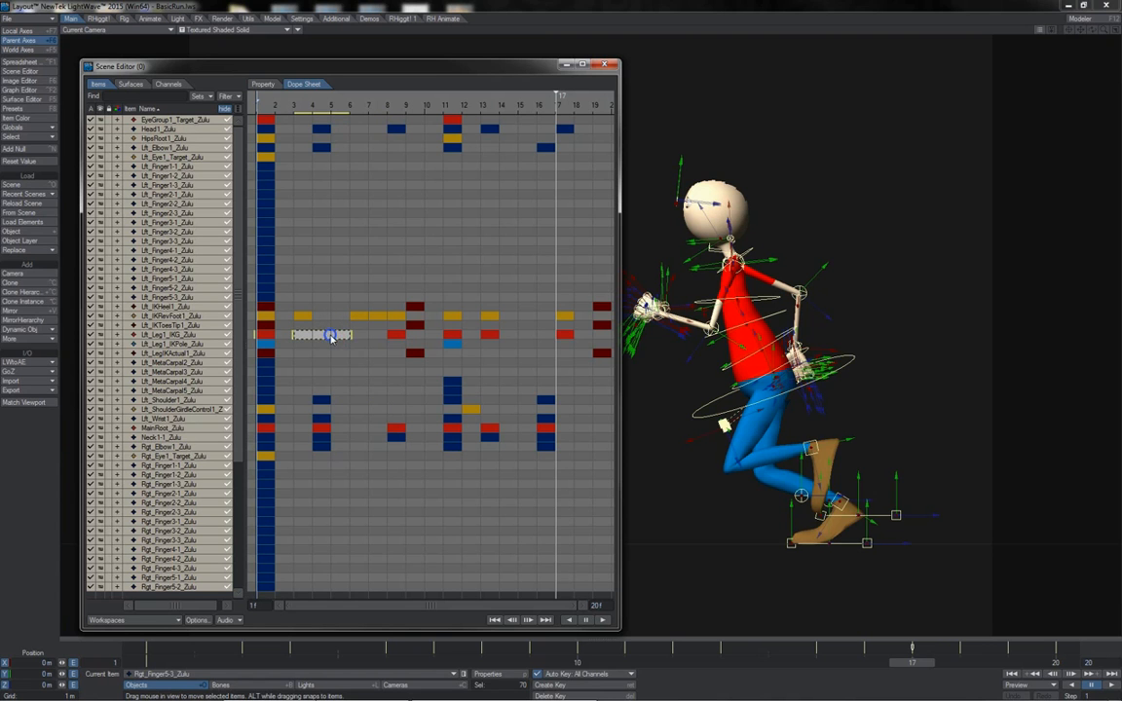
pyautogui.rightClick(331, 336)
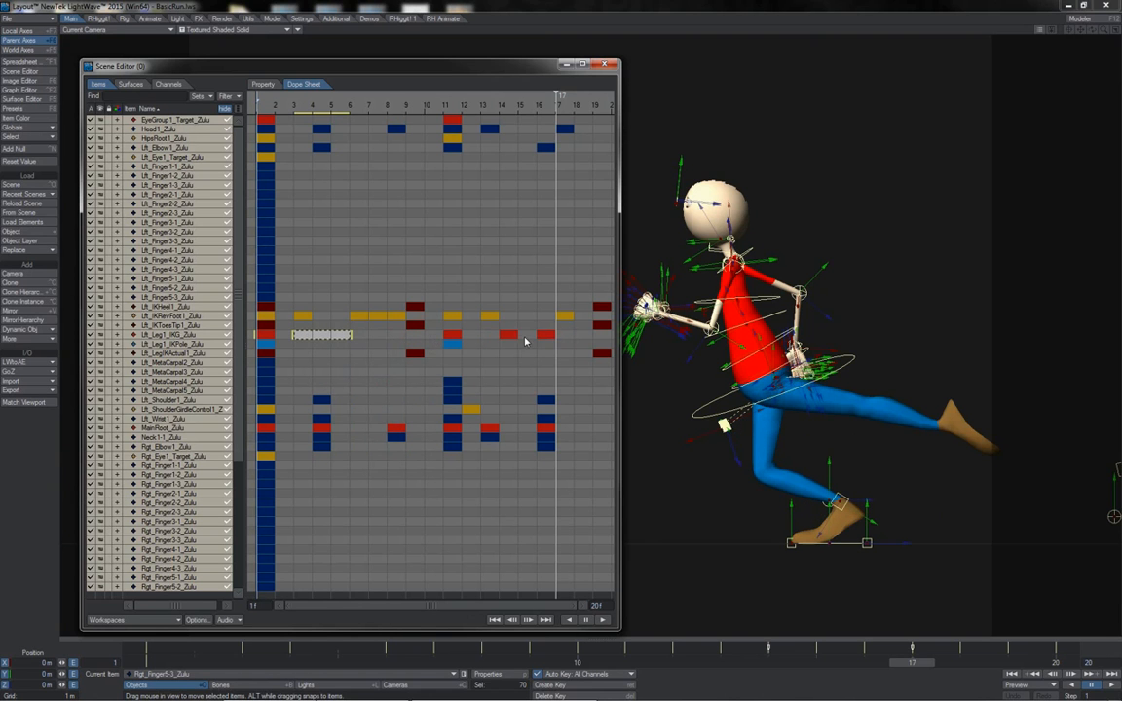
pyautogui.moveTo(557, 343)
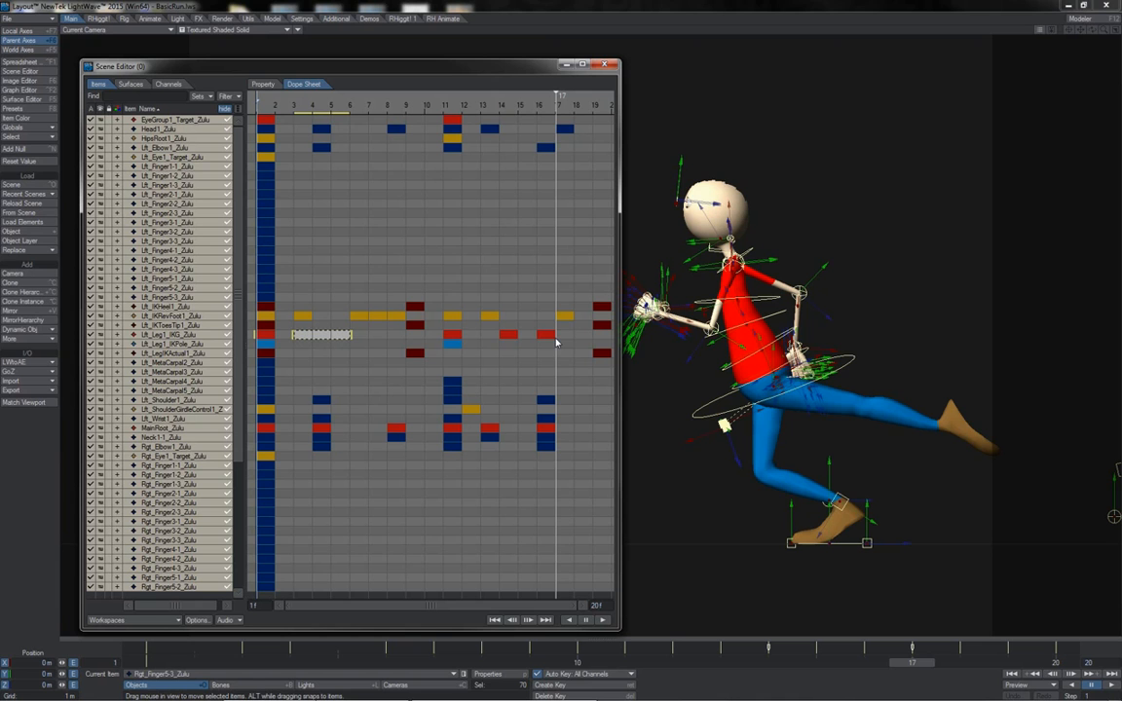
pyautogui.moveTo(452, 117)
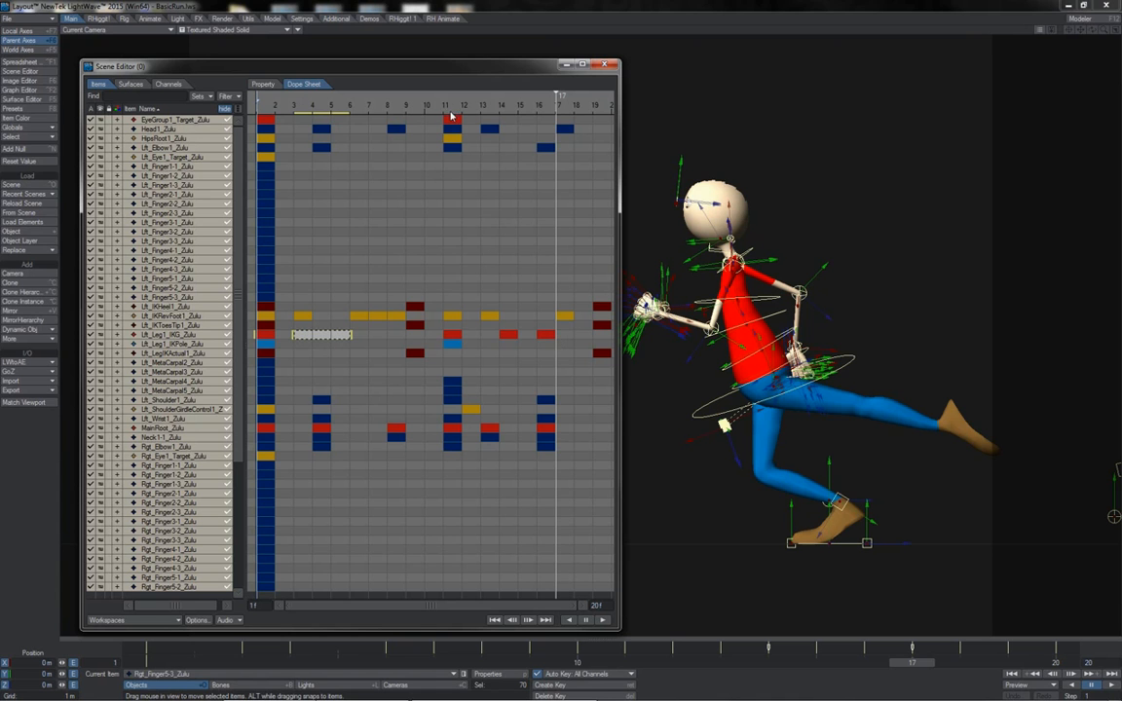
# - Delete every rig key on one frame column, then select an earlier frame column for deletion
pyautogui.click(446, 117)
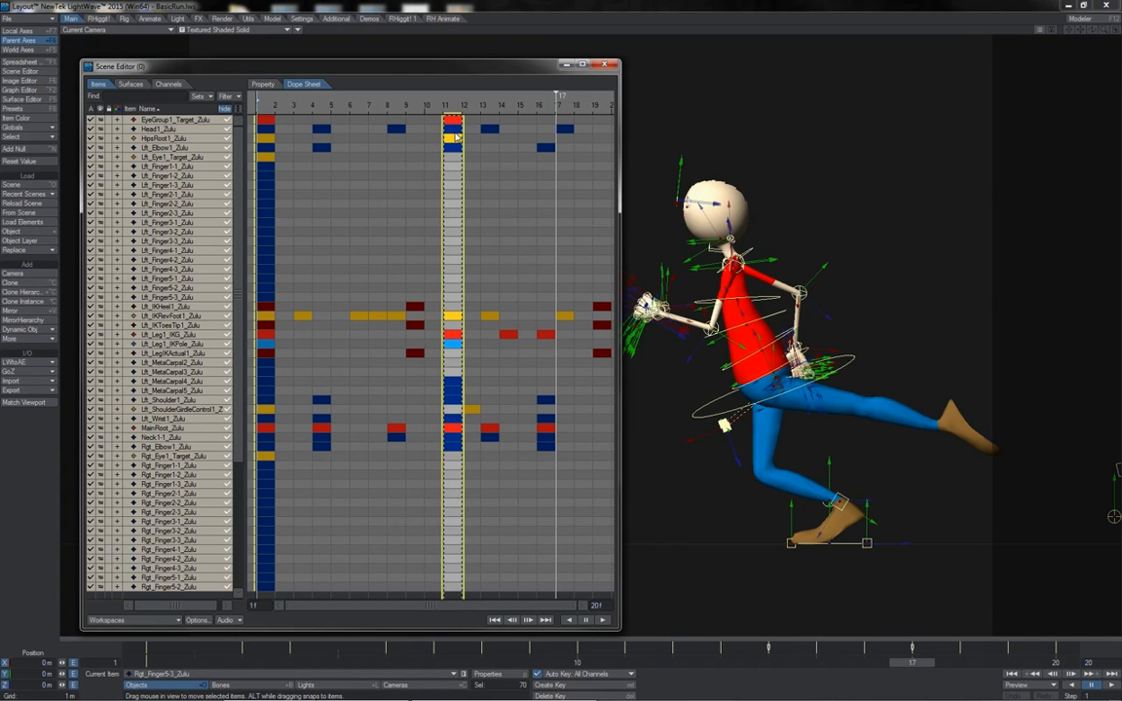
pyautogui.rightClick(456, 137)
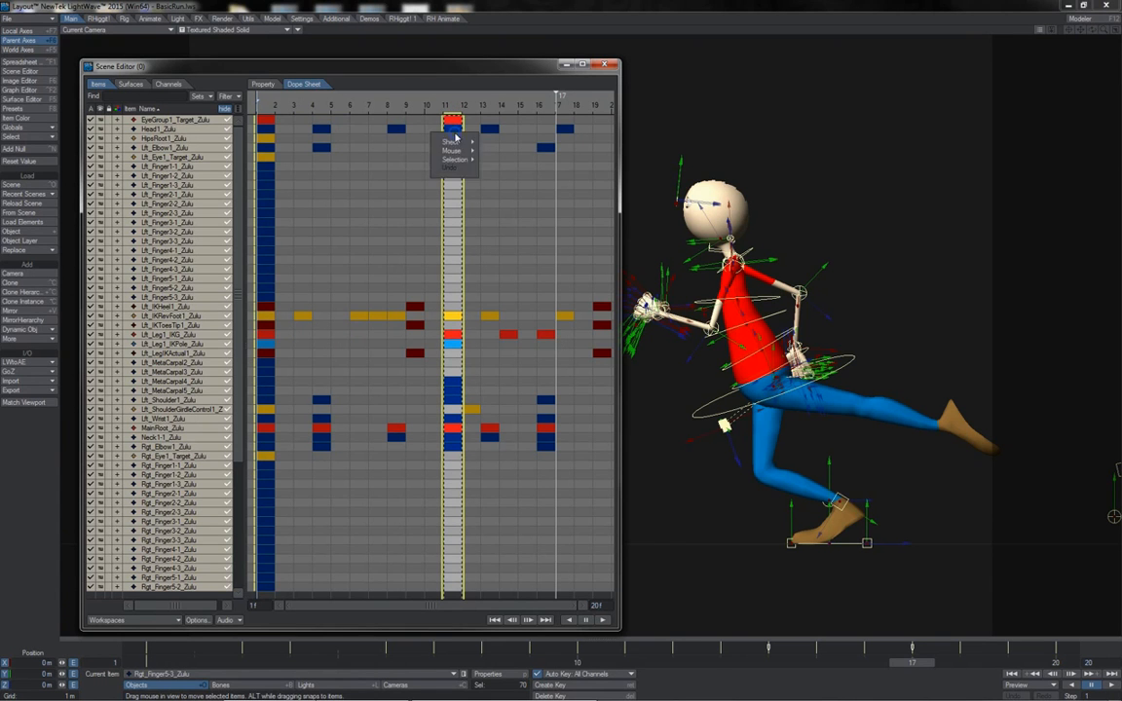
pyautogui.moveTo(452, 152)
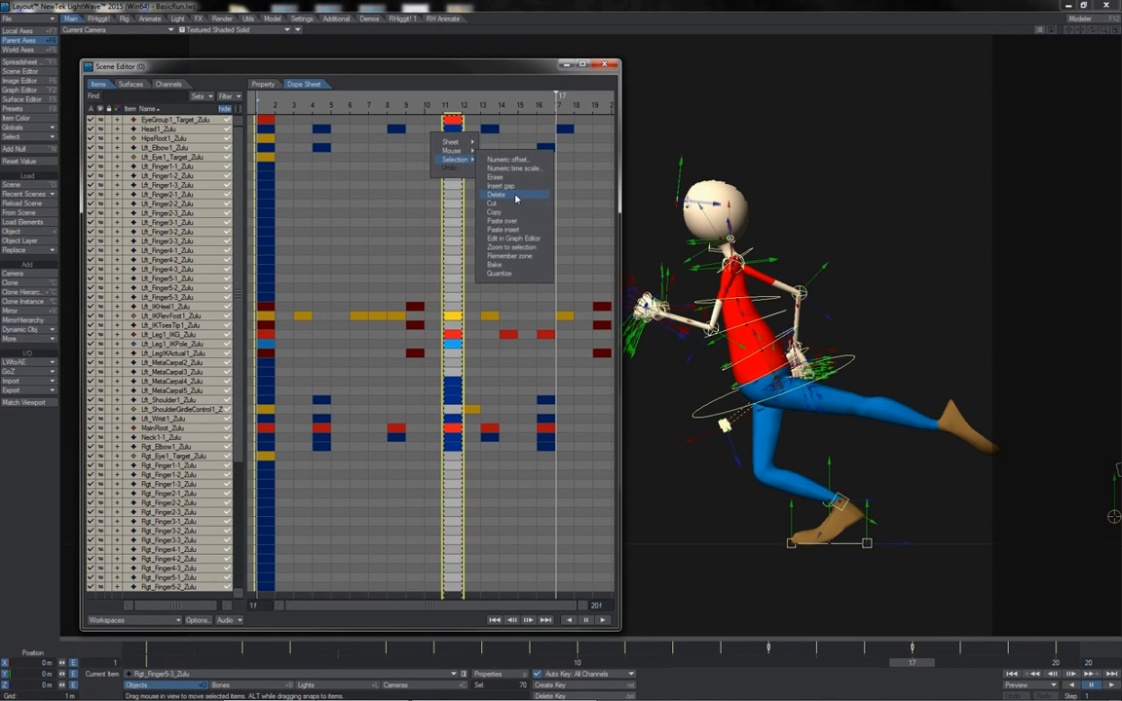
pyautogui.click(499, 195)
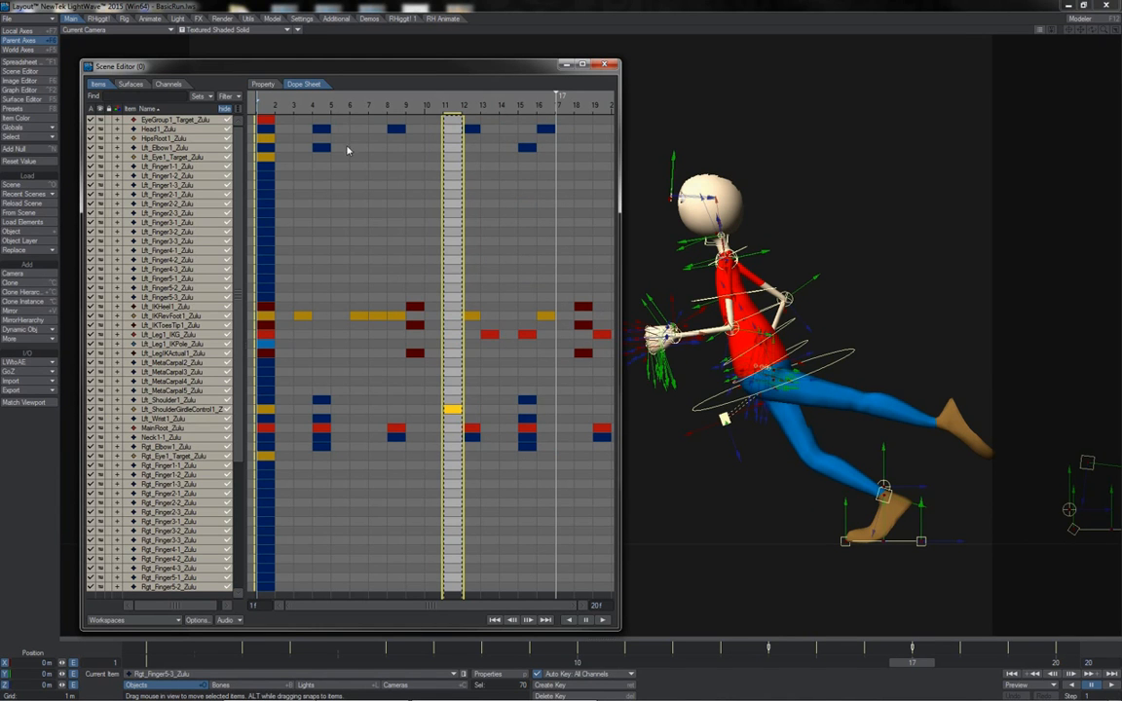
pyautogui.click(322, 146)
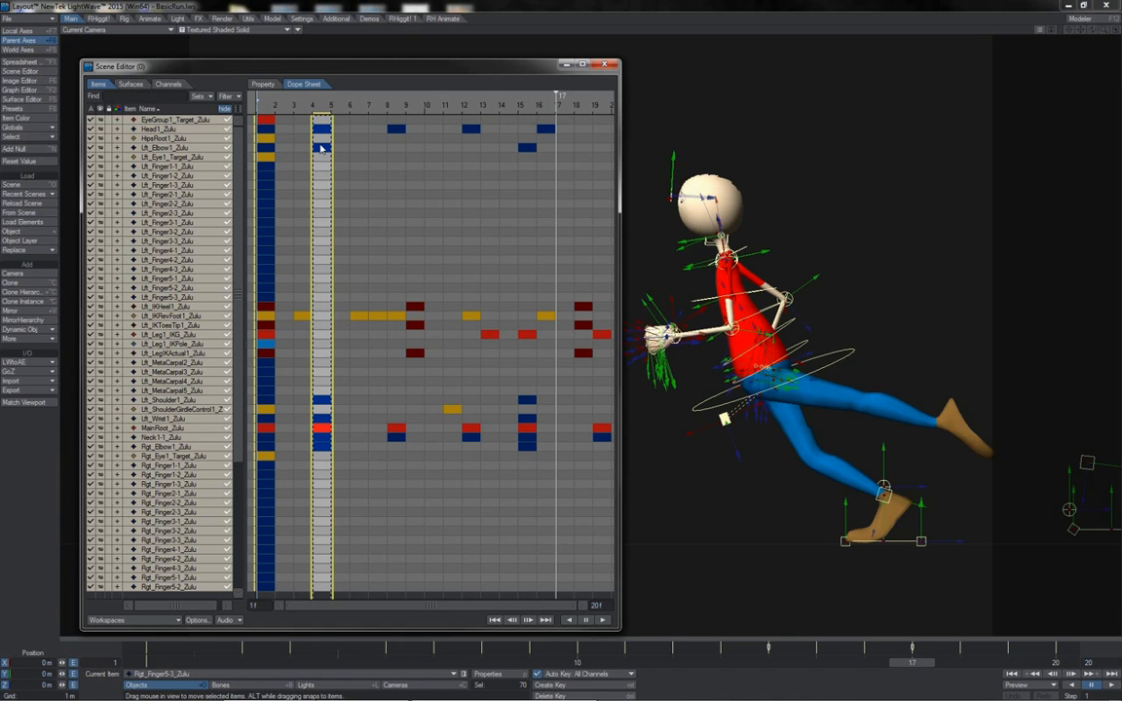
pyautogui.moveTo(343, 155)
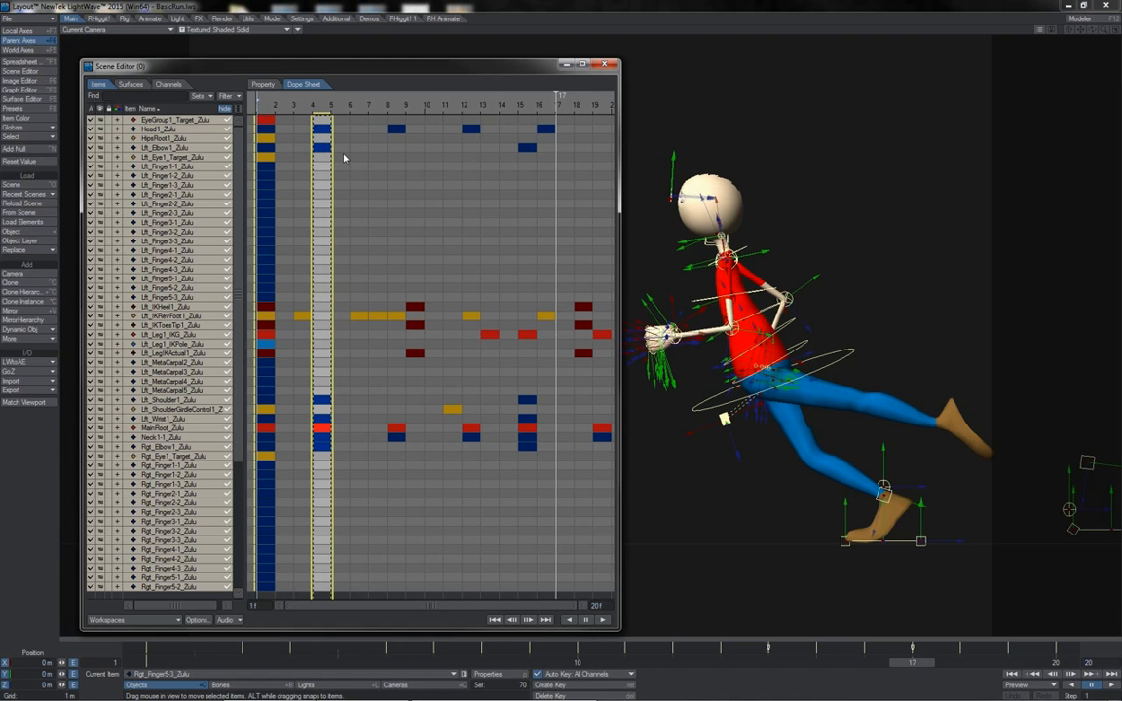
pyautogui.rightClick(324, 155)
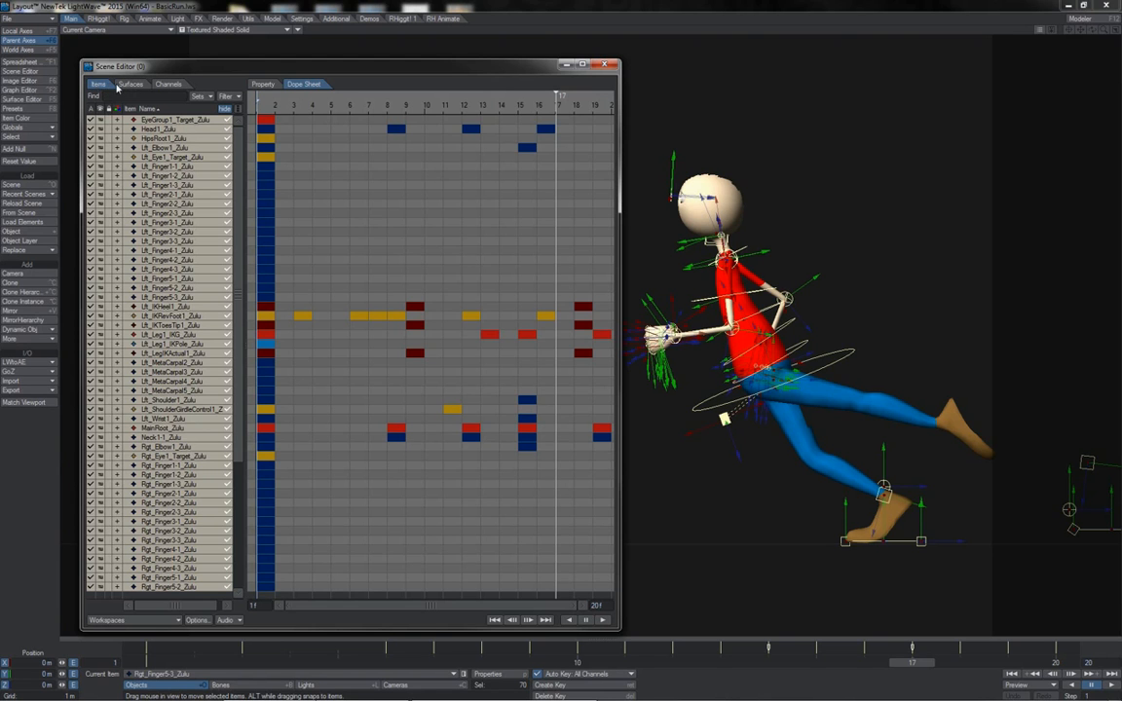
pyautogui.click(128, 84)
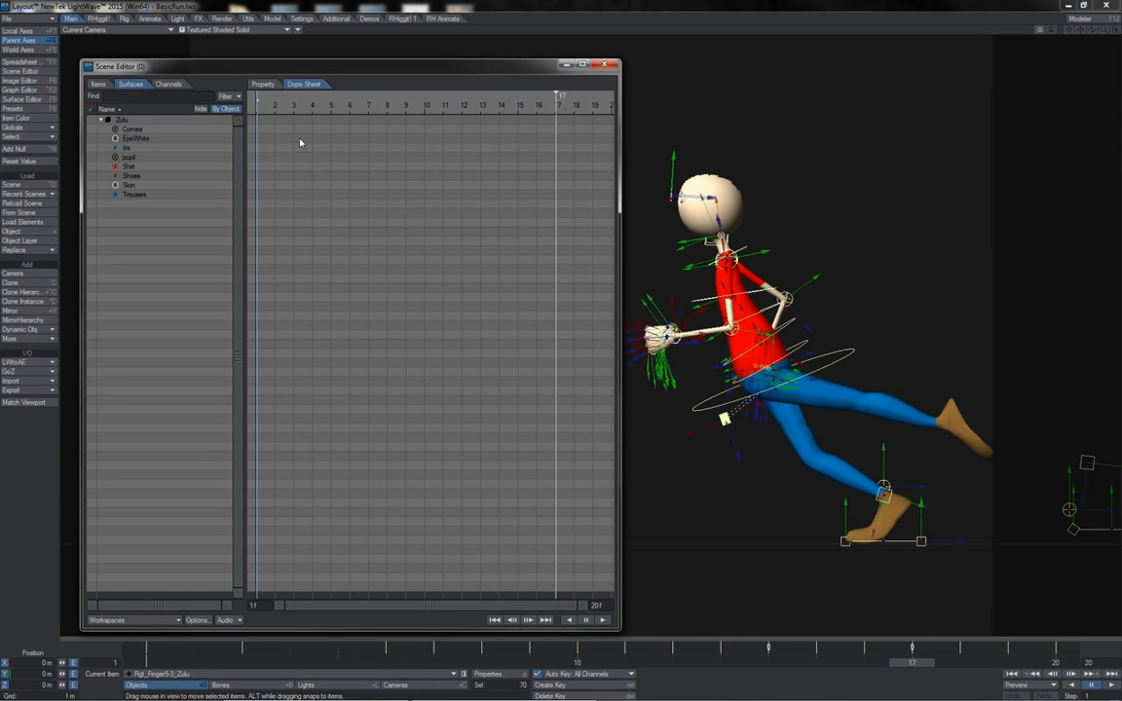
pyautogui.moveTo(434, 261)
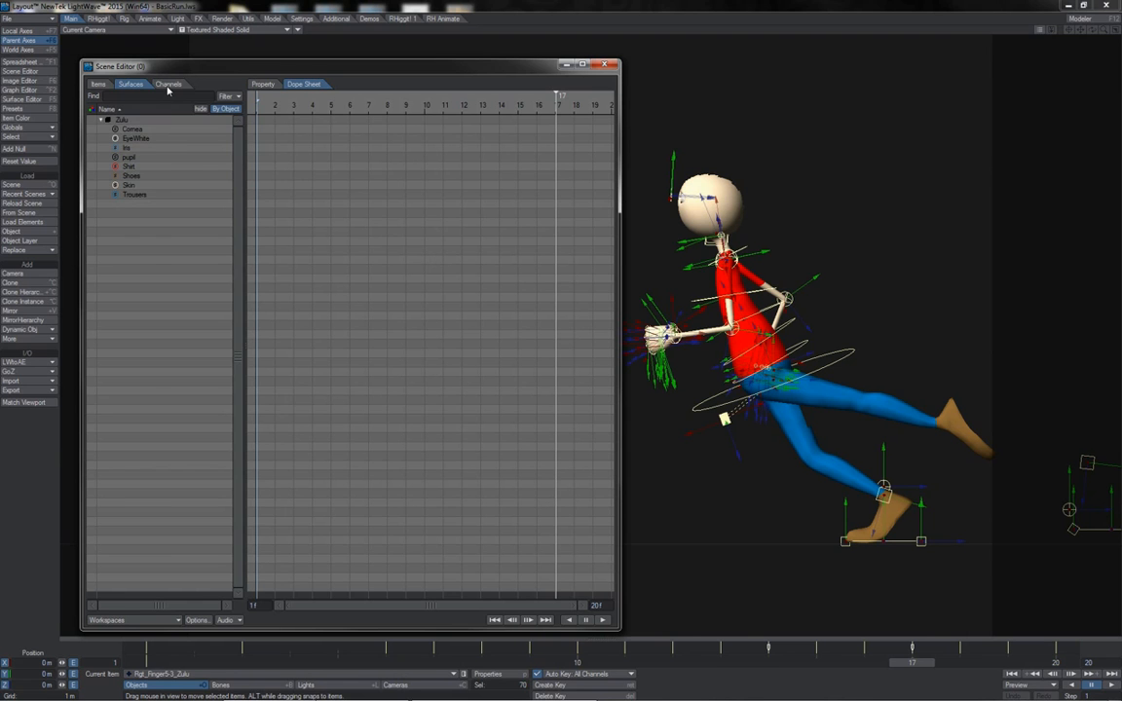
pyautogui.click(168, 84)
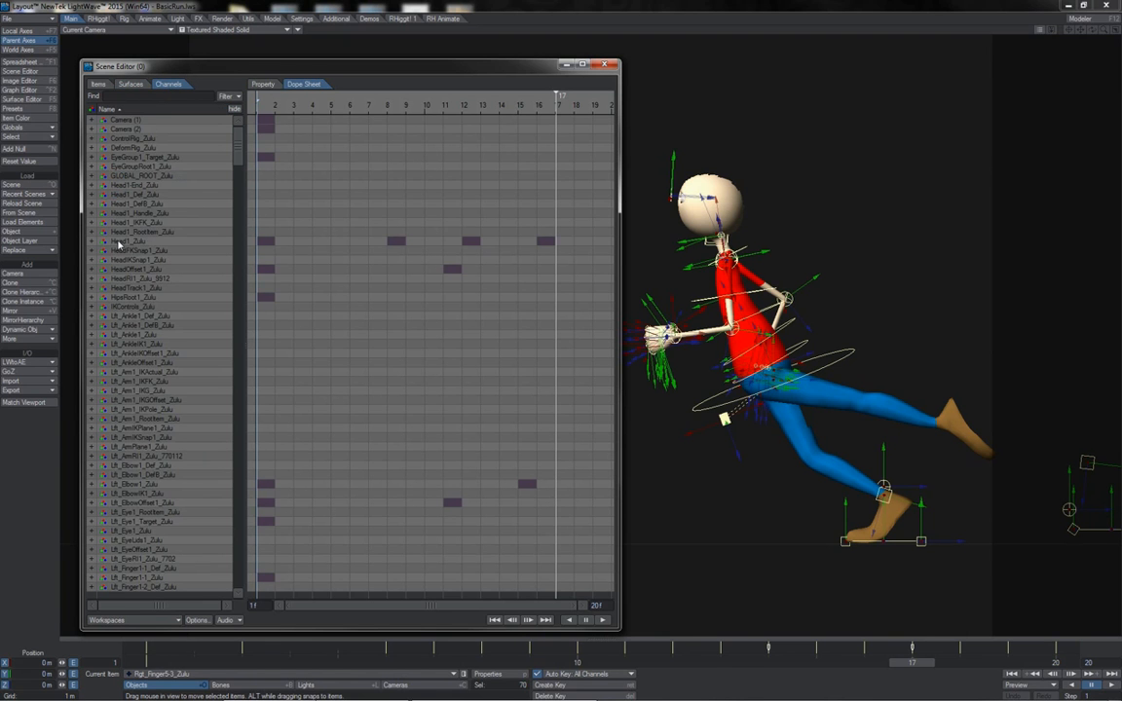
pyautogui.click(136, 242)
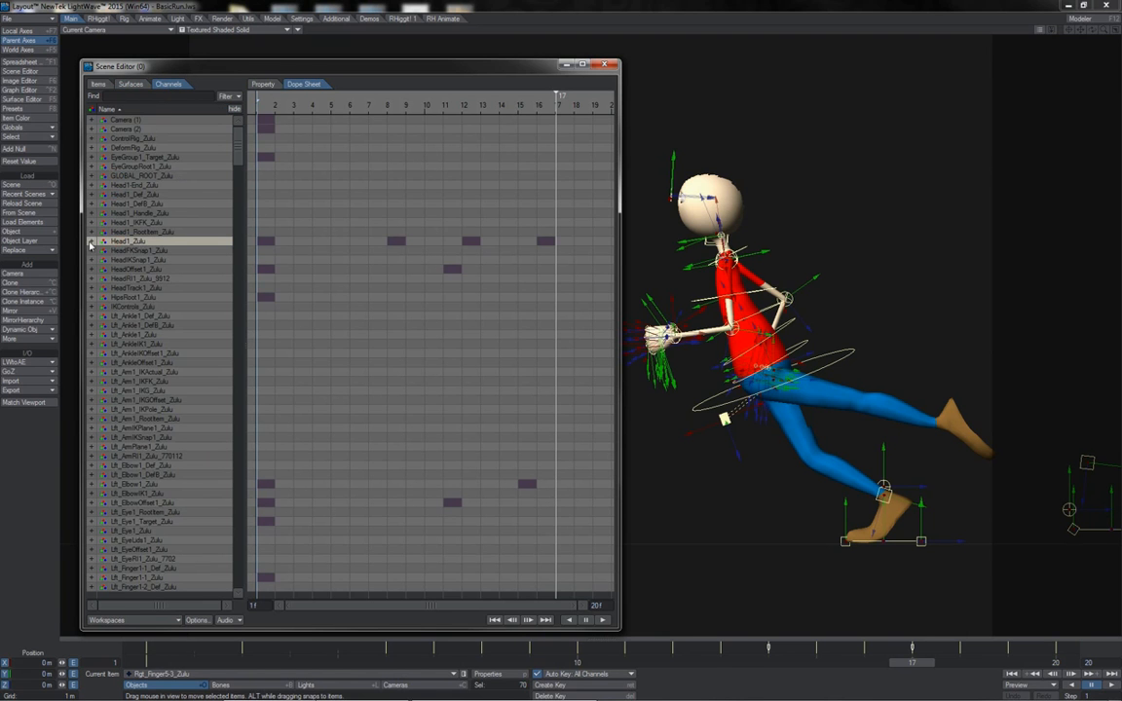
pyautogui.click(90, 242)
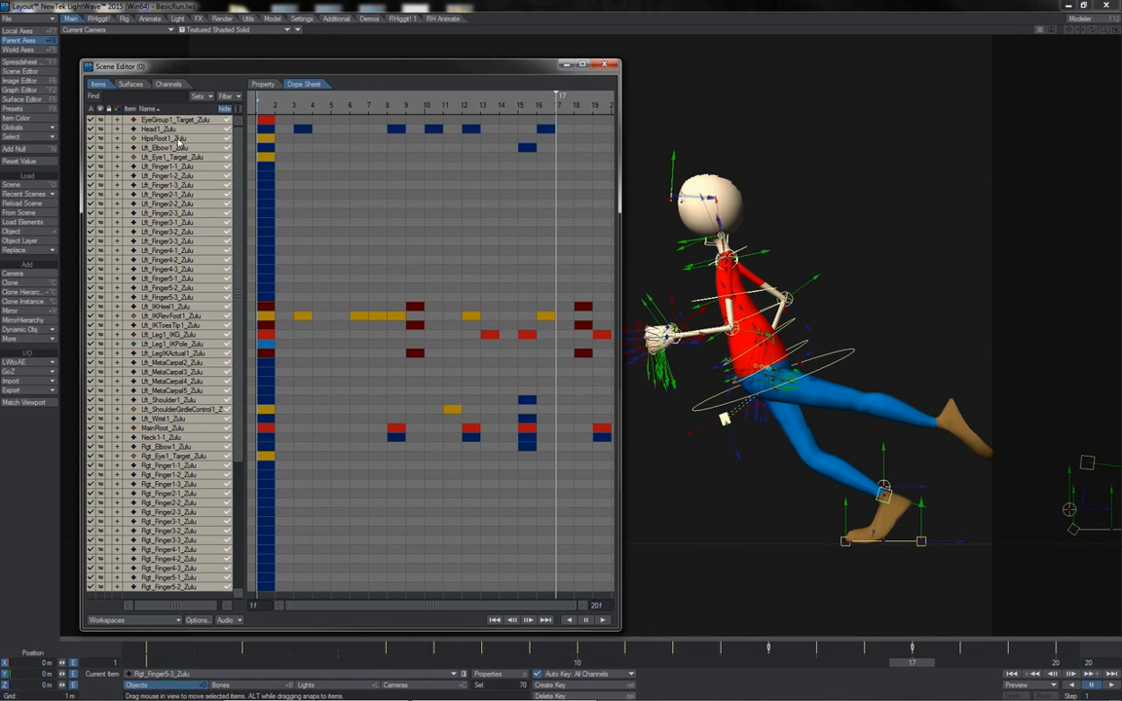
pyautogui.moveTo(117, 140)
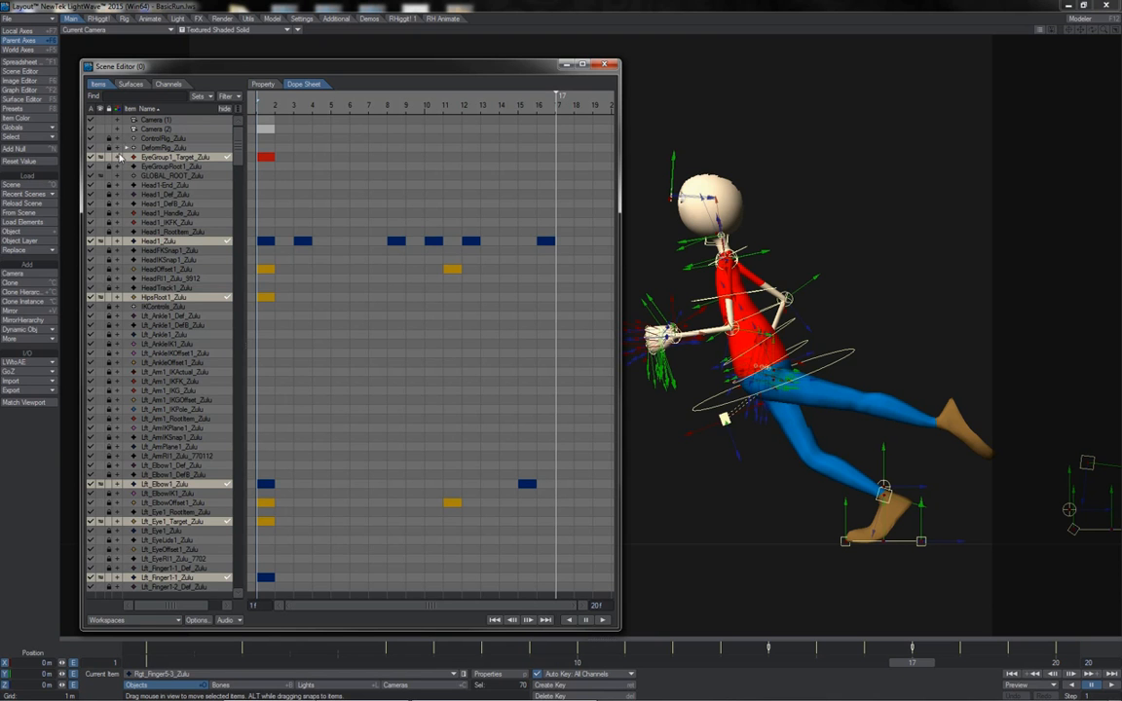
# - Reveal the Position, Rotation and Scale channel rows of the keyed rig items
pyautogui.click(117, 158)
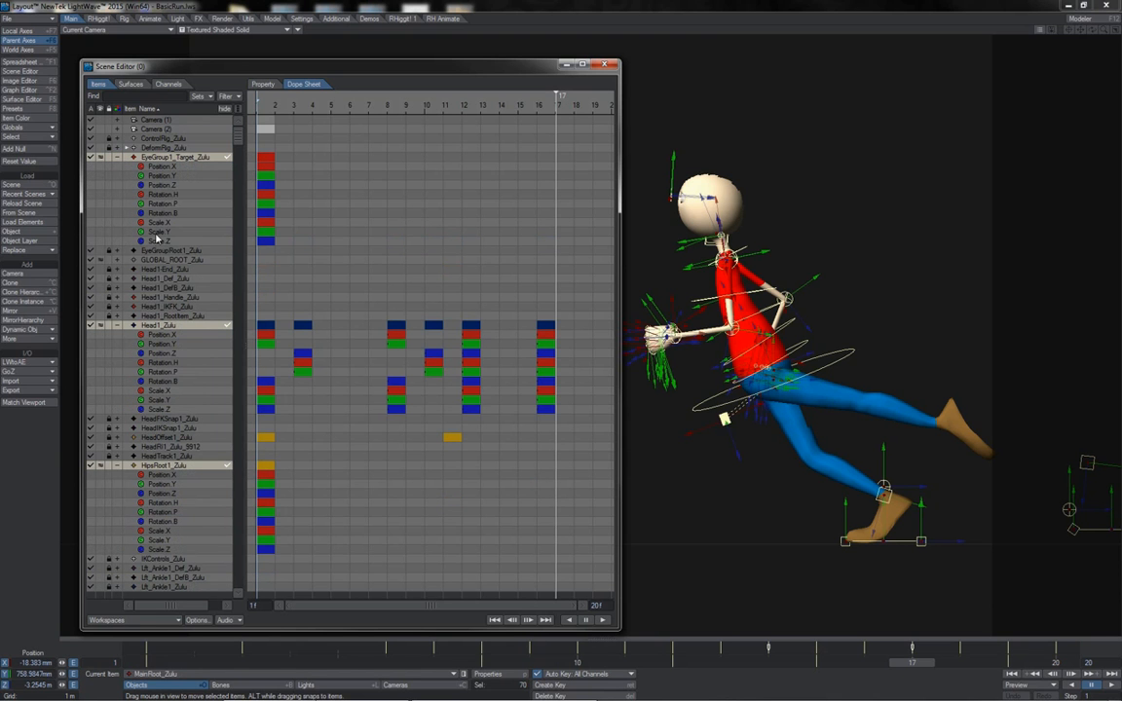
pyautogui.moveTo(284, 179)
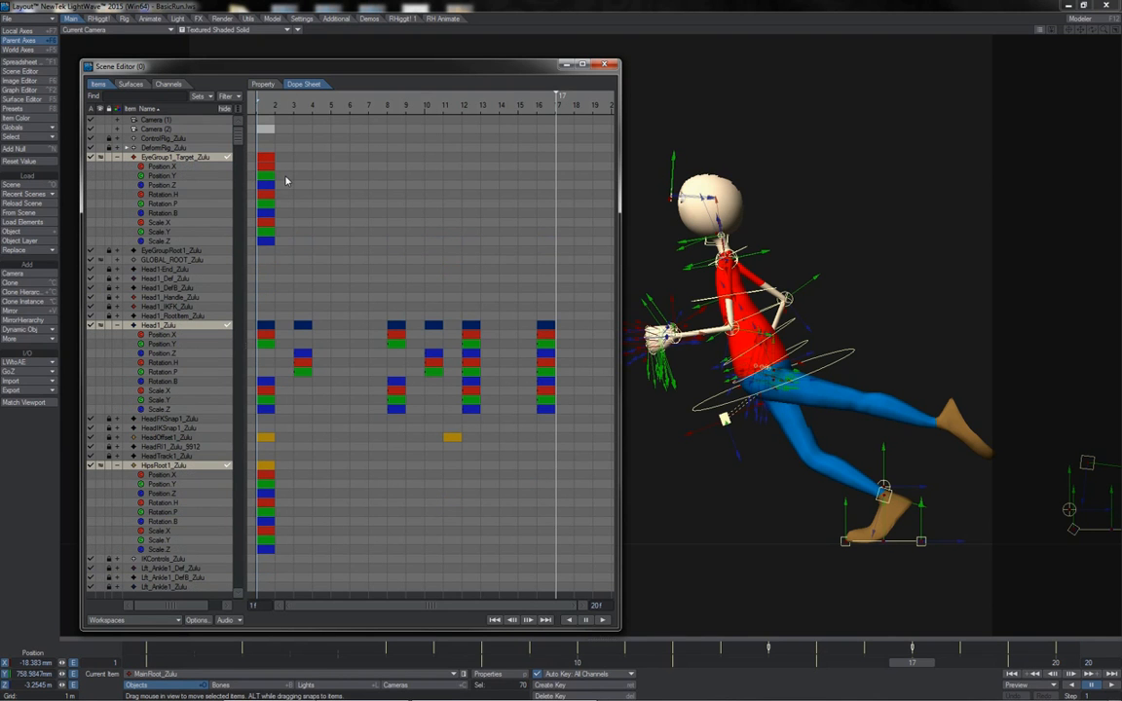